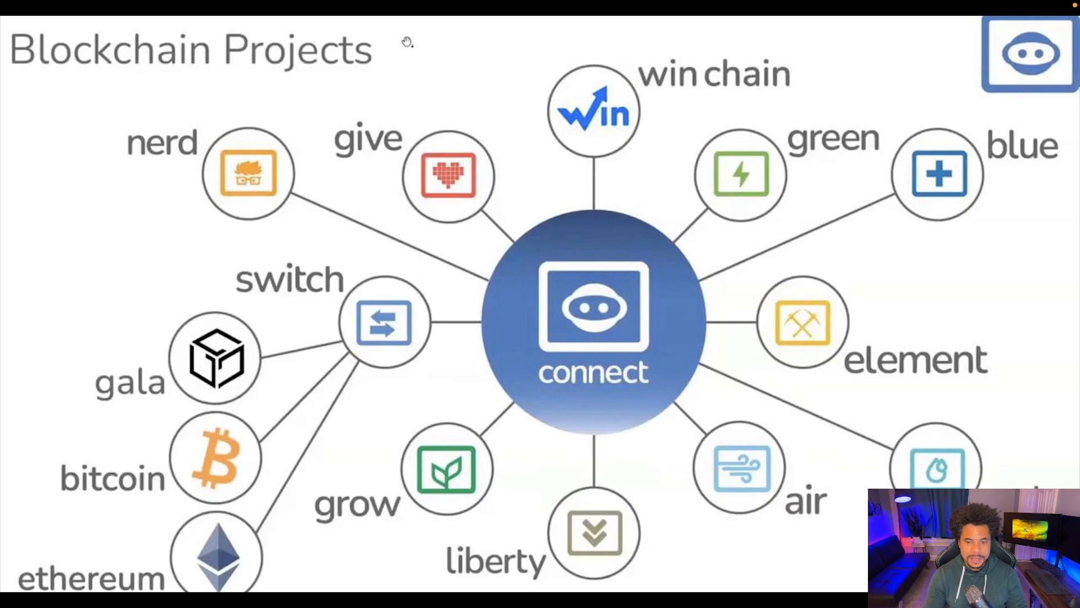
mouse_move(619, 242)
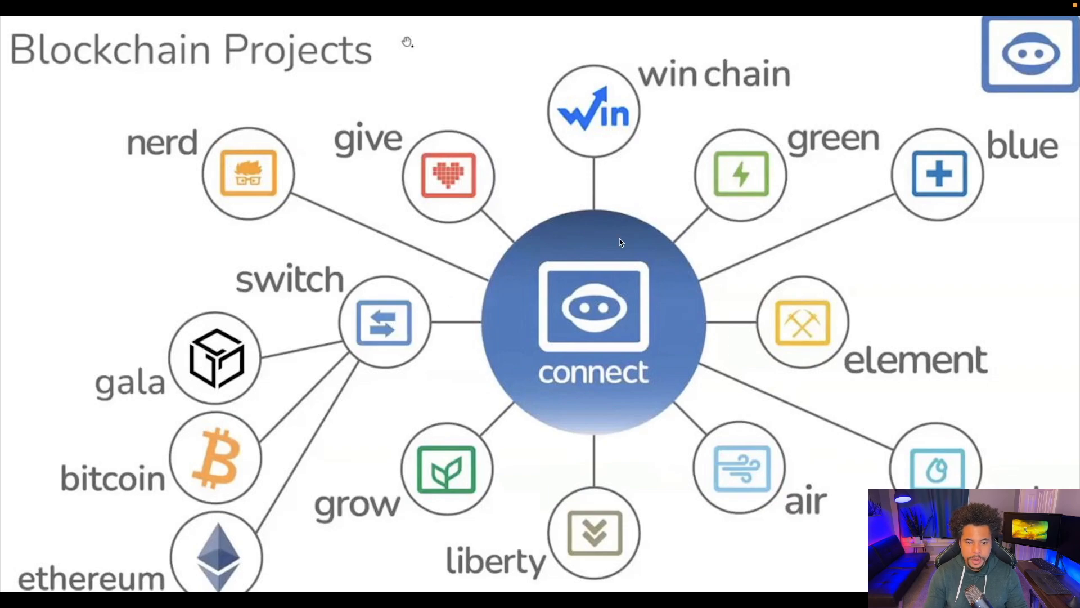
mouse_move(791, 269)
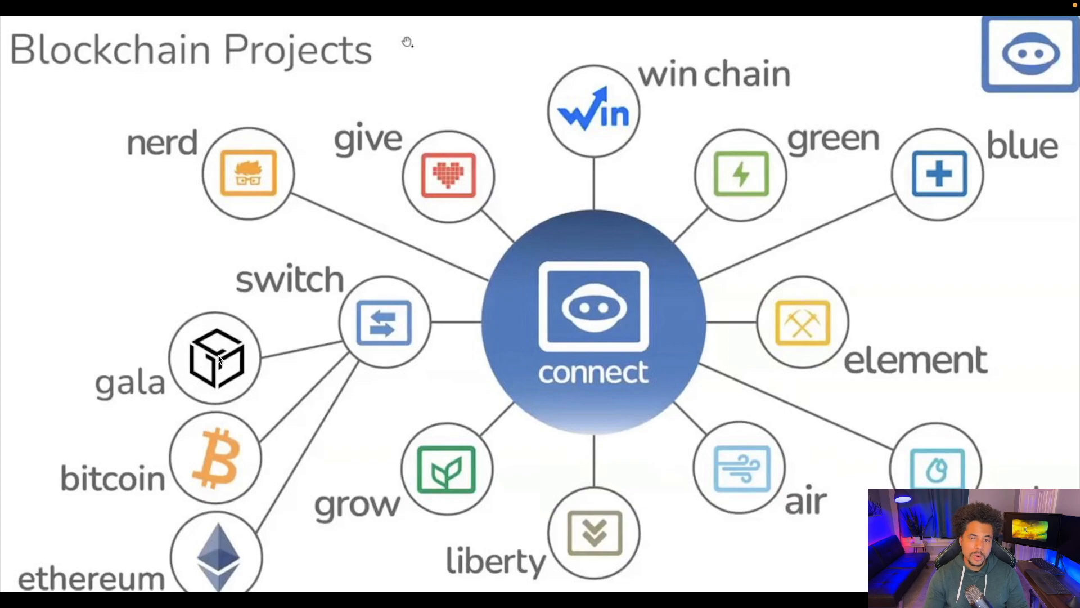
mouse_move(492, 286)
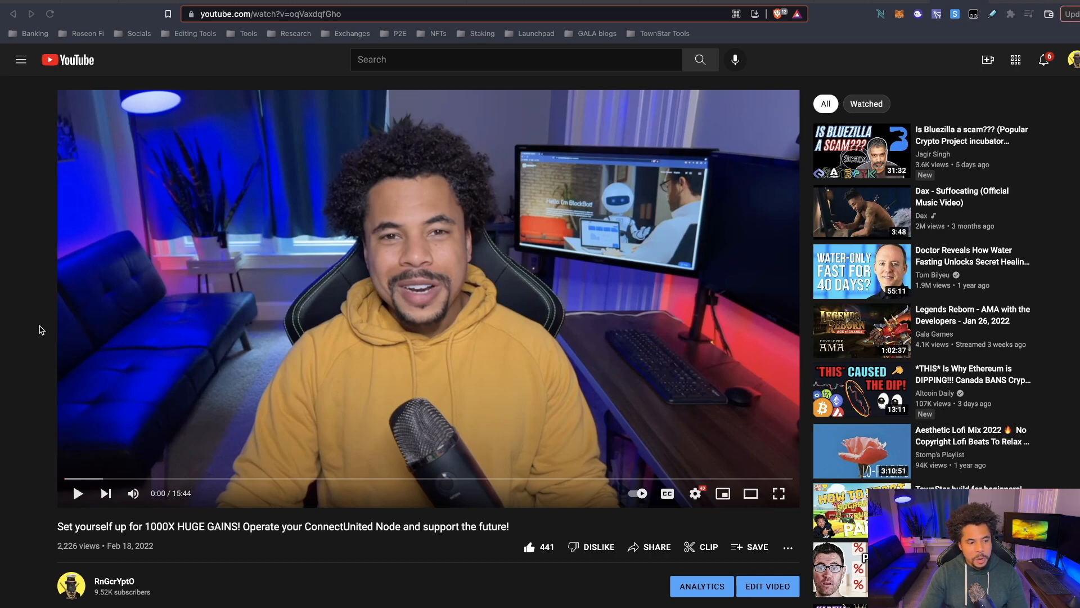
Step: Open the ConnectUnited registration link found in the YouTube video's description
scroll(down, 3)
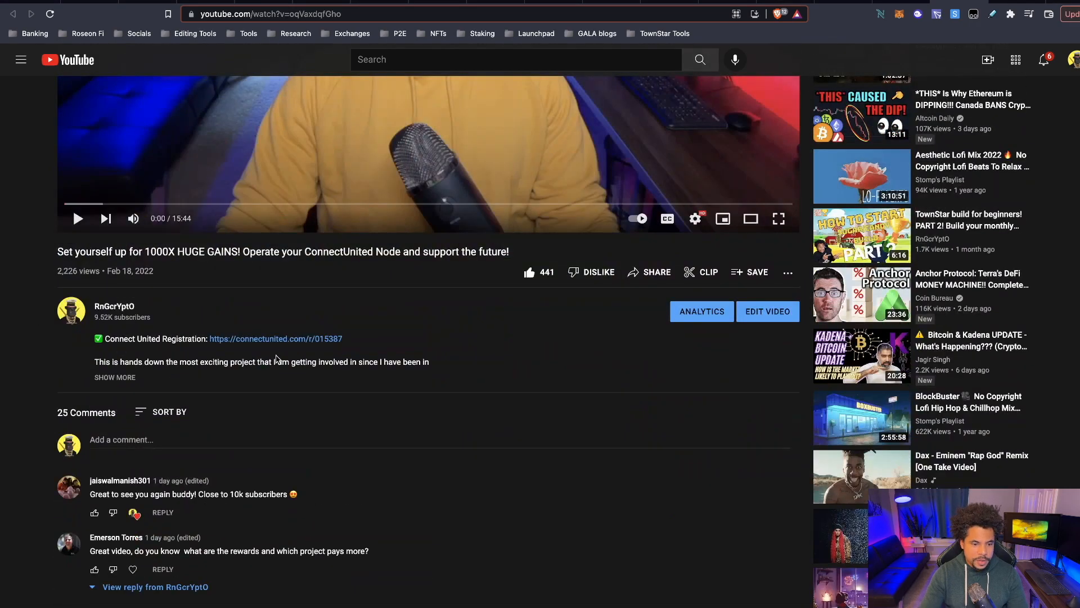
click(276, 338)
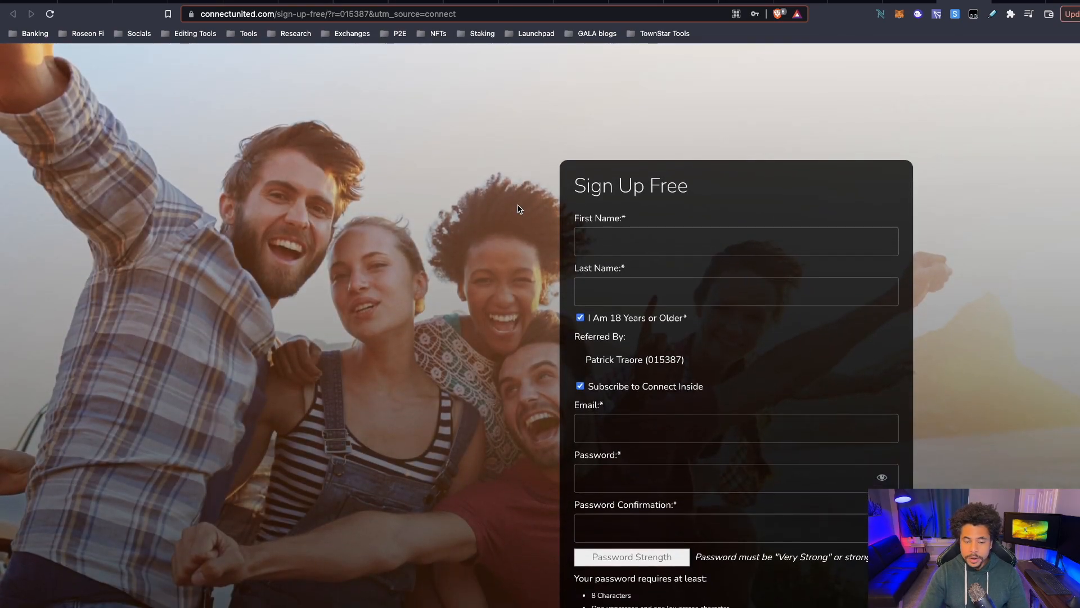
Step: Scroll through the Sign Up Free form fields down to the Sign Up button
scroll(down, 3)
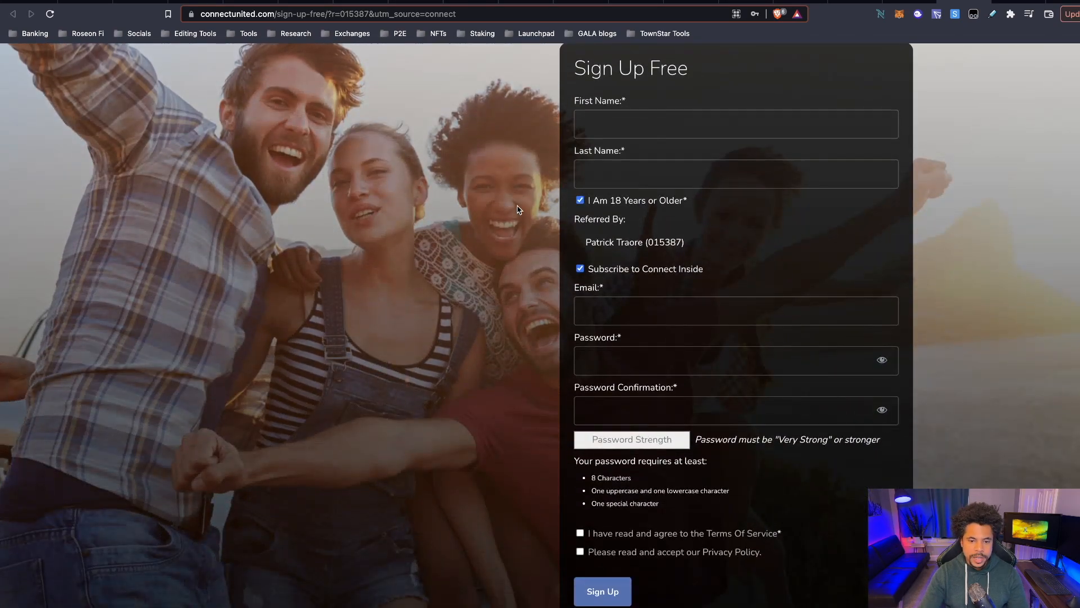
mouse_move(513, 298)
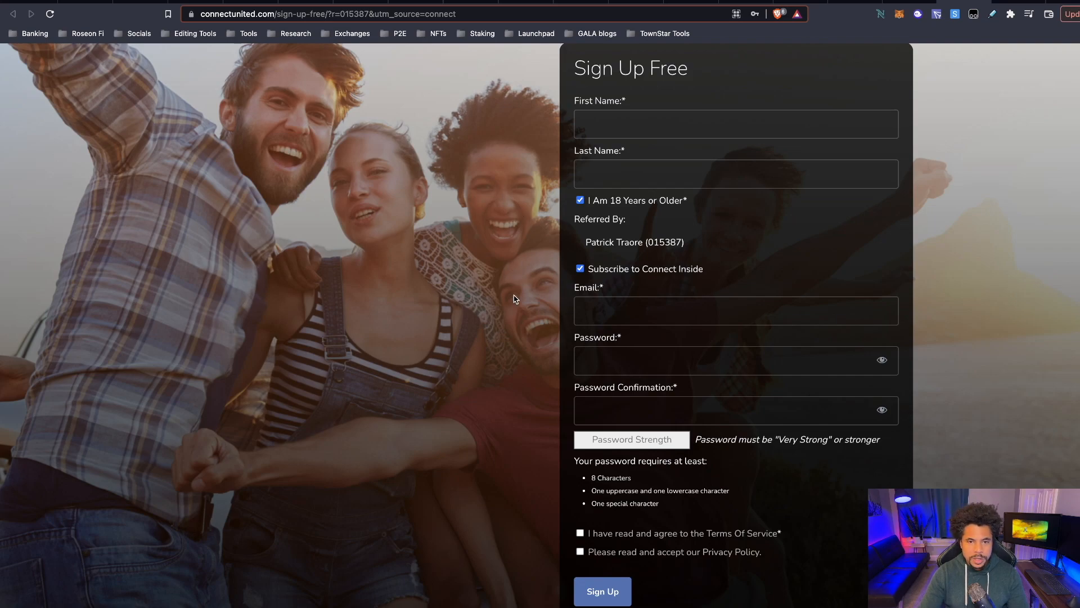
scroll(down, 3)
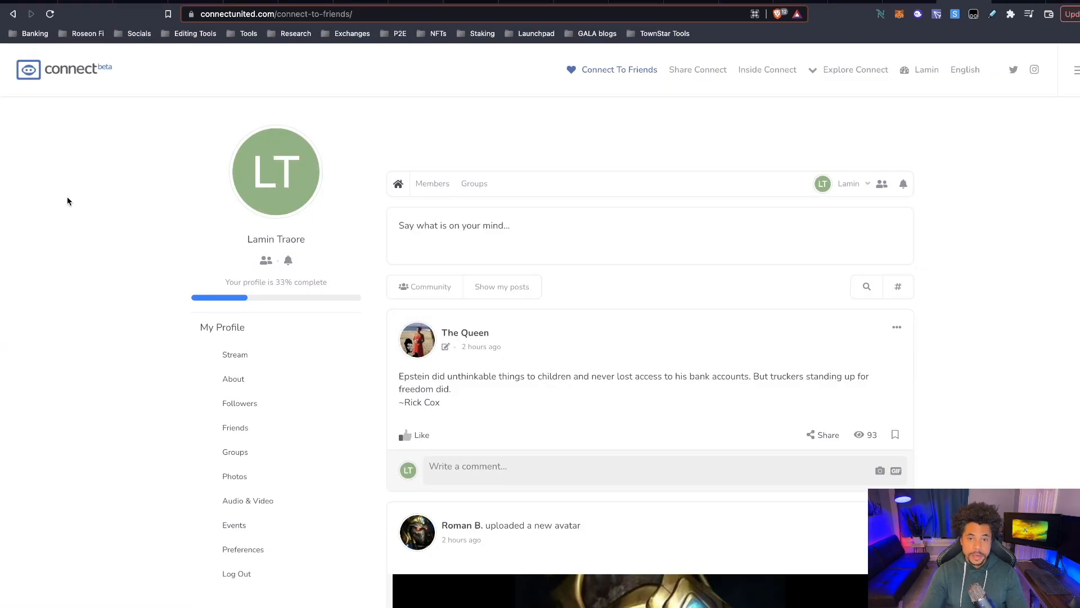
mouse_move(99, 186)
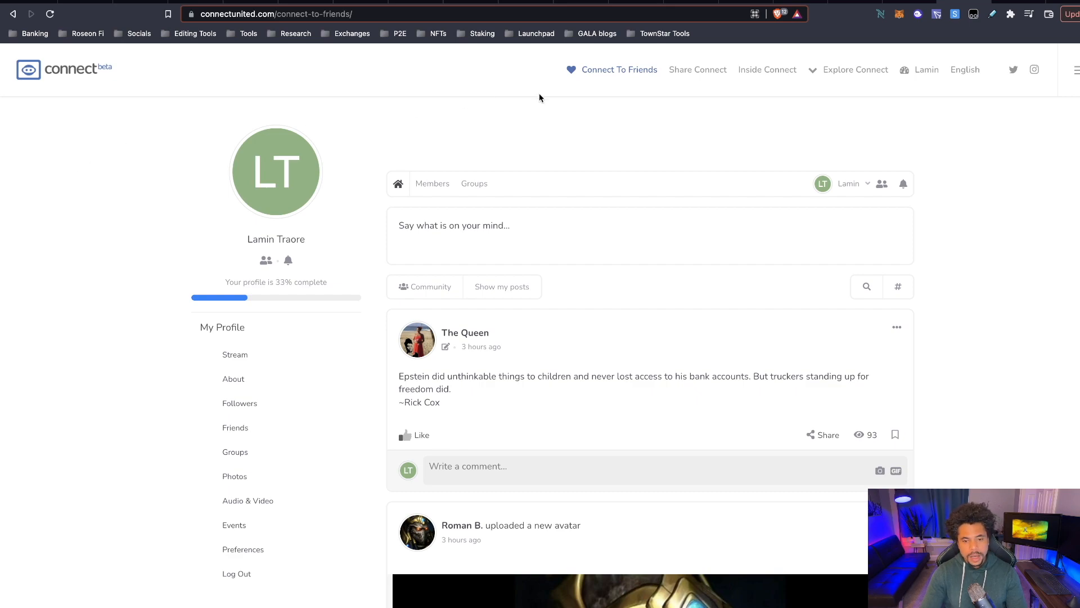
mouse_move(653, 152)
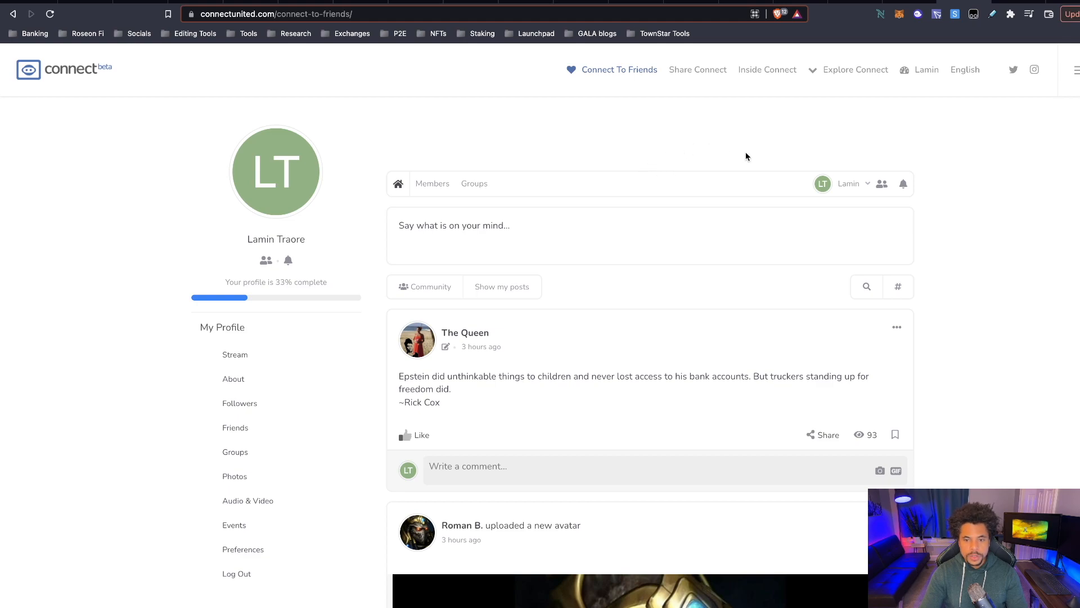
mouse_move(802, 128)
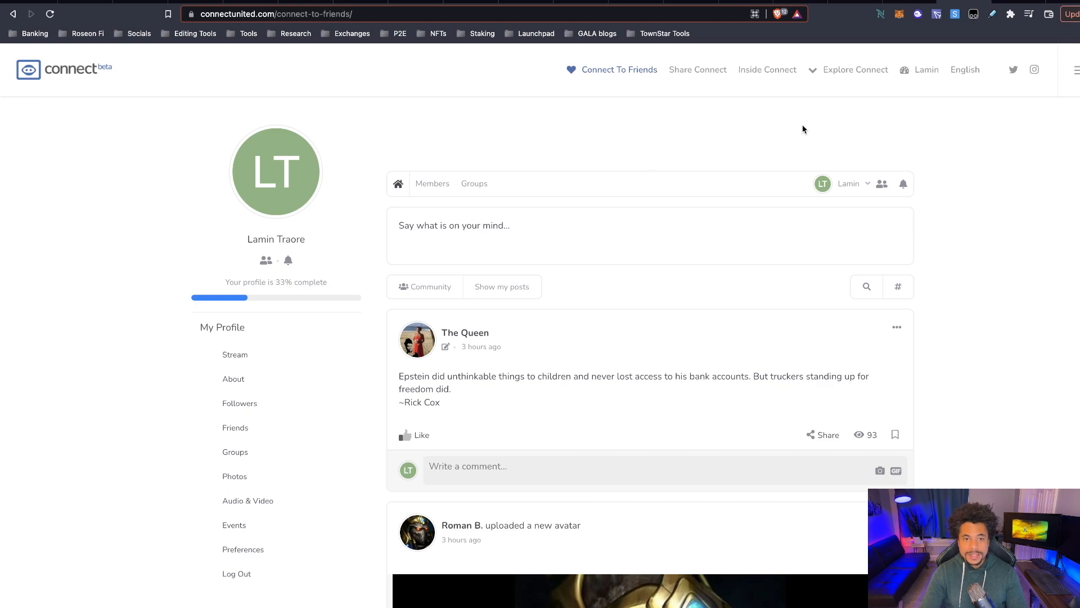
mouse_move(938, 121)
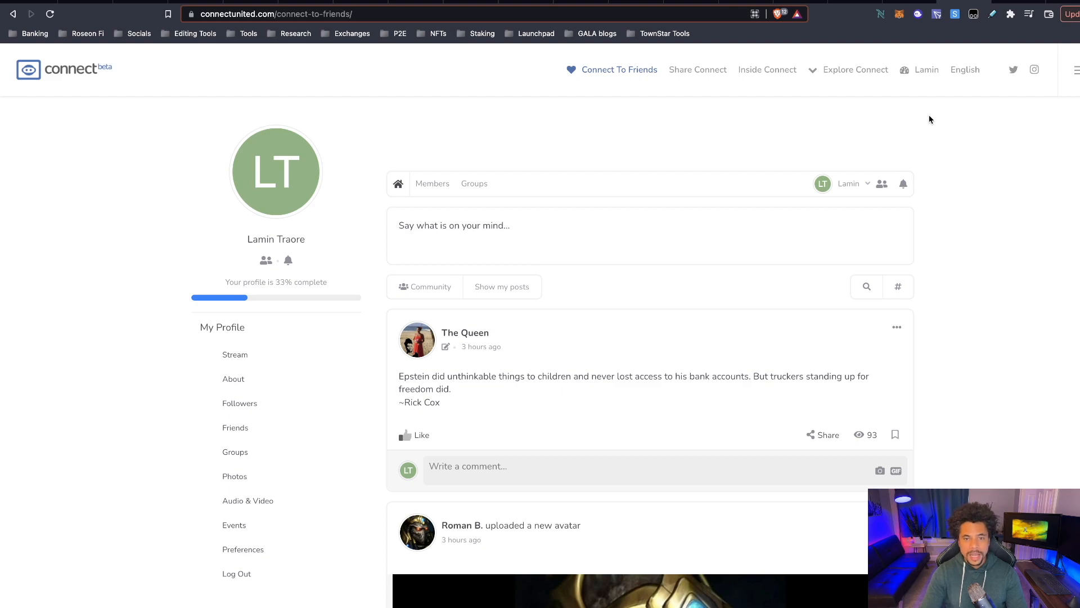
mouse_move(926, 70)
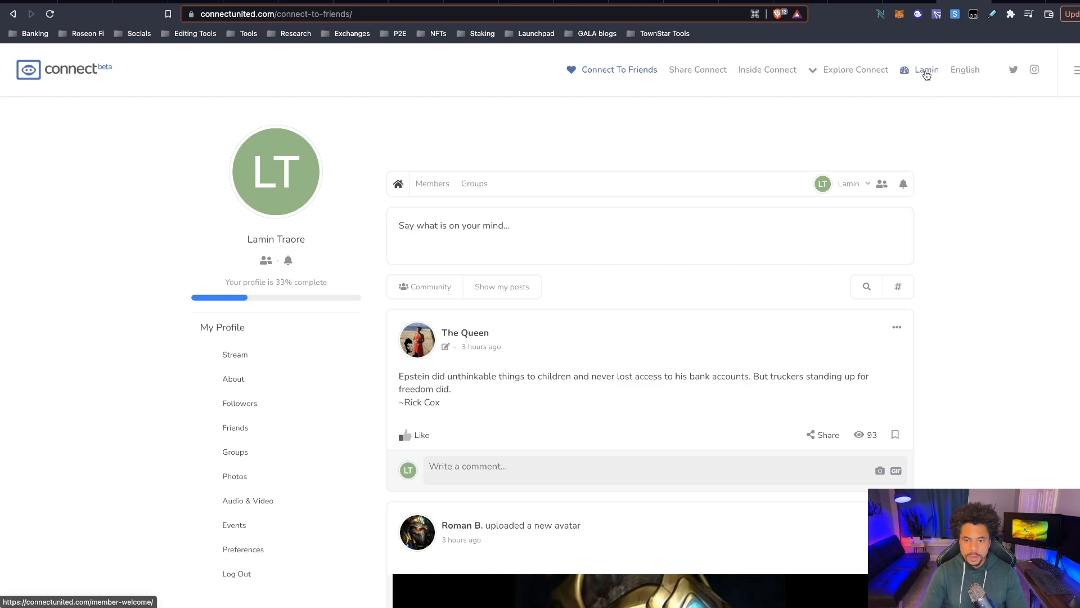
mouse_move(914, 90)
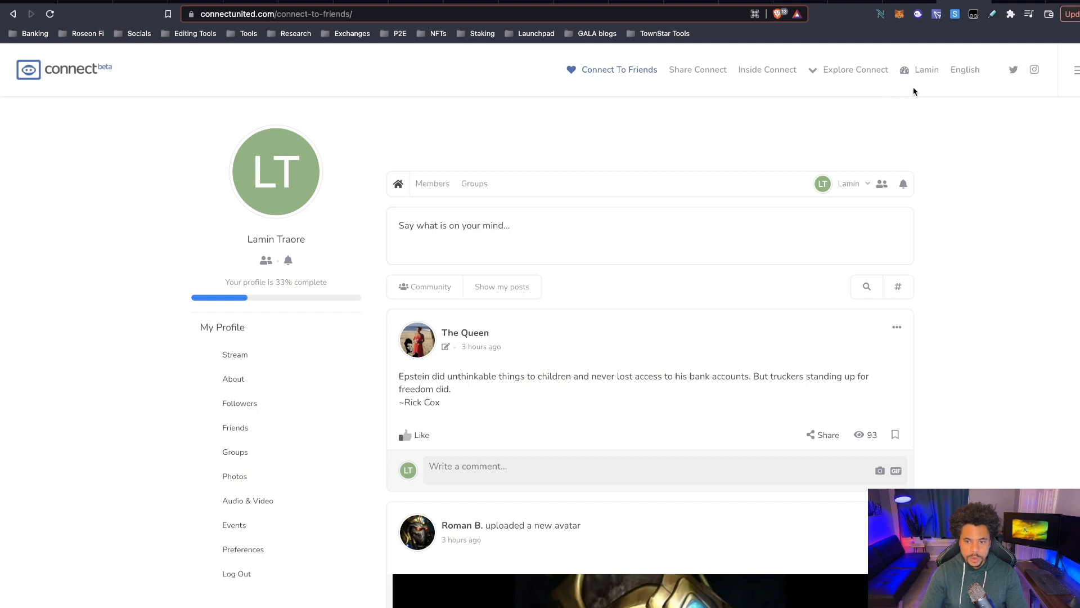
Step: Go from the Connect To Friends feed to the member welcome dashboard via the username link
click(926, 70)
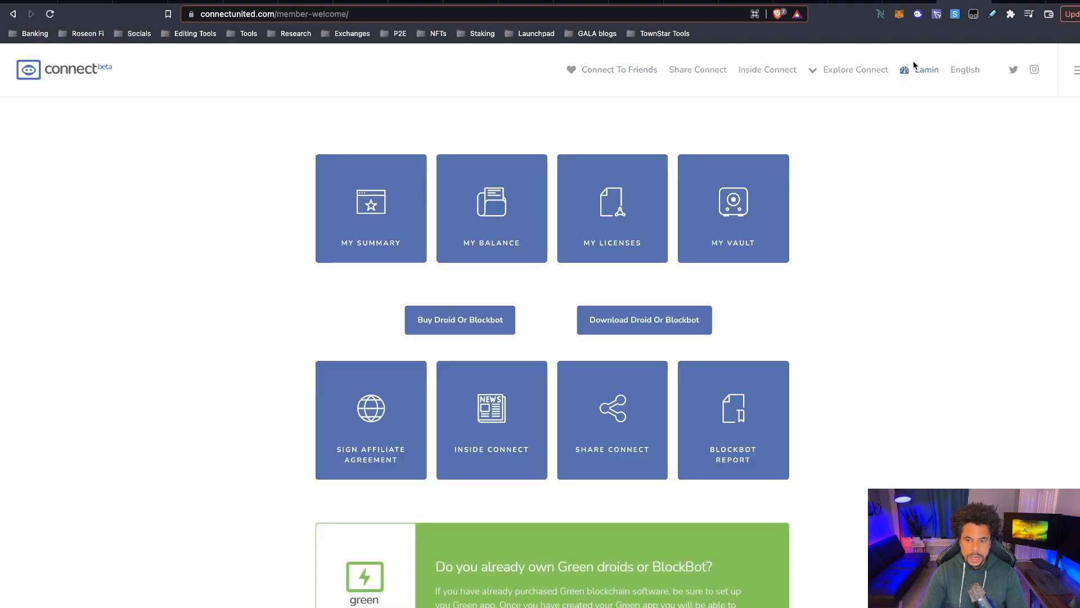
mouse_move(856, 303)
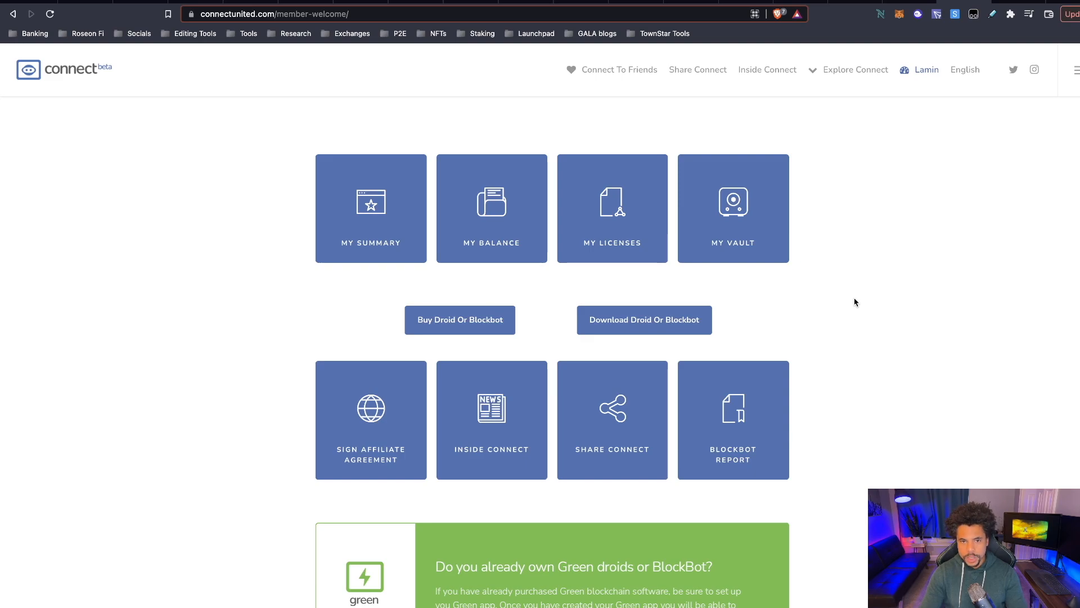
mouse_move(864, 295)
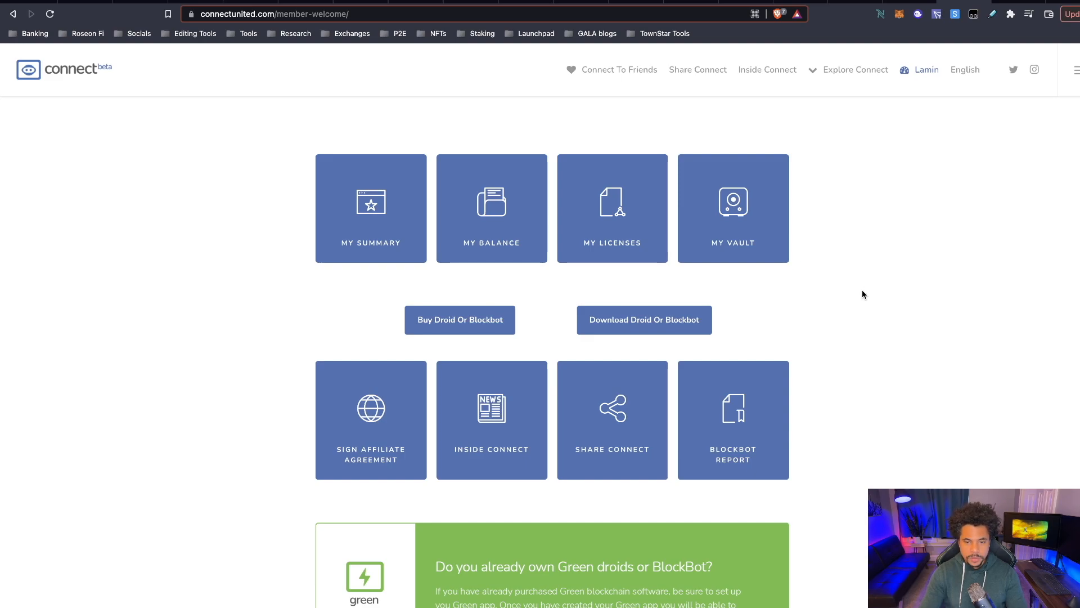
Step: Reach the Green account section and choose 'Click Here To Link Your Green Account'
scroll(down, 3)
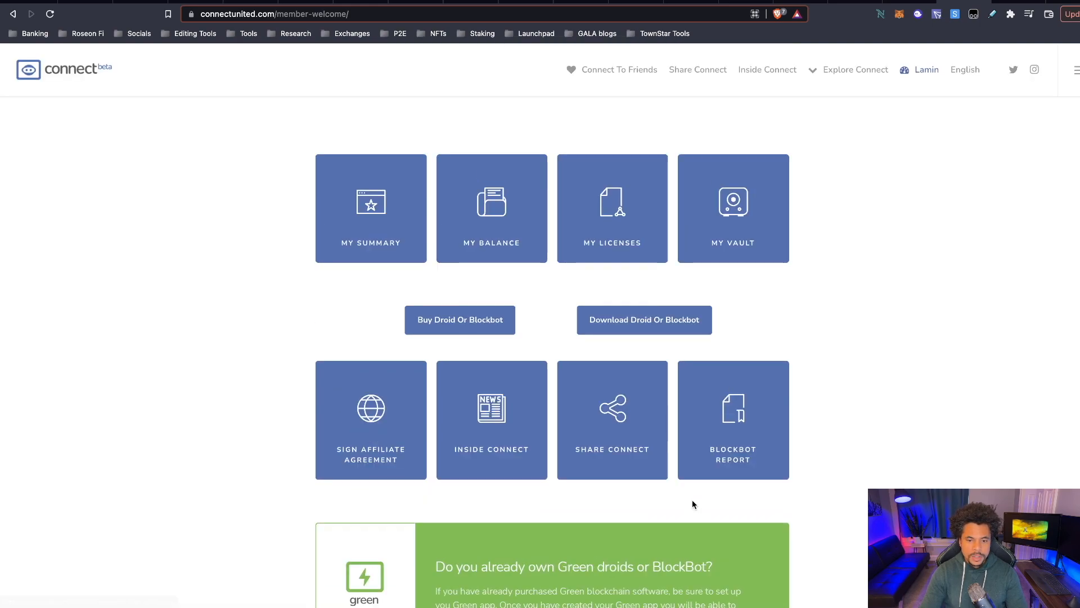
scroll(down, 3)
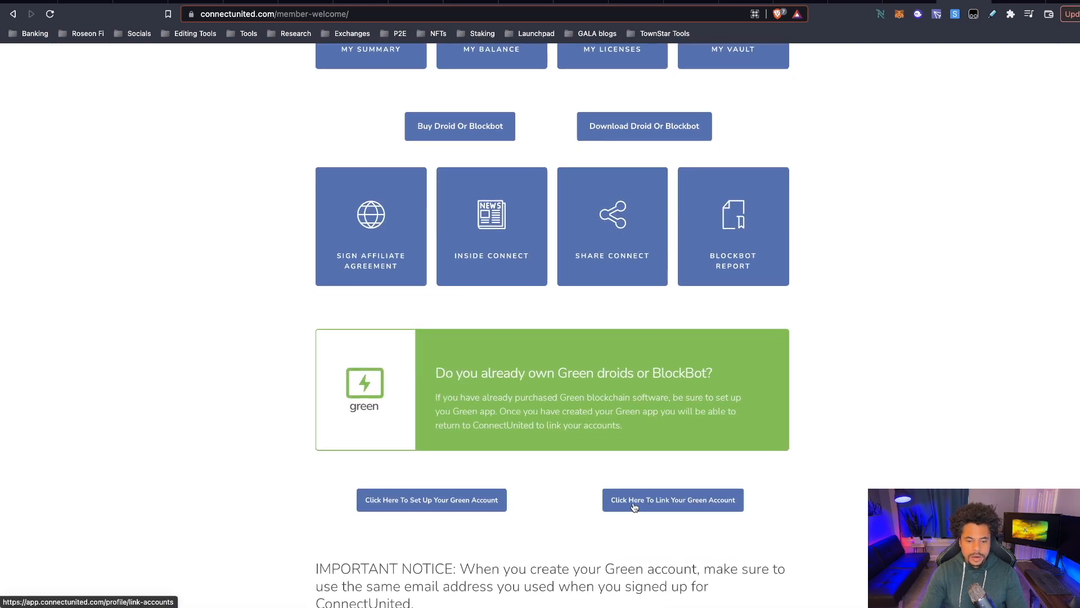
click(672, 500)
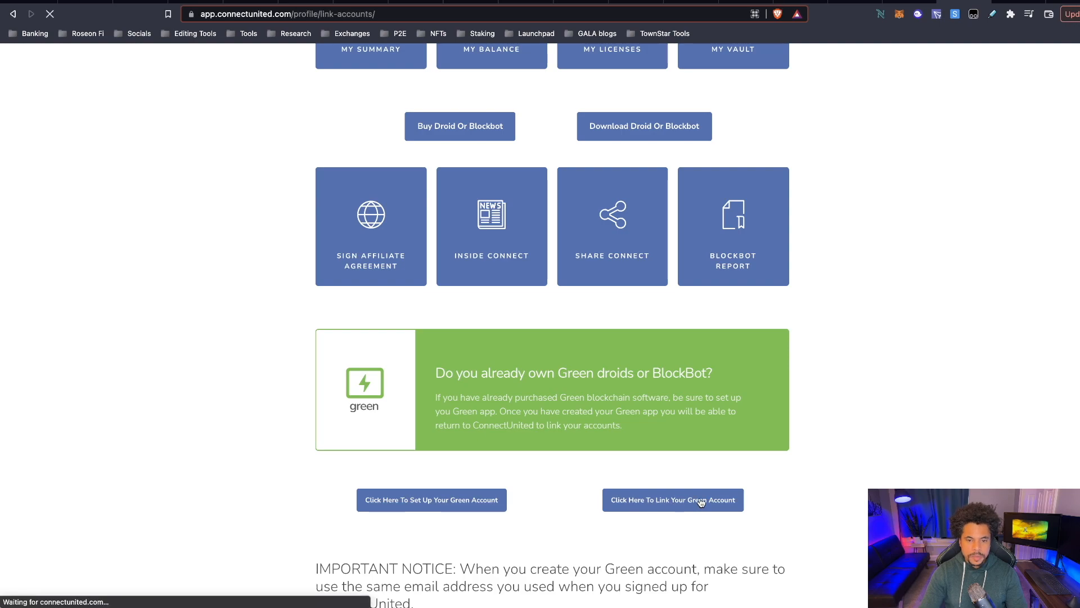
Step: Bring up the Green Link Account sign-in form, close it unlinked, and review the Unlinked Accounts list
click(672, 500)
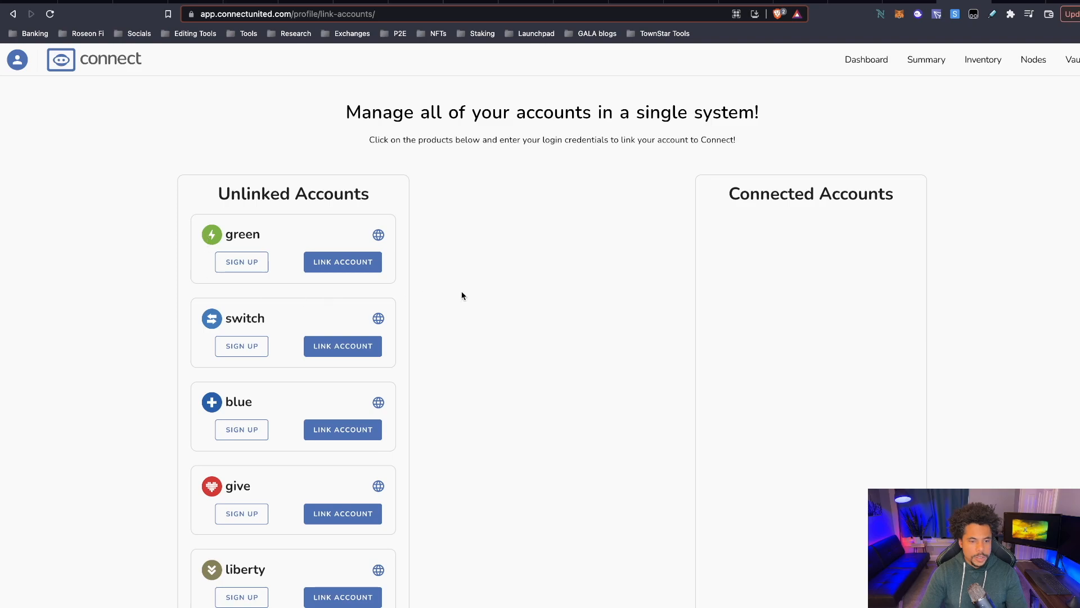
scroll(down, 3)
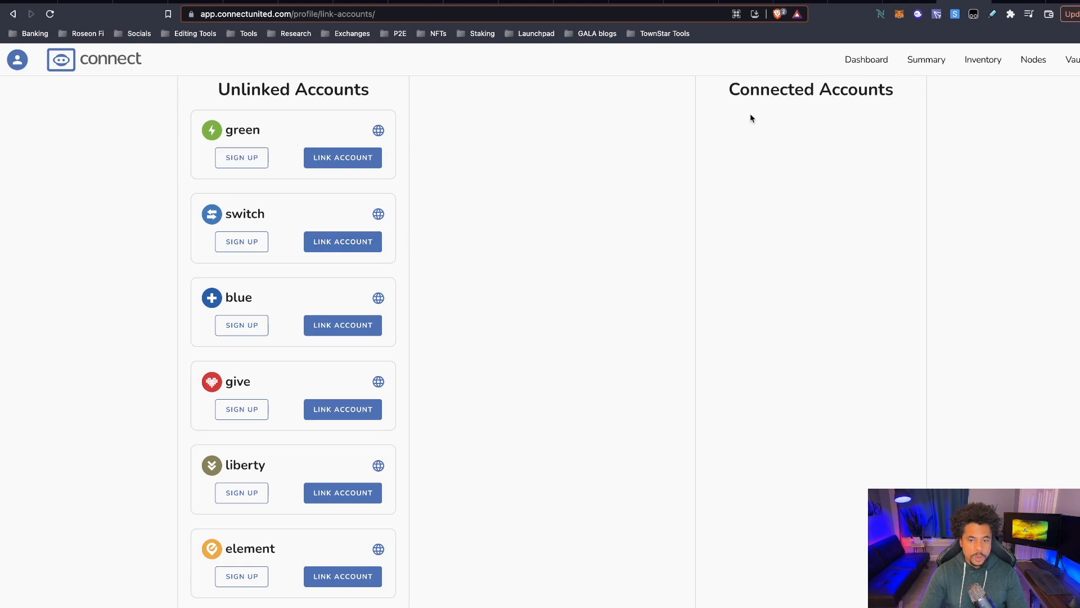
mouse_move(879, 145)
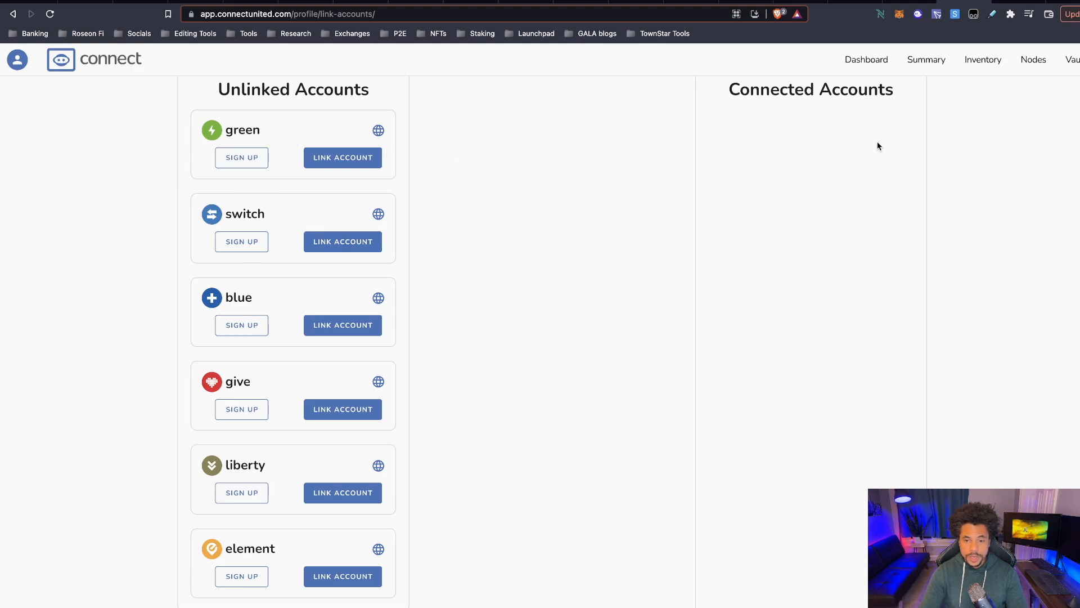
mouse_move(241, 158)
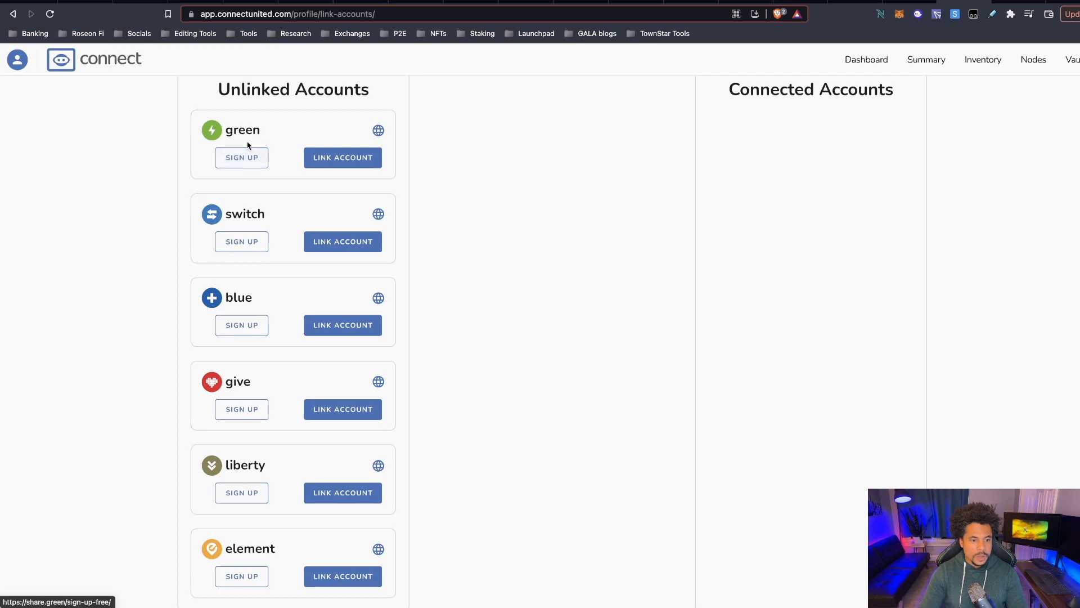
mouse_move(260, 210)
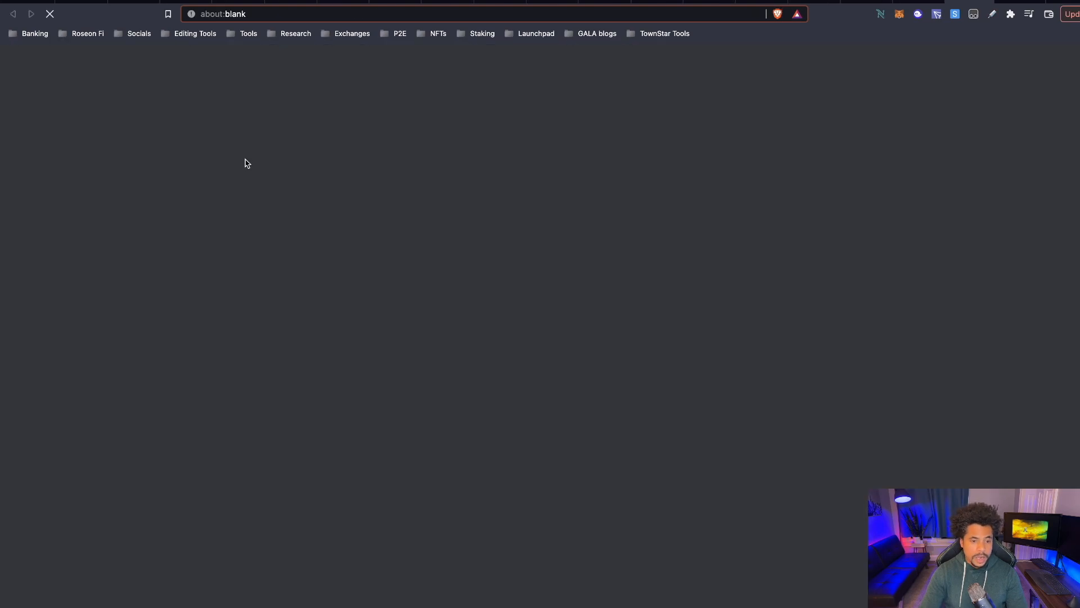
mouse_move(828, 121)
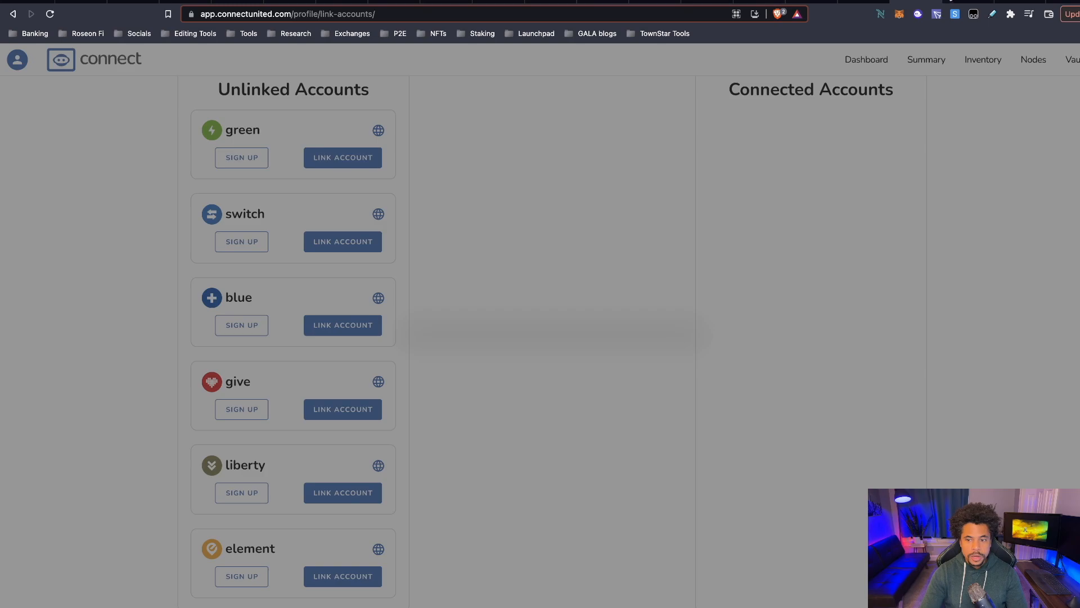
click(241, 157)
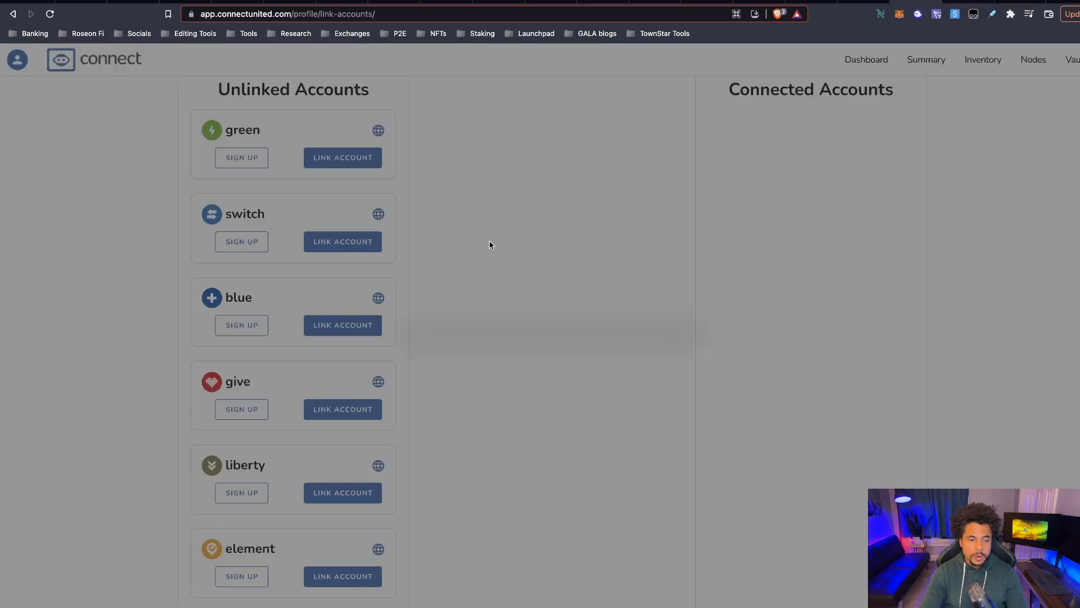
mouse_move(493, 189)
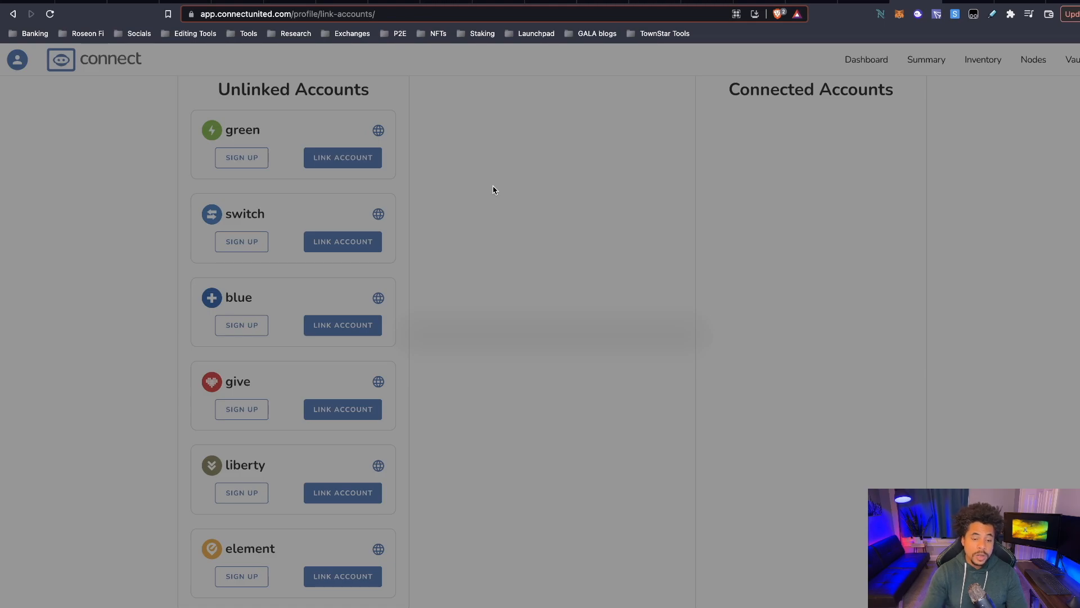
mouse_move(473, 155)
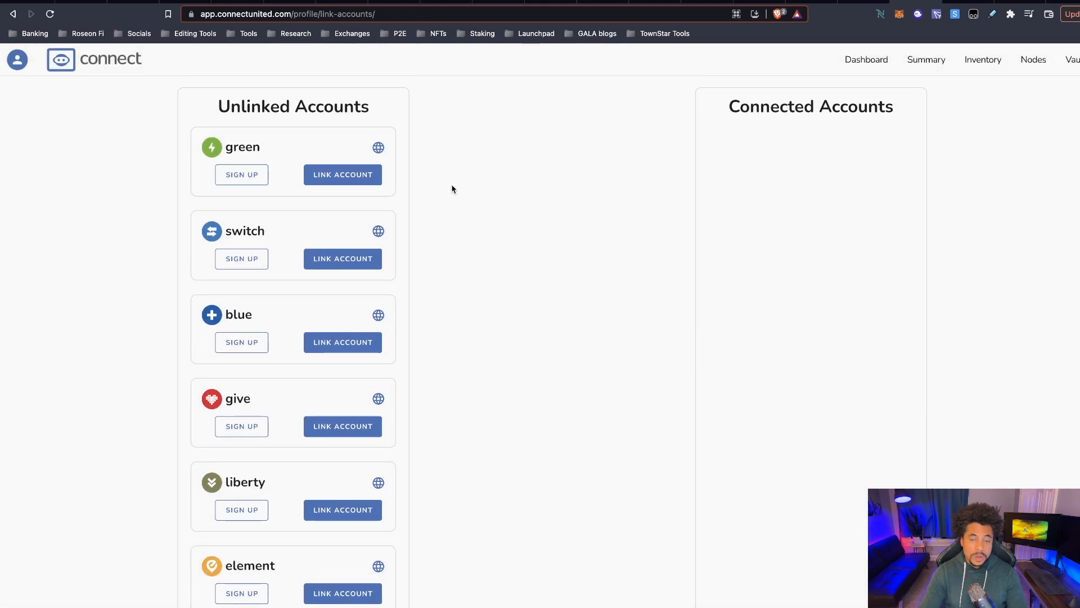
click(342, 175)
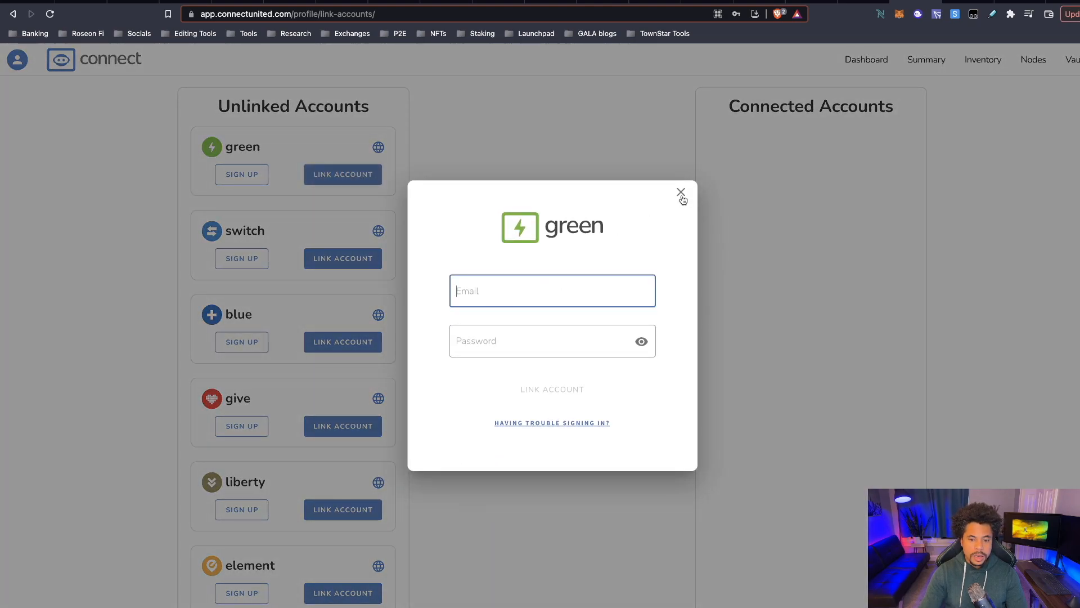
click(680, 193)
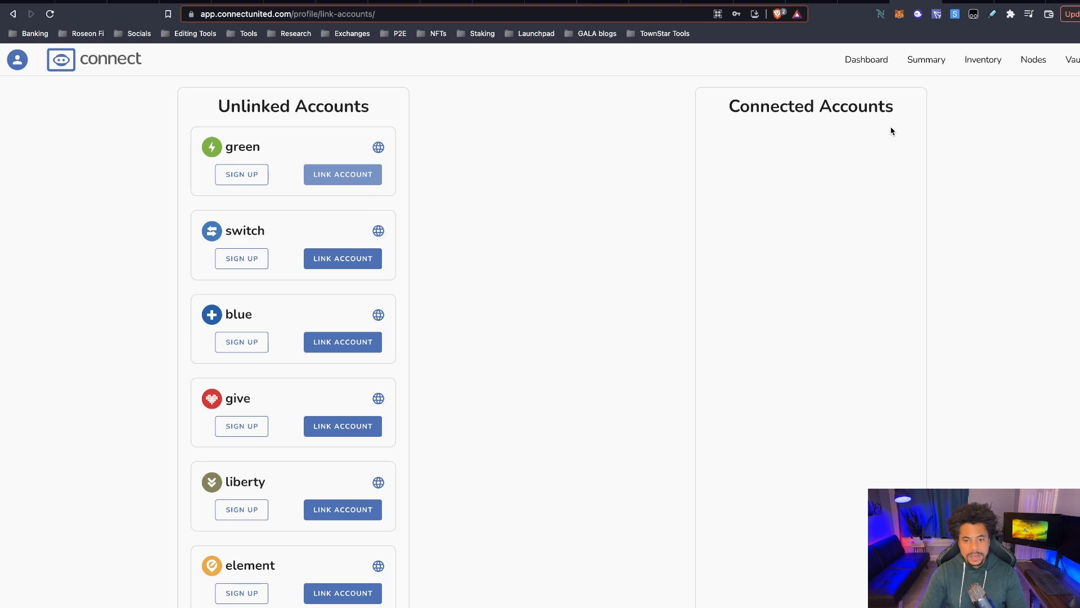
scroll(down, 3)
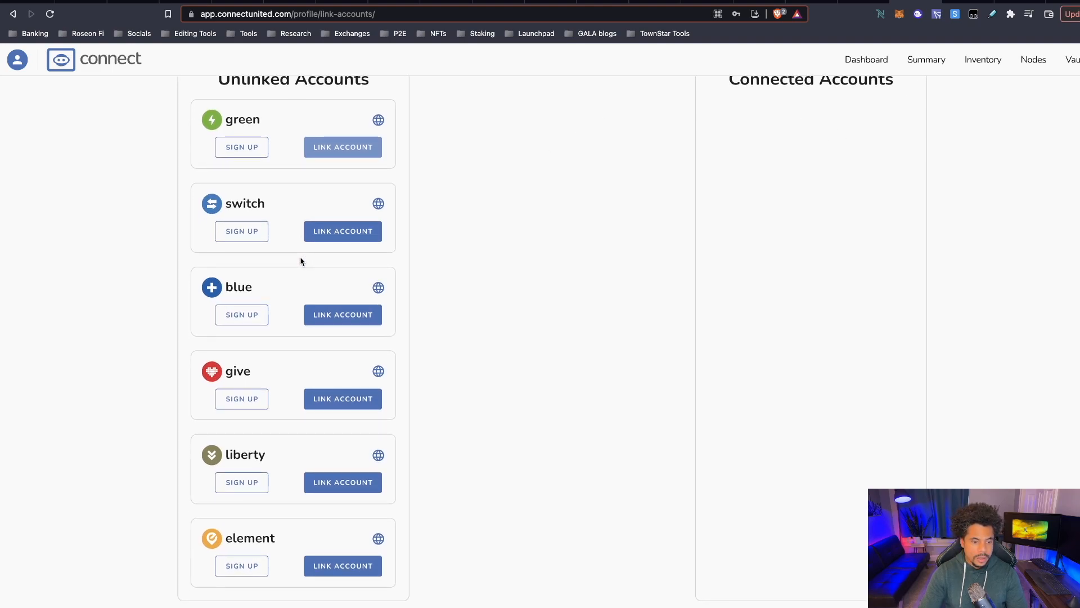
mouse_move(305, 340)
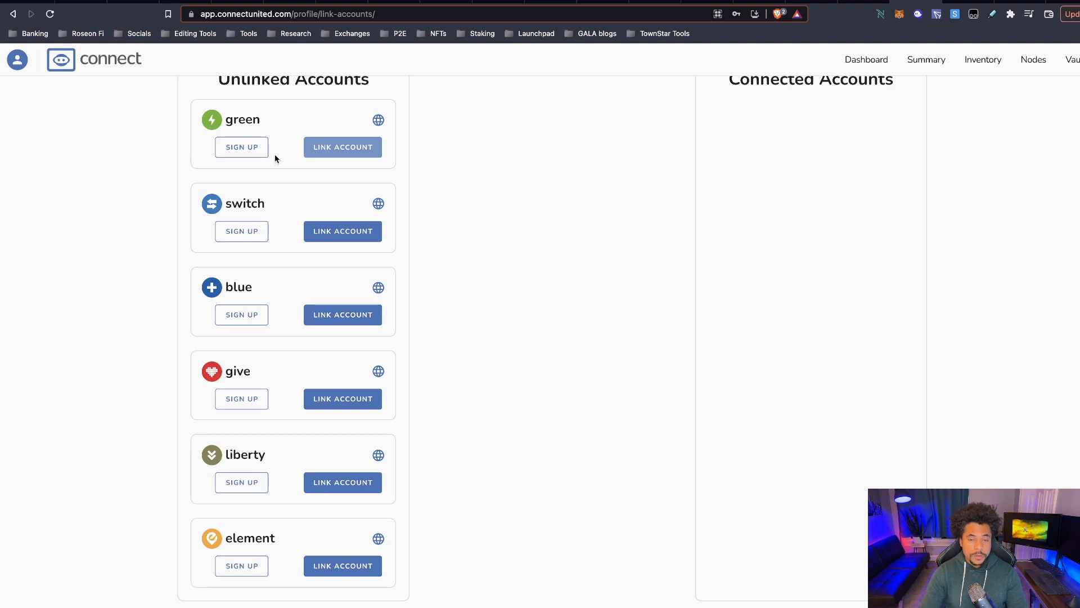
mouse_move(241, 231)
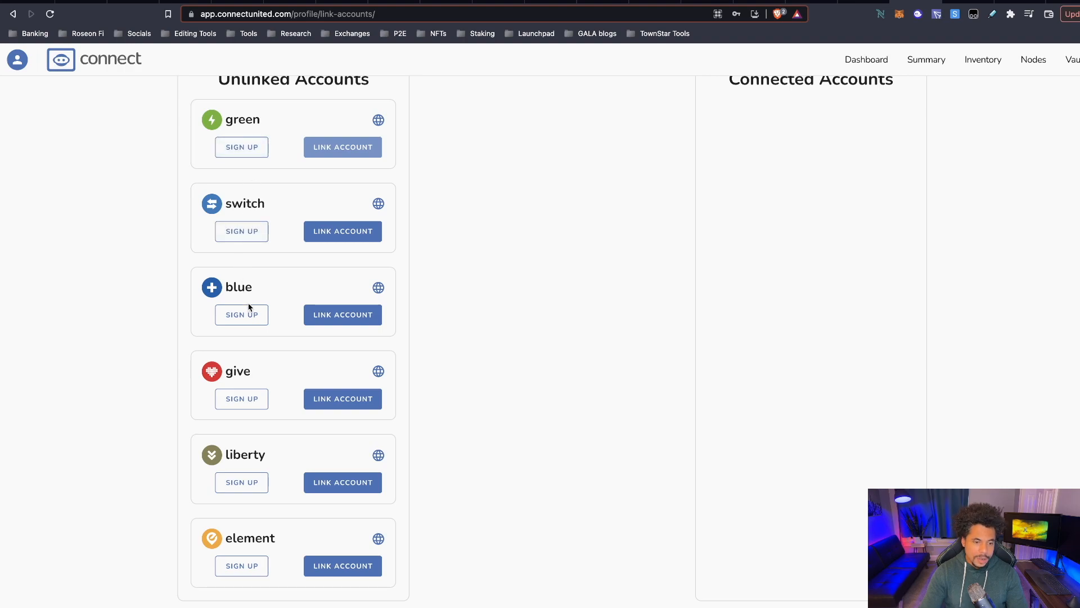
mouse_move(605, 308)
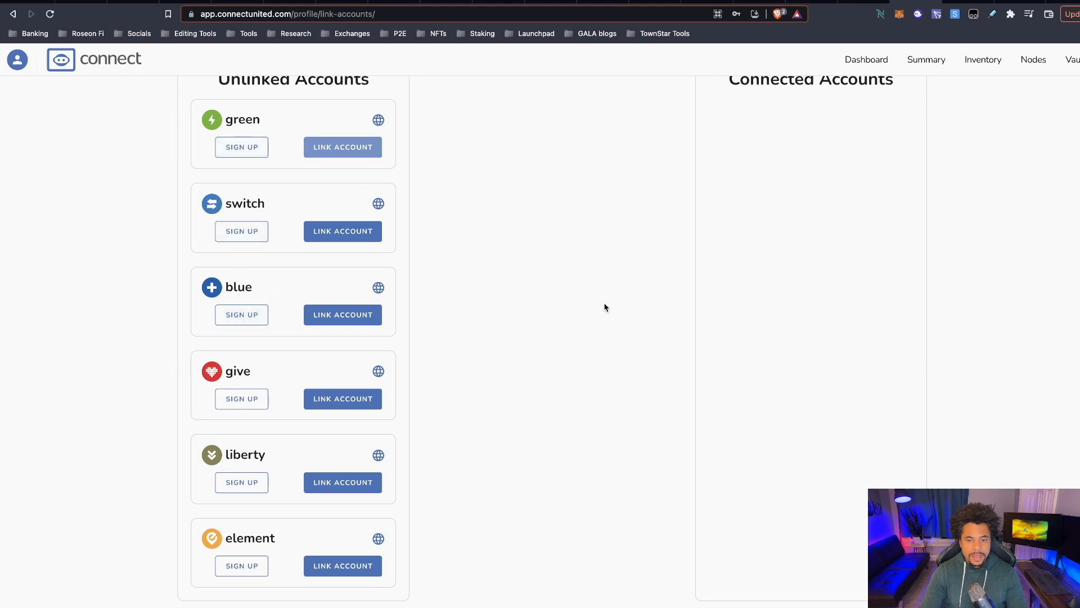
mouse_move(649, 299)
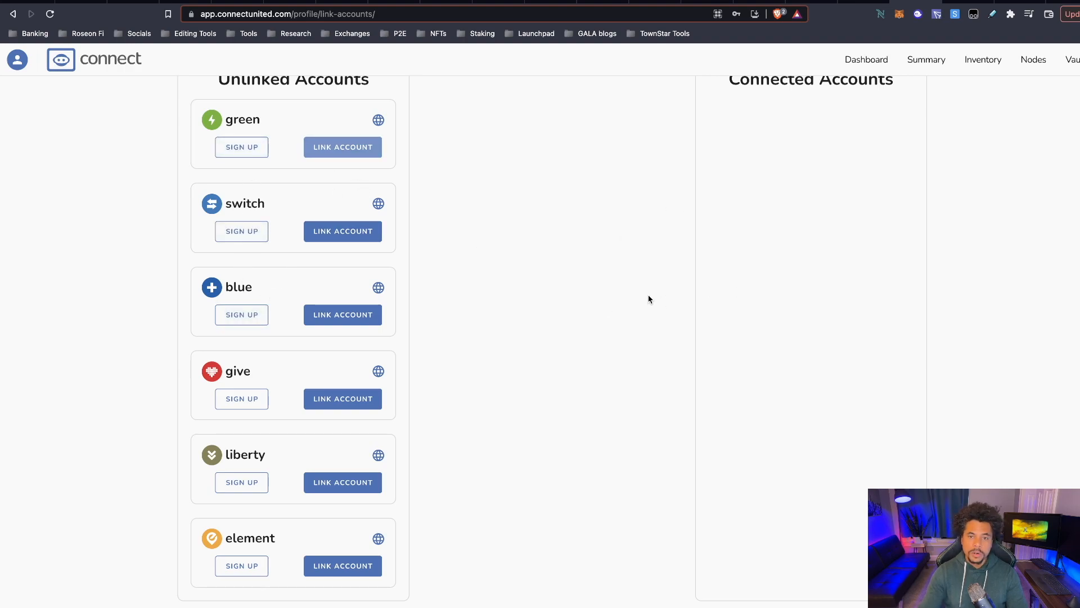
mouse_move(644, 302)
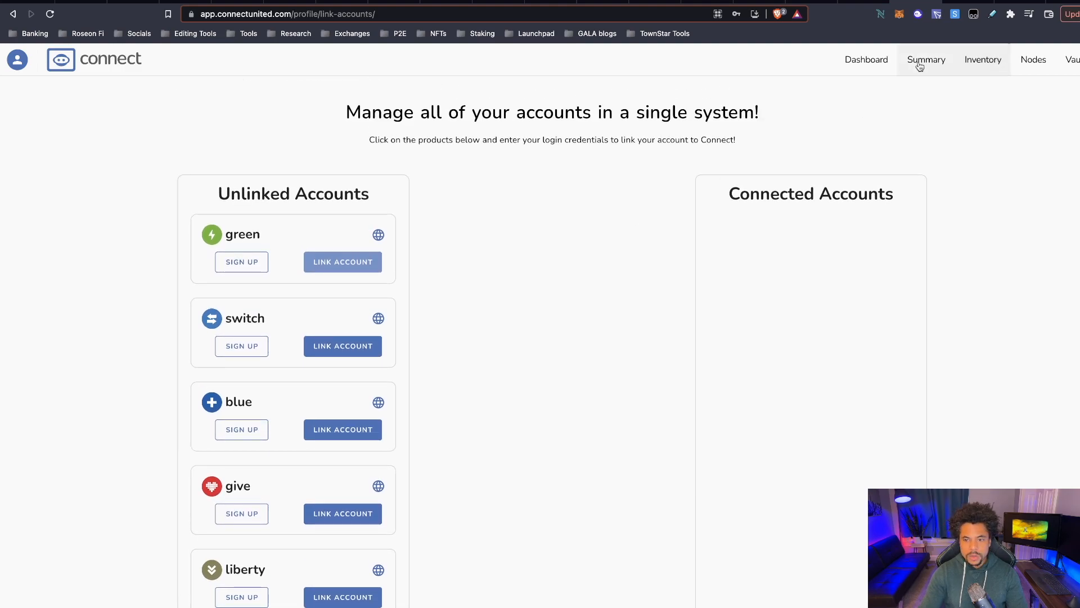
Step: Return to the member welcome page via Summary and start buying a Droid or BlockBot license
click(866, 60)
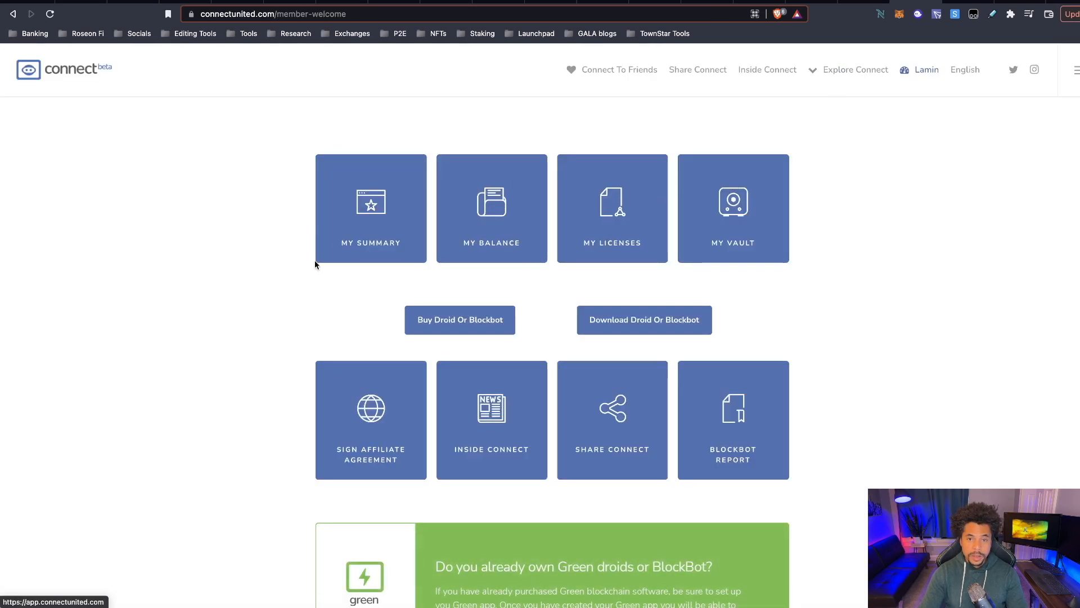
mouse_move(503, 334)
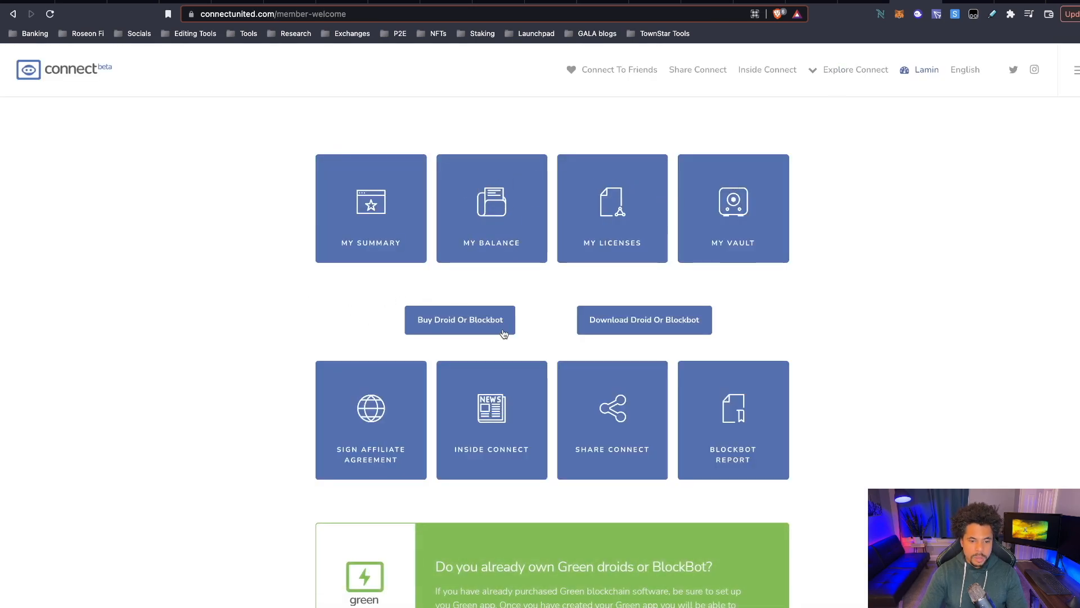
mouse_move(480, 335)
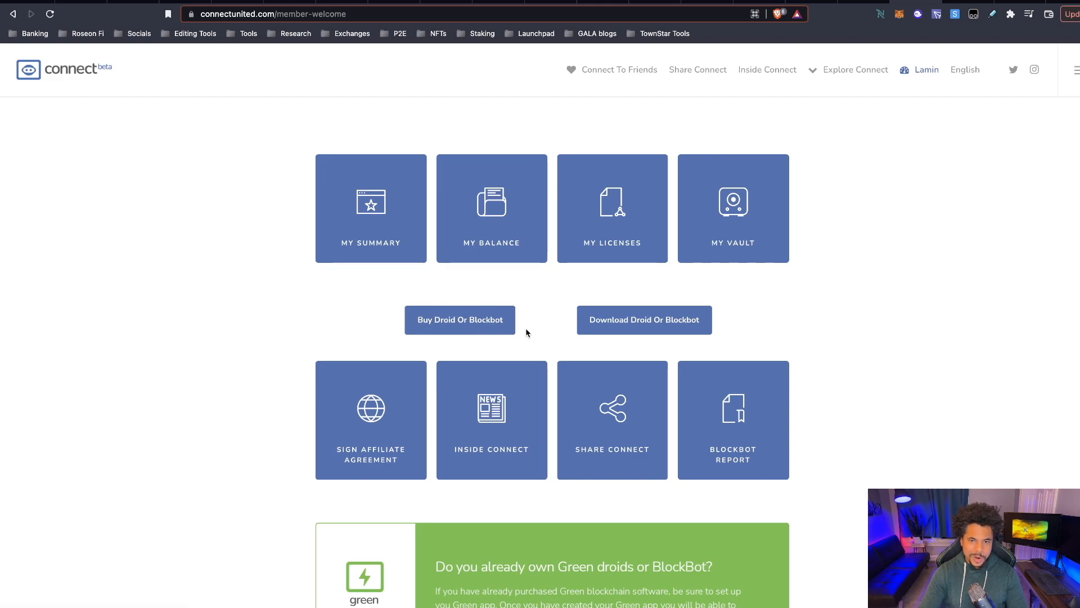
click(460, 319)
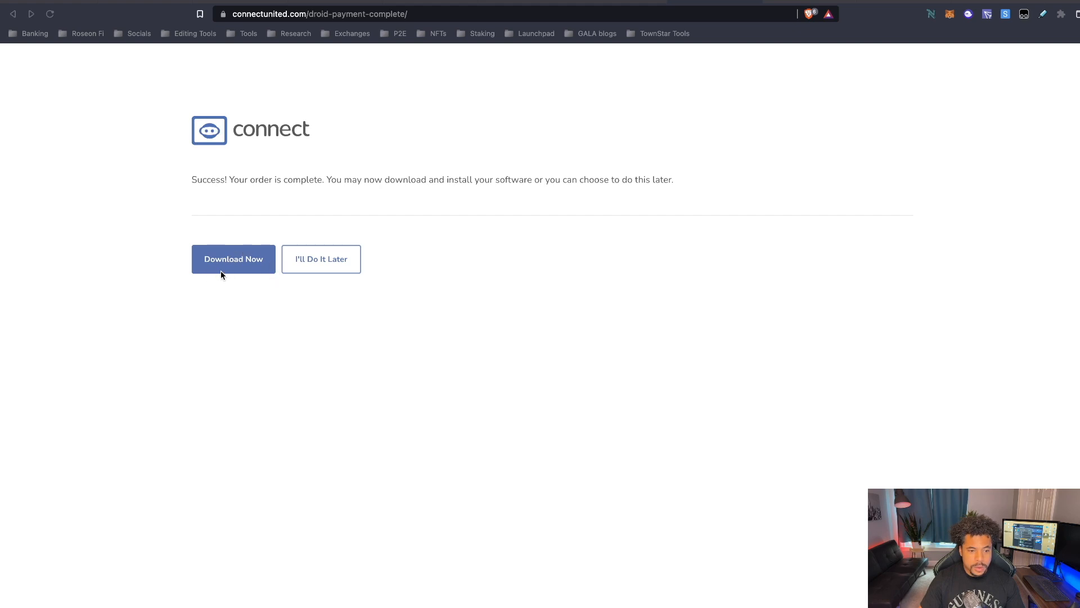
mouse_move(305, 242)
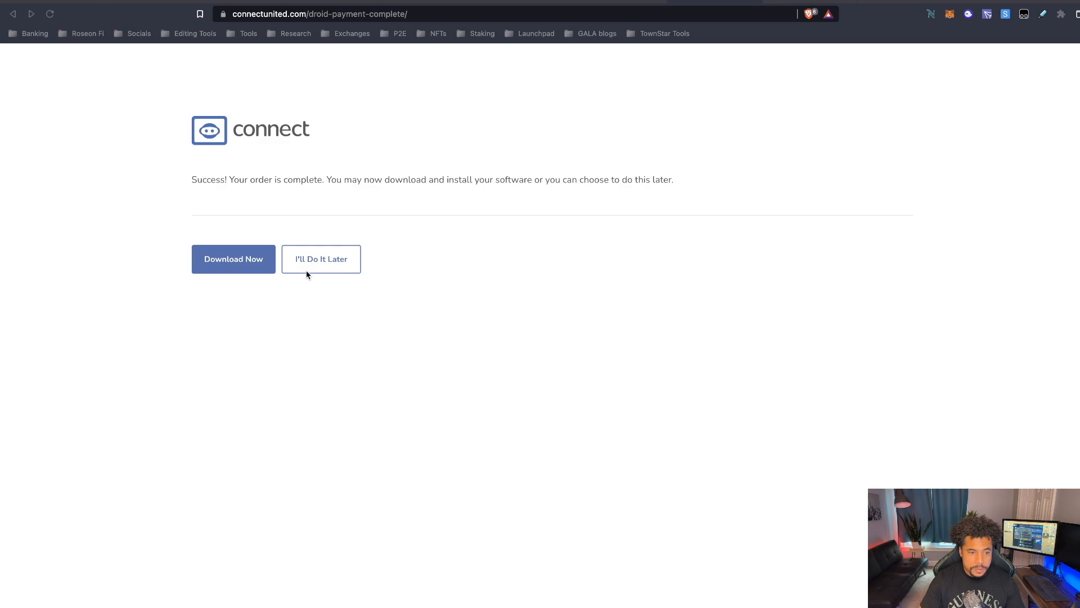
Step: Choose 'I'll Do It Later' on the order-complete page to defer the software download
click(321, 259)
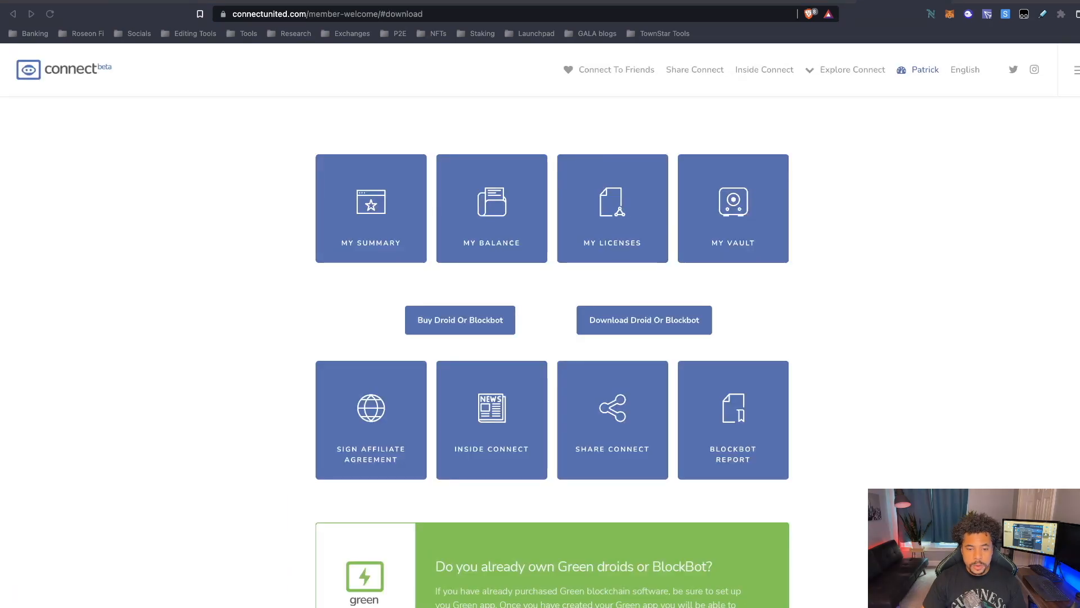
mouse_move(886, 106)
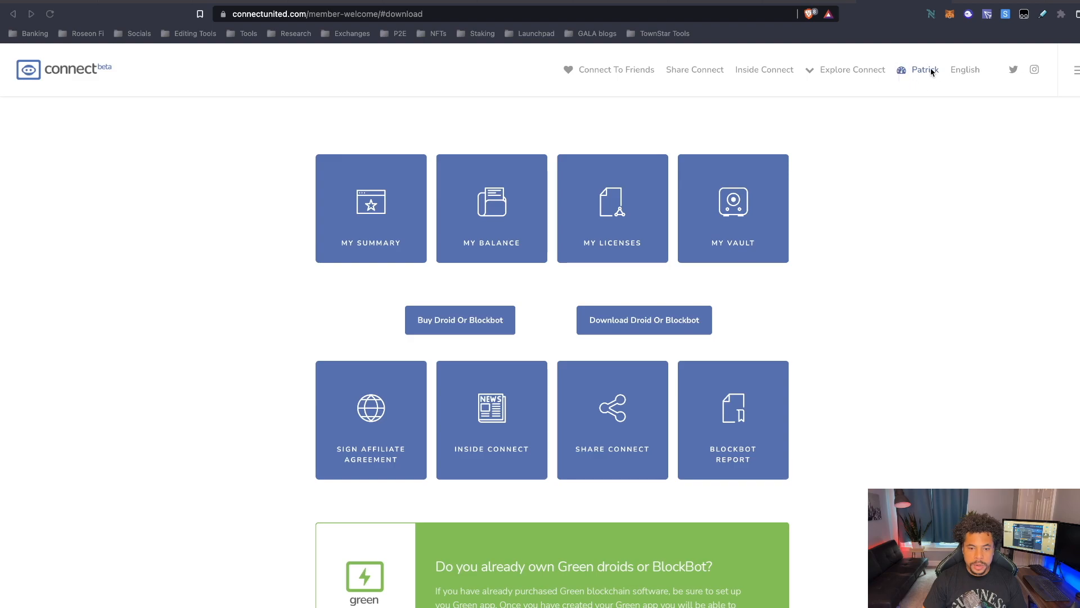
mouse_move(618, 331)
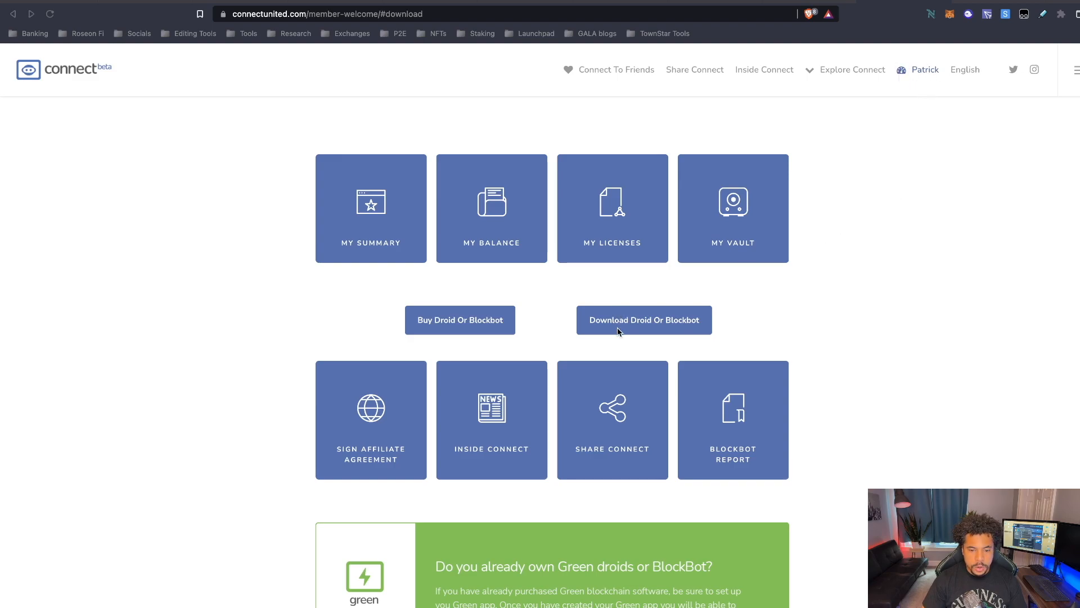
mouse_move(655, 330)
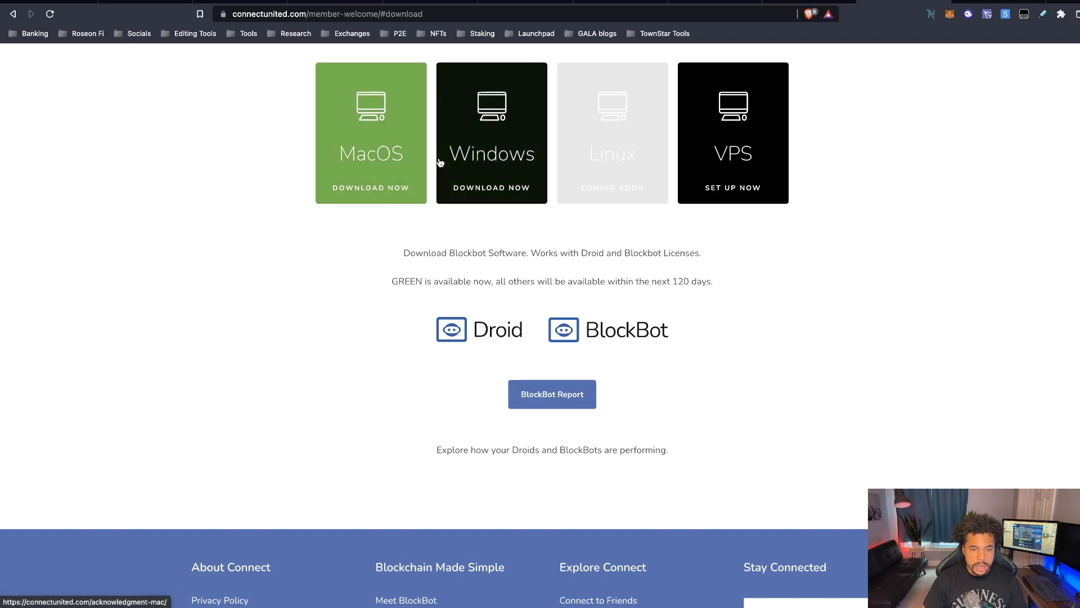
mouse_move(491, 157)
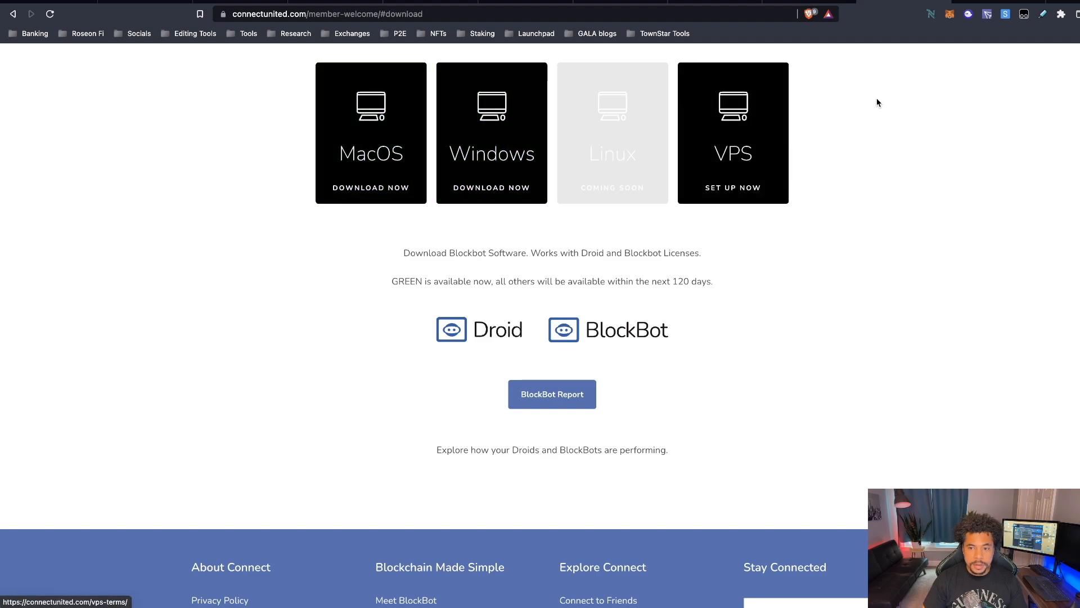
mouse_move(942, 97)
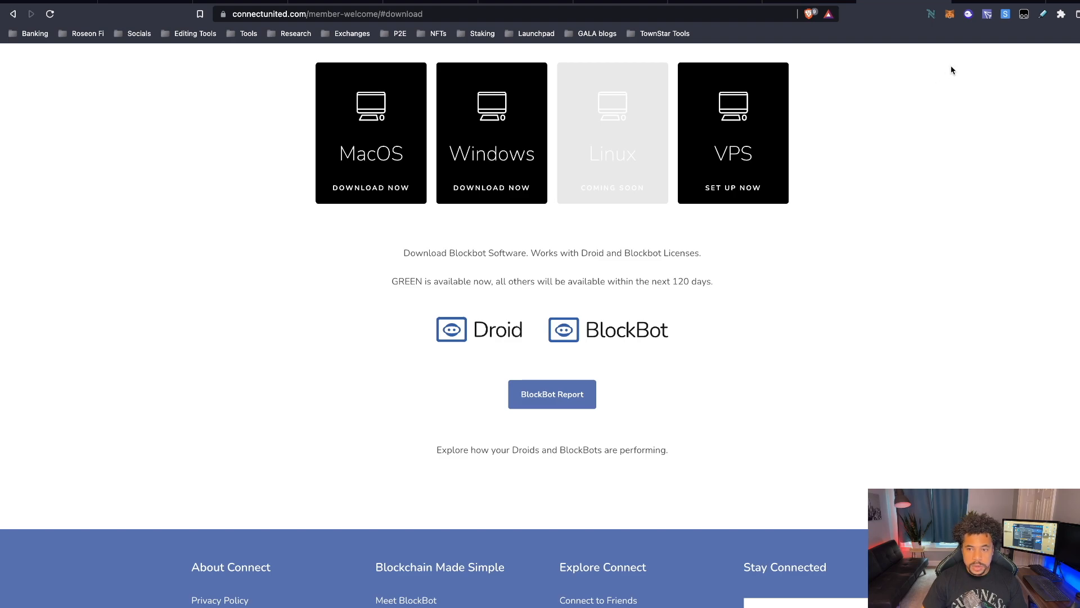
mouse_move(978, 78)
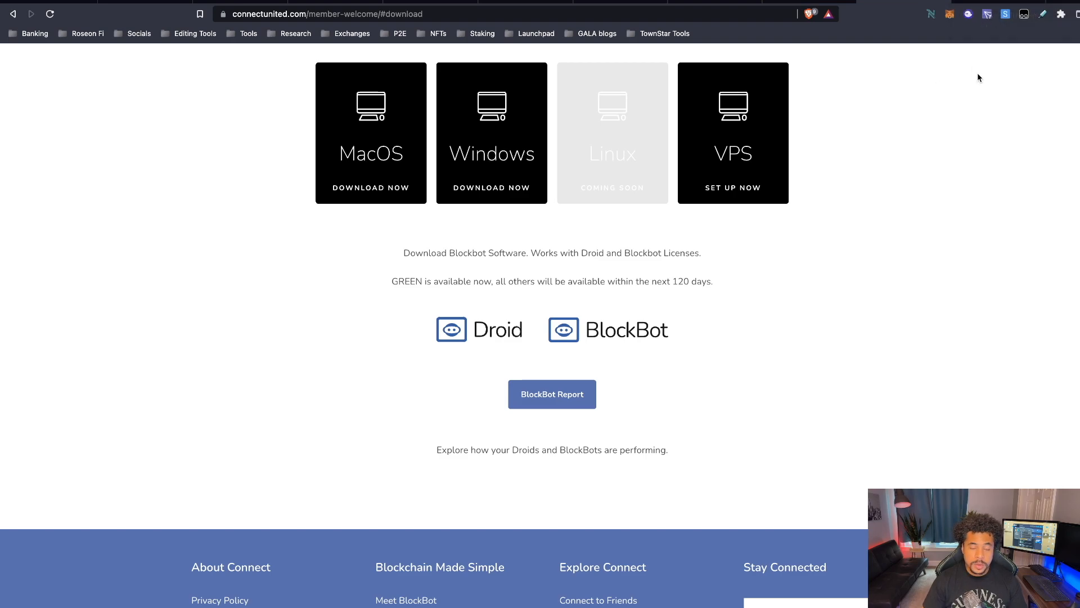
mouse_move(981, 53)
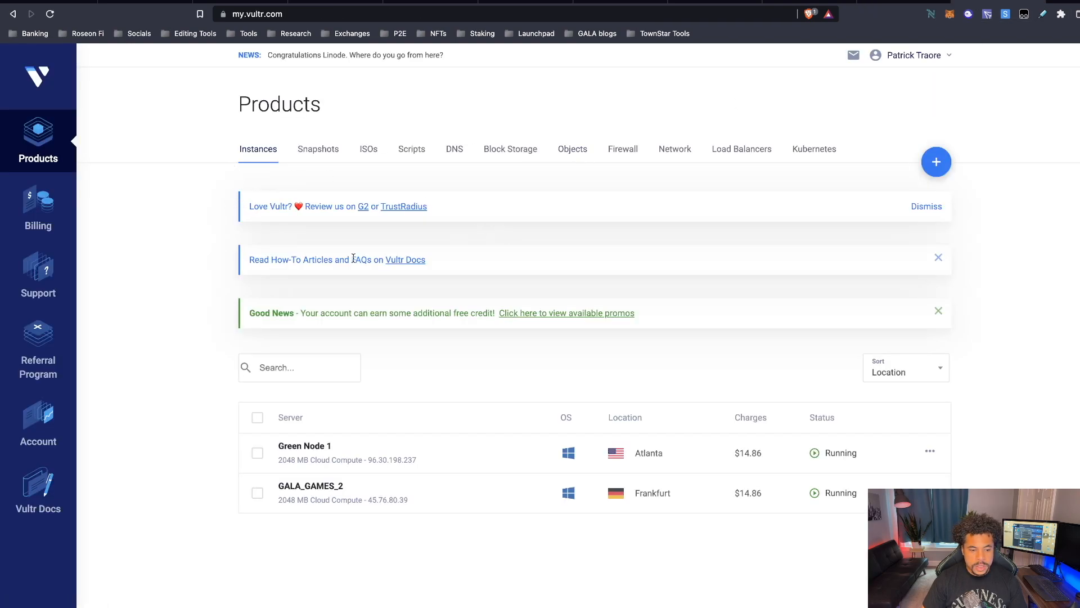
mouse_move(224, 352)
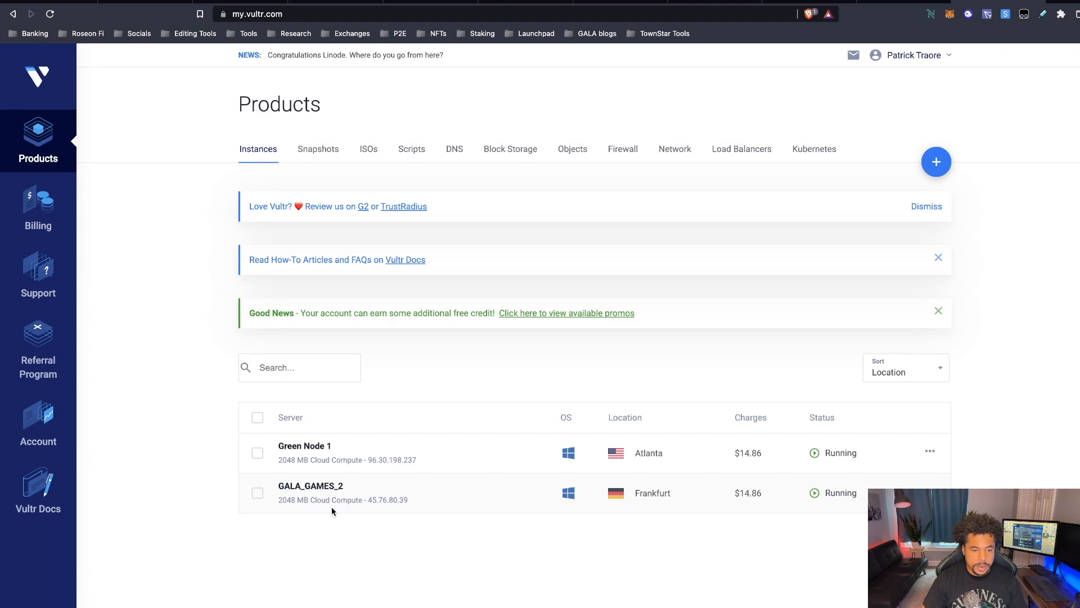
mouse_move(296, 454)
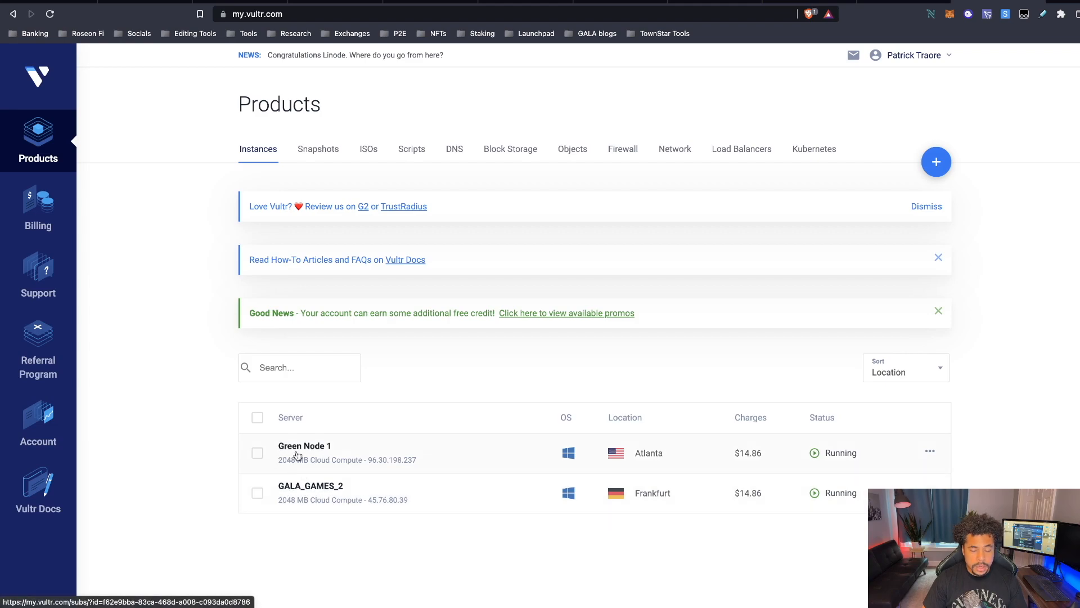
mouse_move(211, 383)
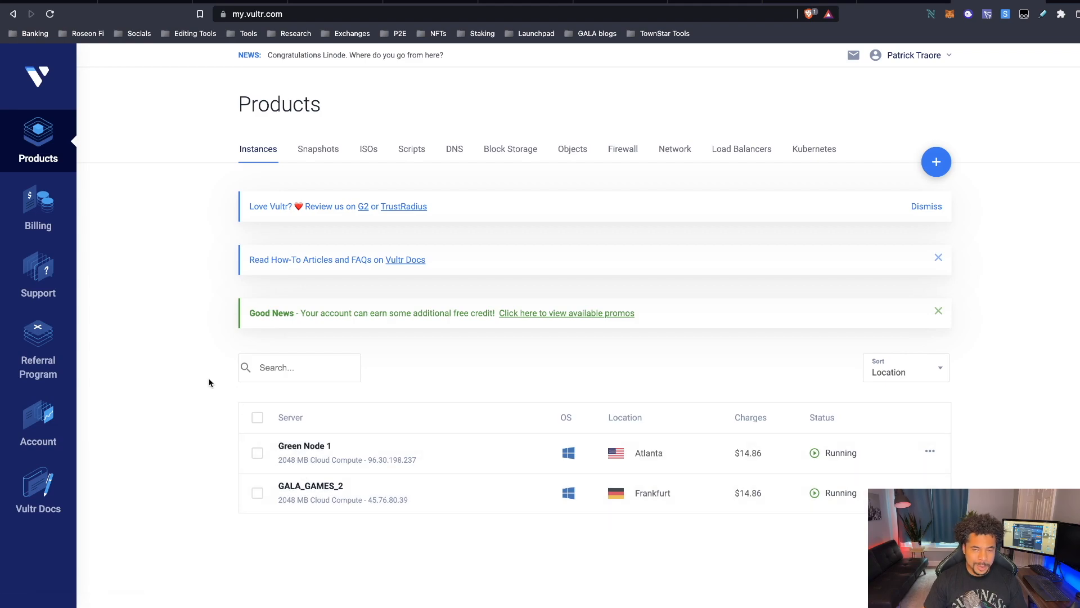
mouse_move(291, 454)
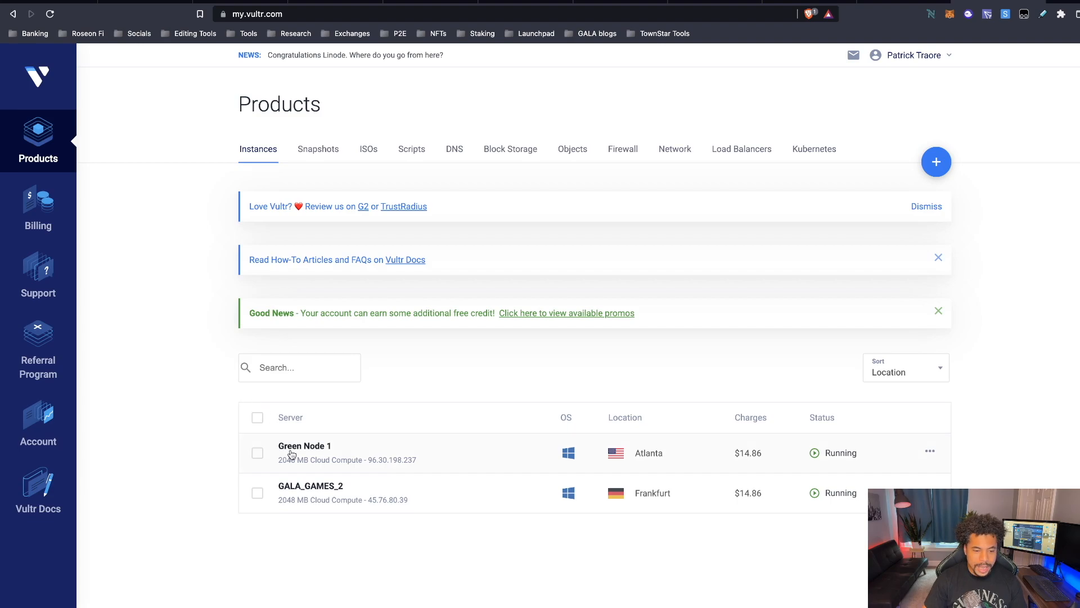
mouse_move(298, 429)
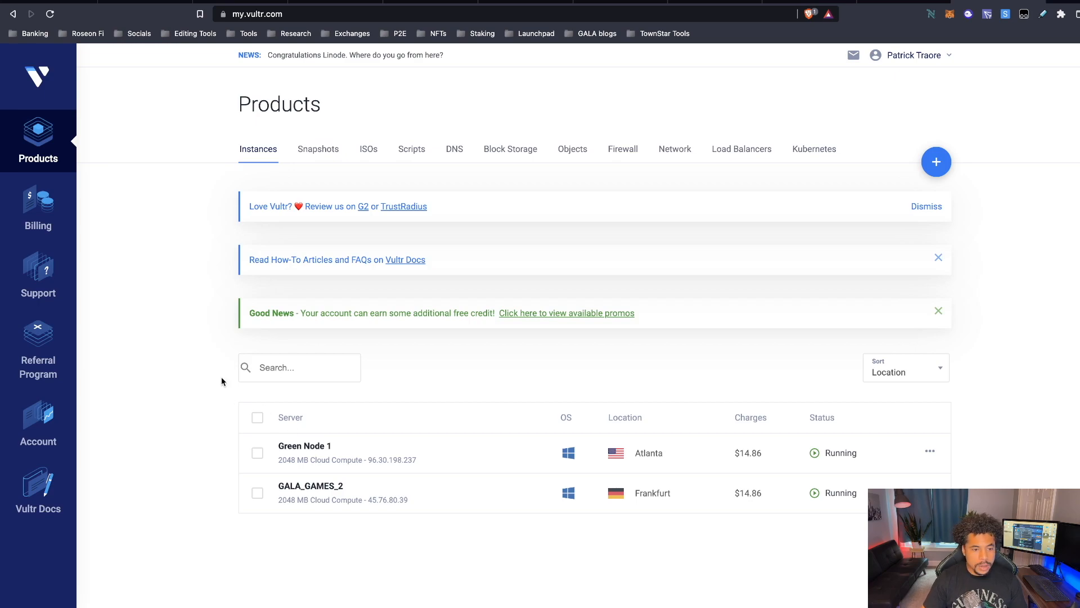
mouse_move(753, 192)
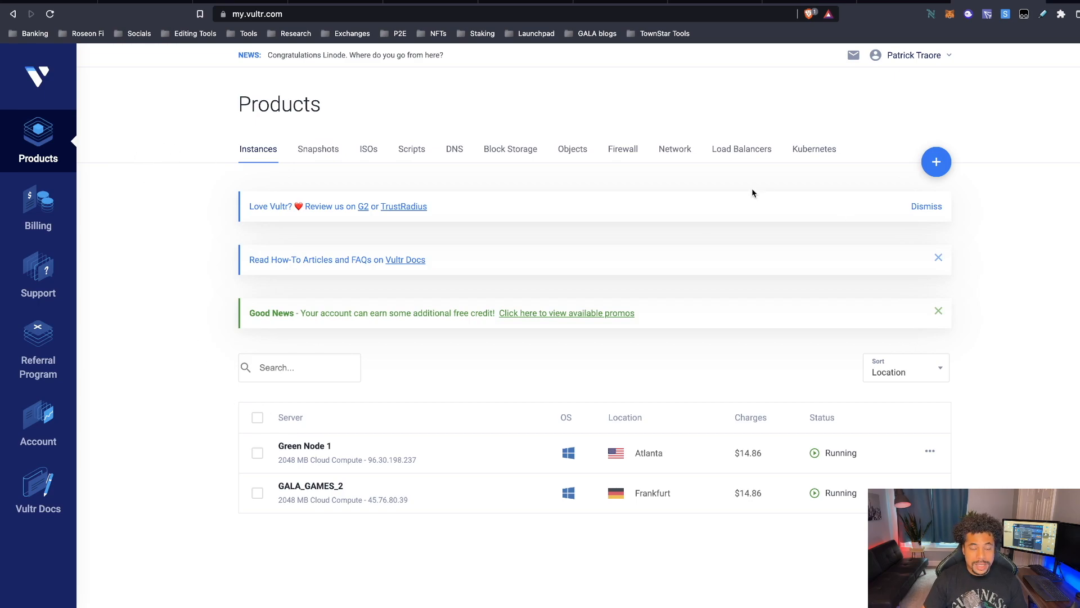
mouse_move(936, 161)
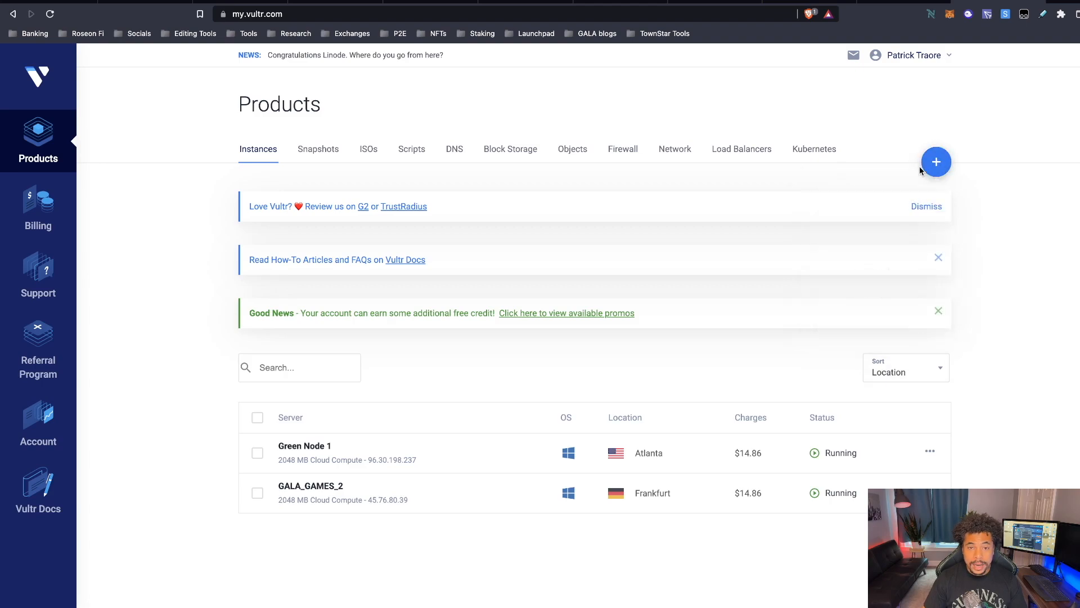
Step: Start Deploy New Server from the blue + menu on the Instances page
click(935, 163)
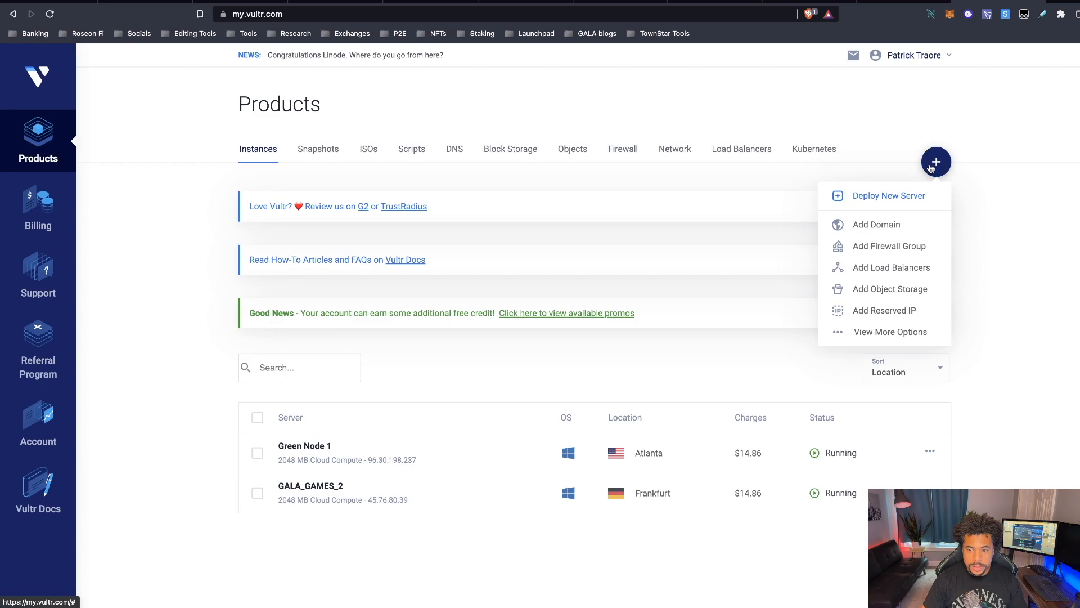
click(888, 194)
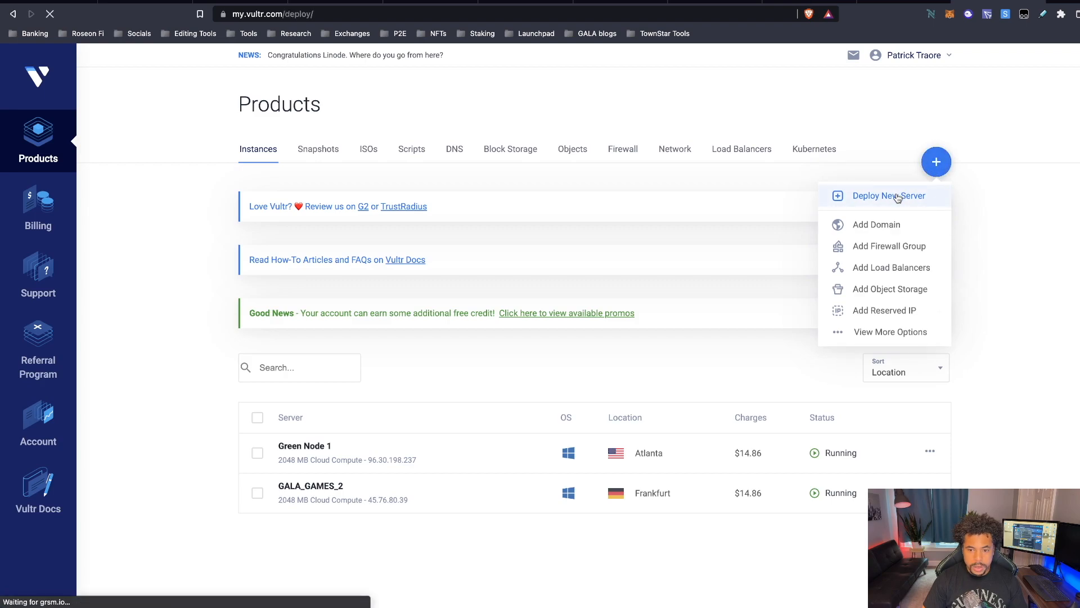
Step: Choose Cloud Compute as the server and Atlanta as the server location
click(889, 194)
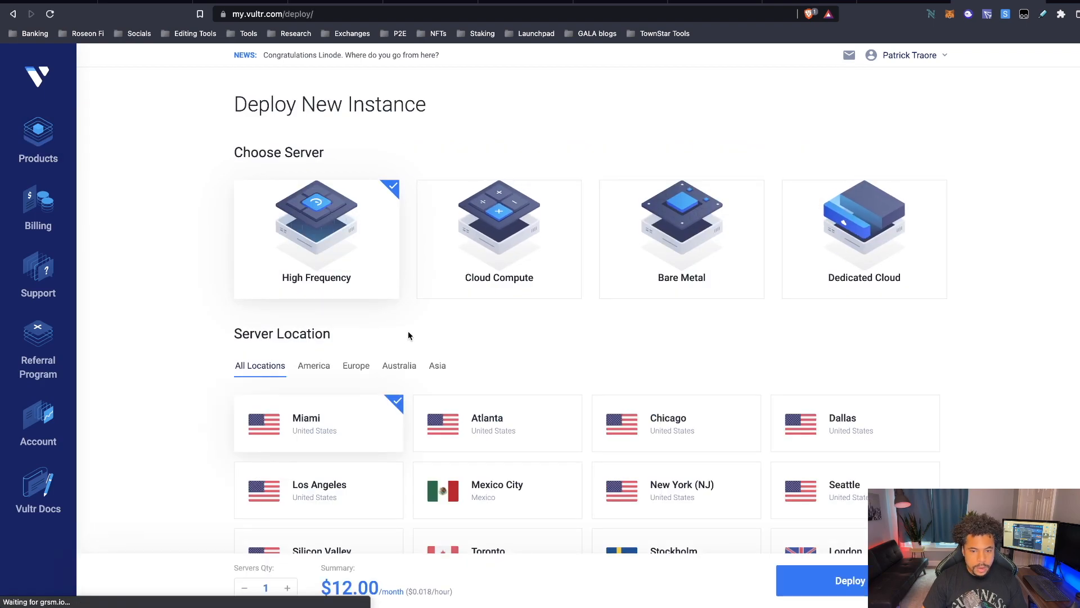
mouse_move(489, 259)
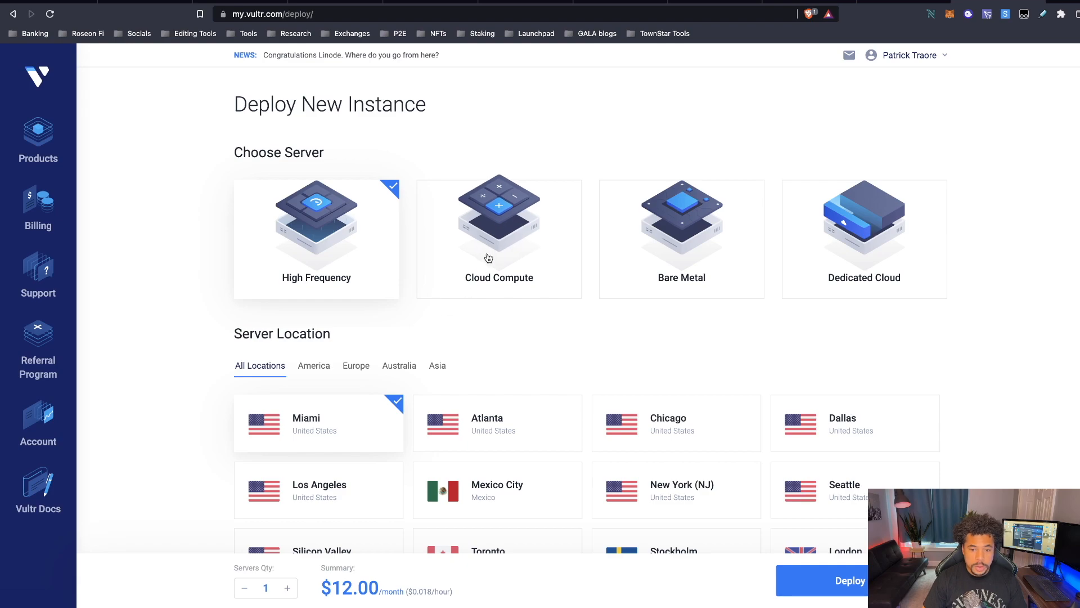
click(499, 237)
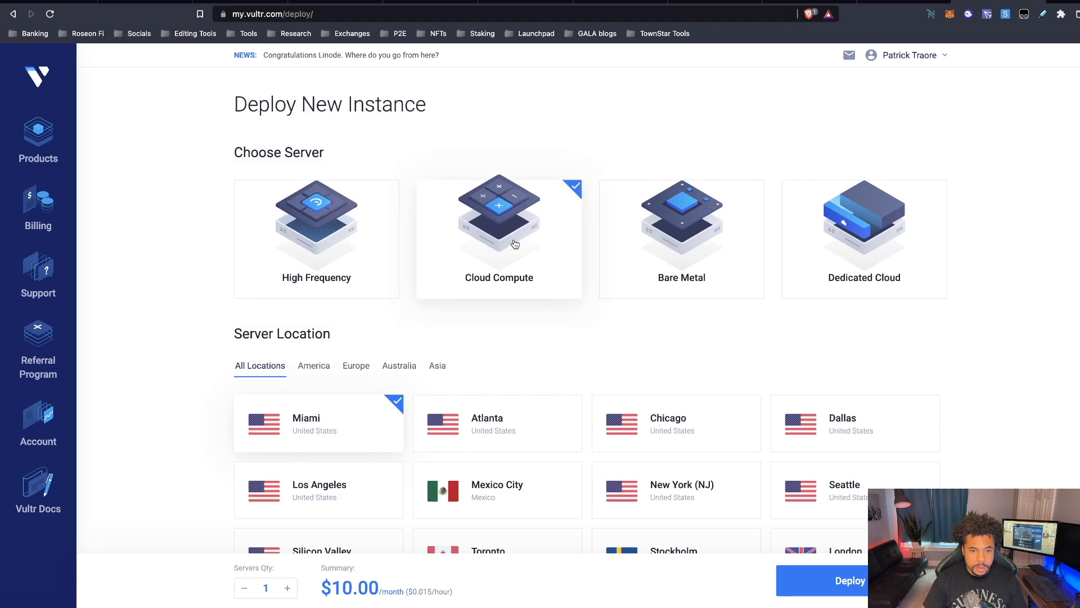
scroll(down, 3)
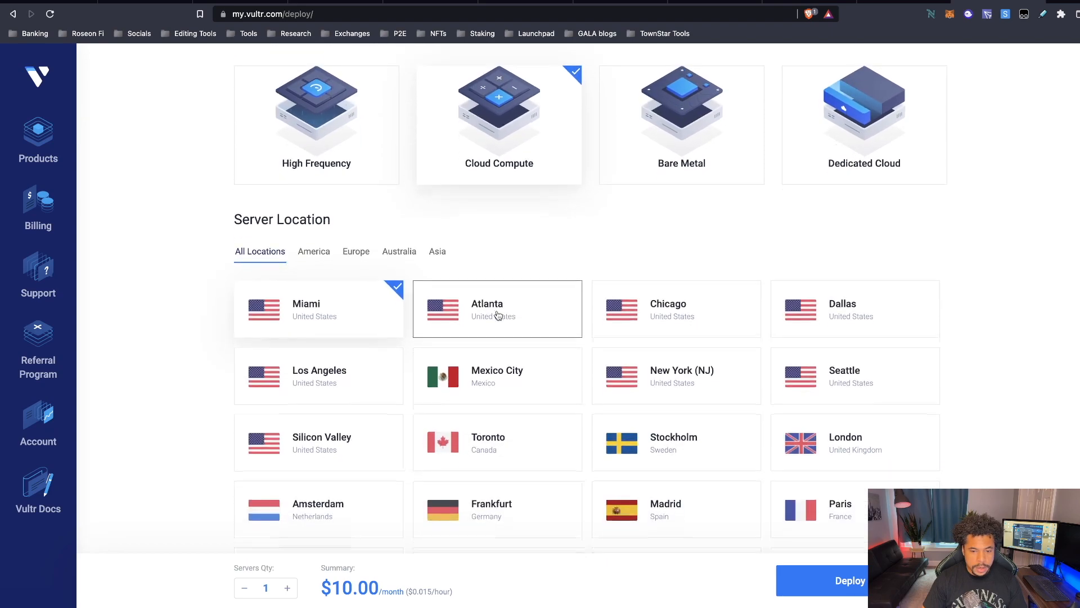
scroll(down, 3)
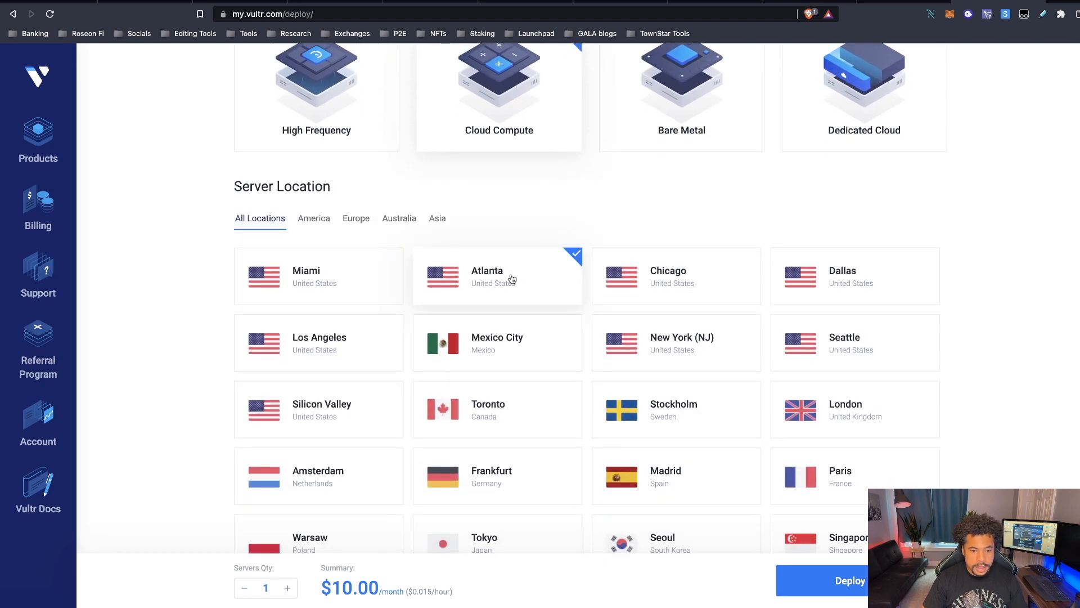
mouse_move(517, 221)
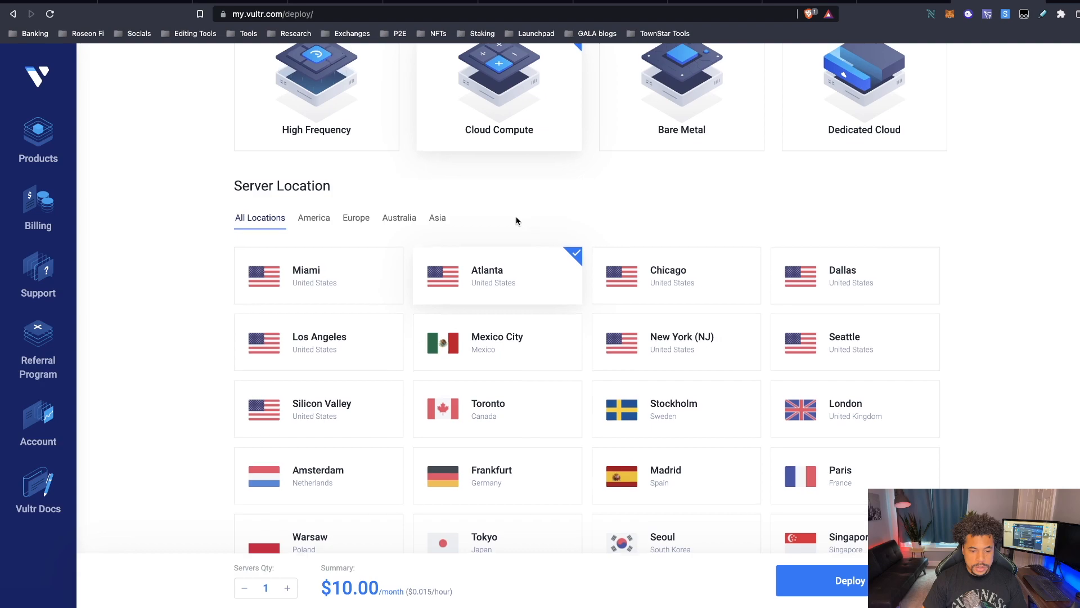
scroll(down, 3)
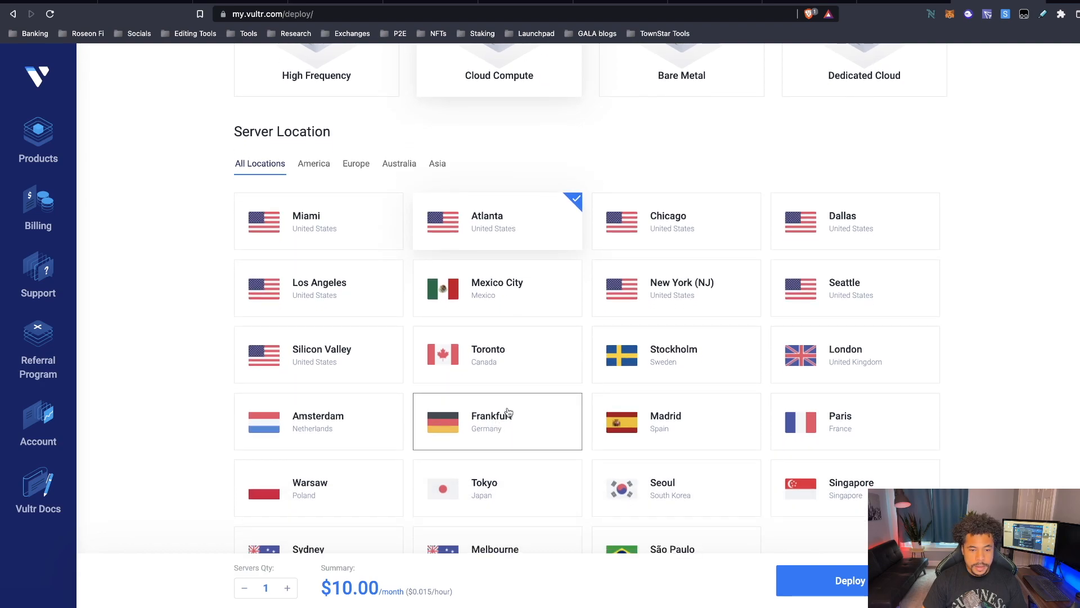
mouse_move(493, 196)
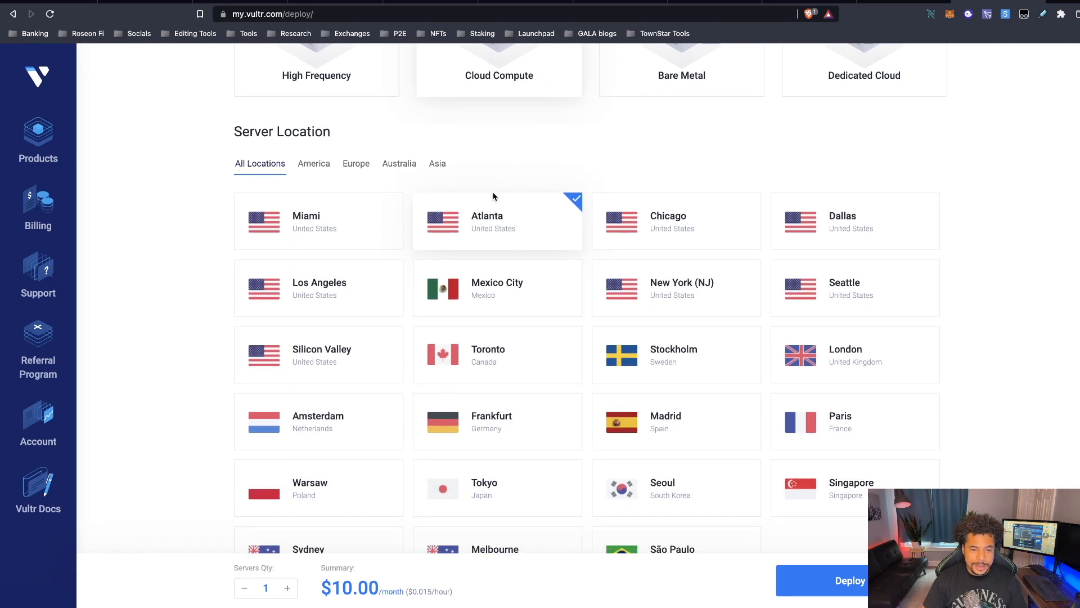
scroll(down, 3)
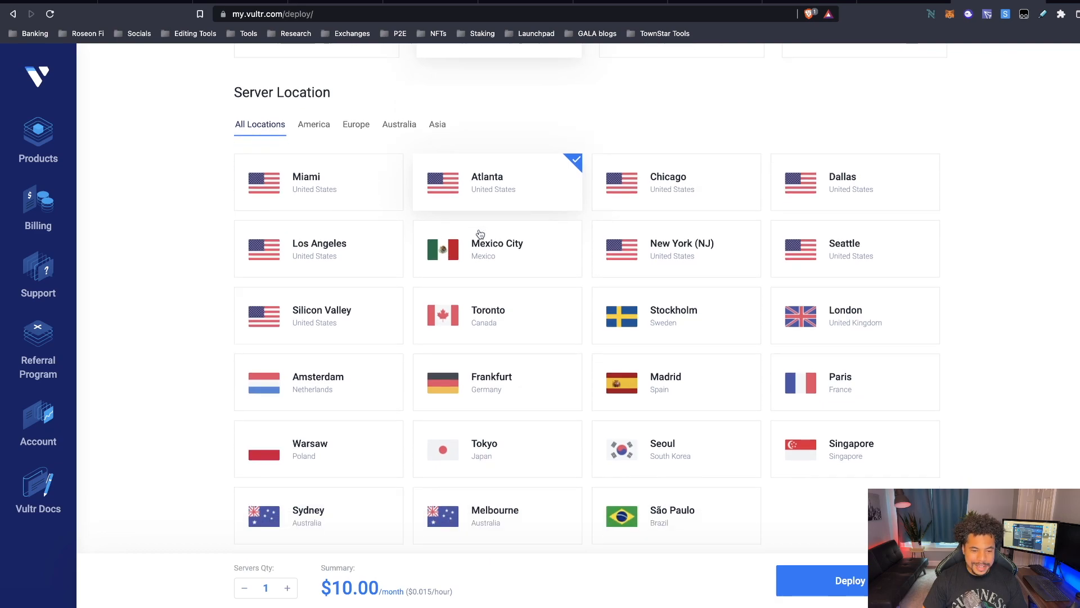
scroll(down, 3)
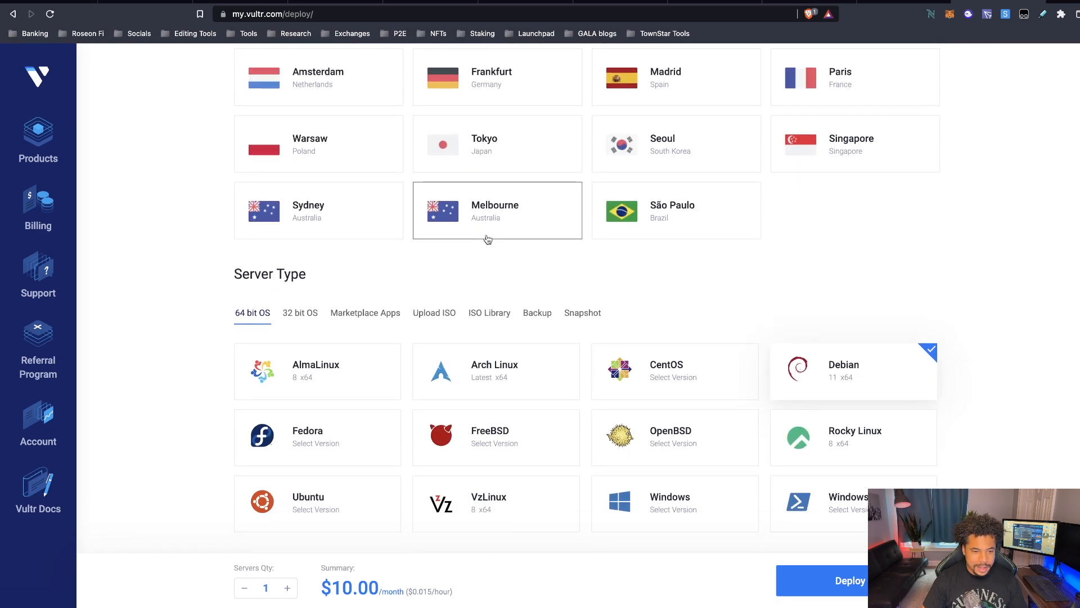
Step: Select Windows 2022 x64 as the operating system and keep the 55 GB SSD $20/month plan
scroll(down, 3)
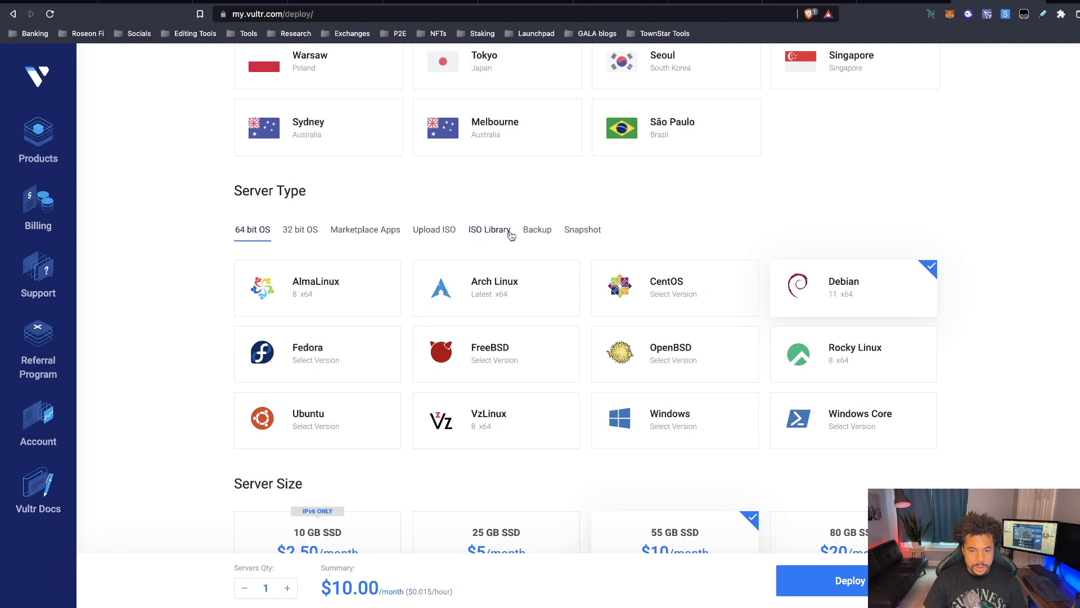
mouse_move(675, 420)
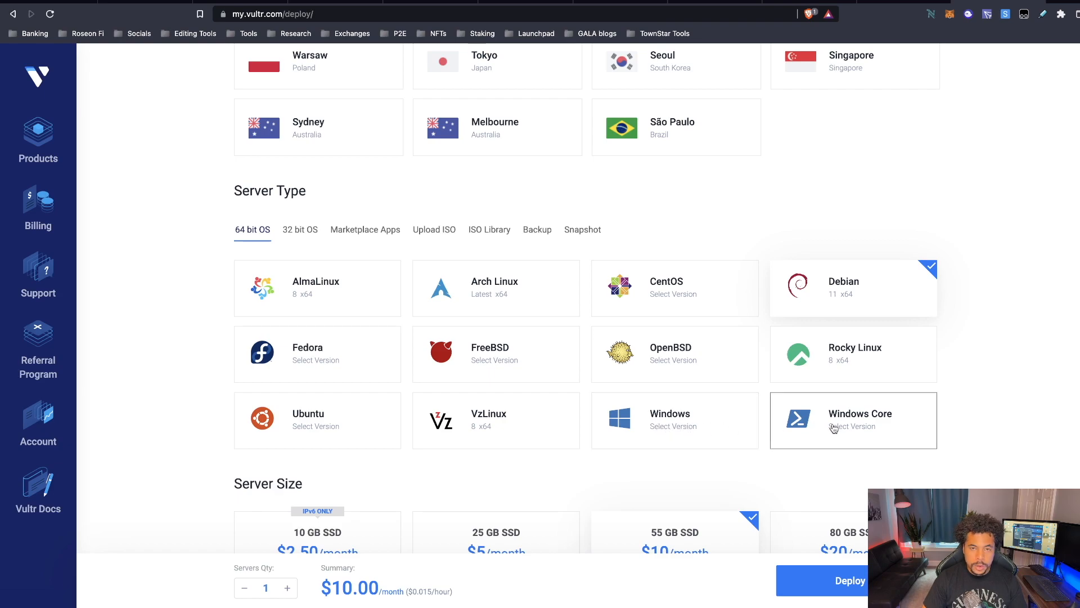
click(669, 419)
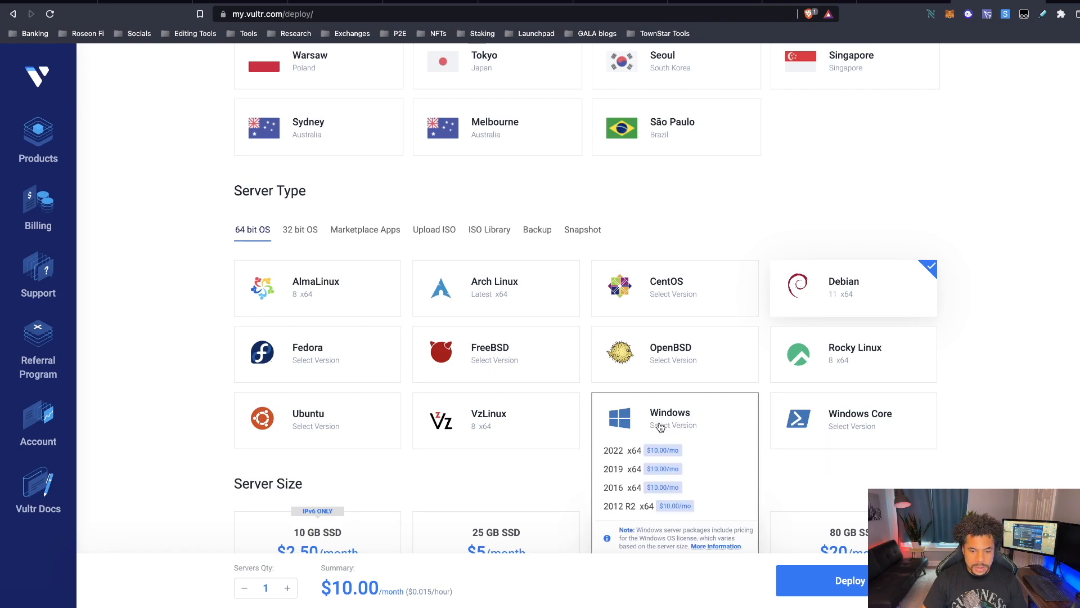
scroll(down, 3)
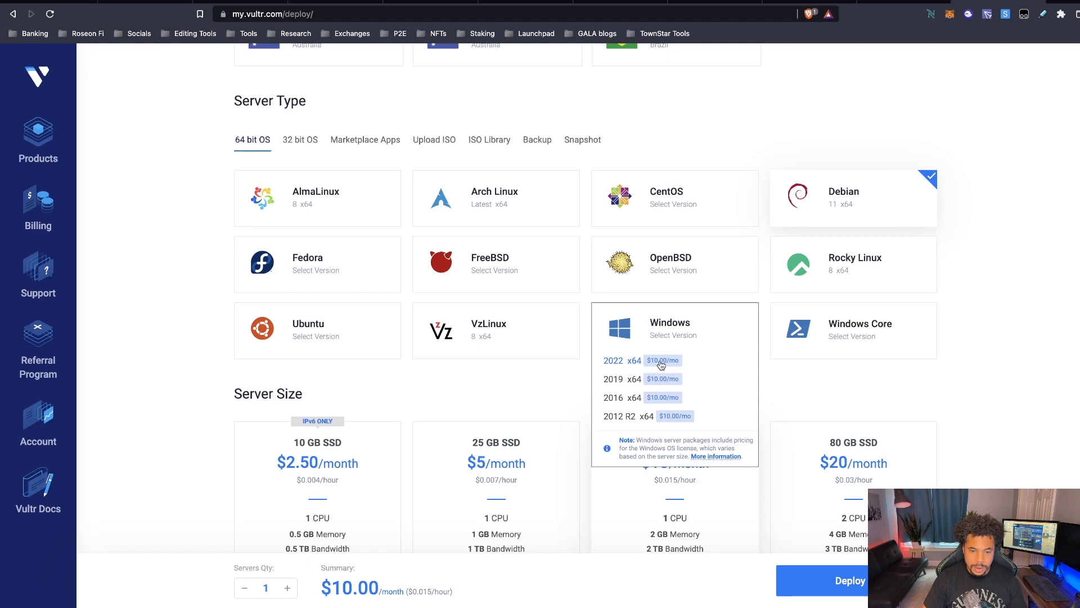
click(612, 360)
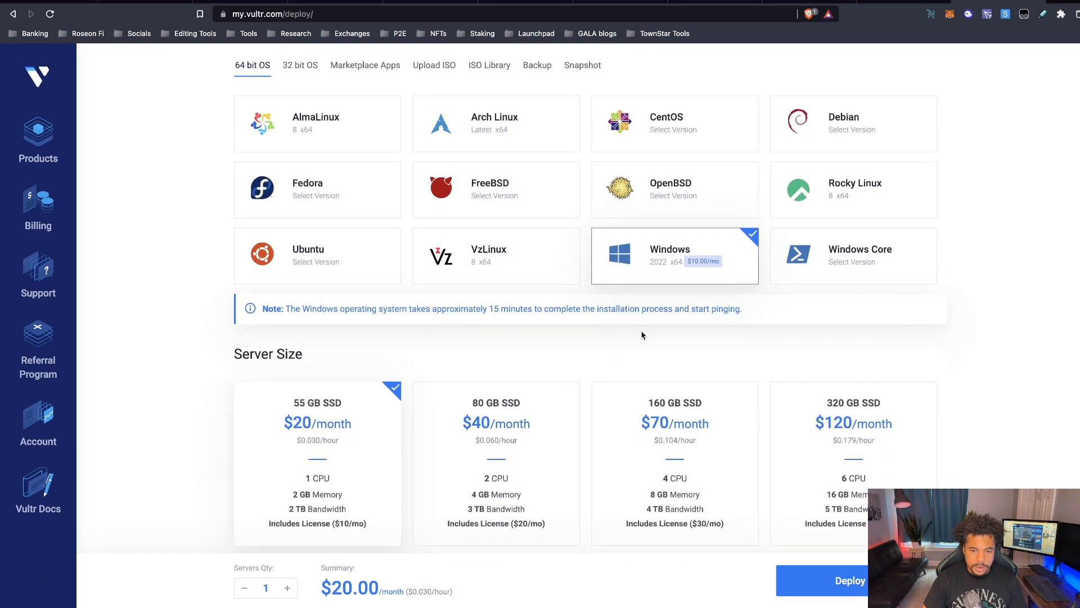
scroll(down, 3)
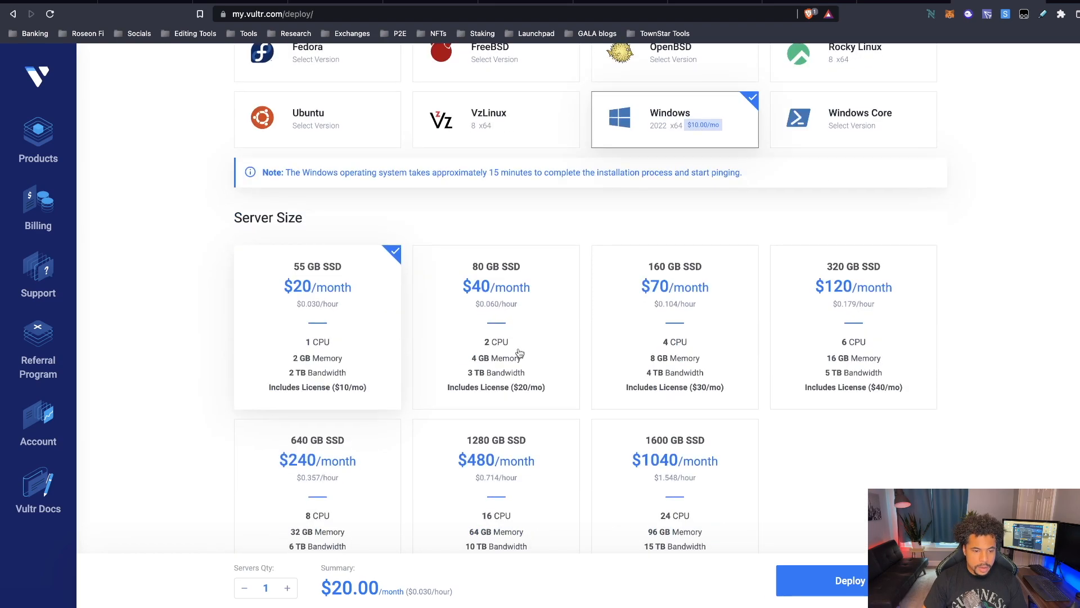
scroll(down, 3)
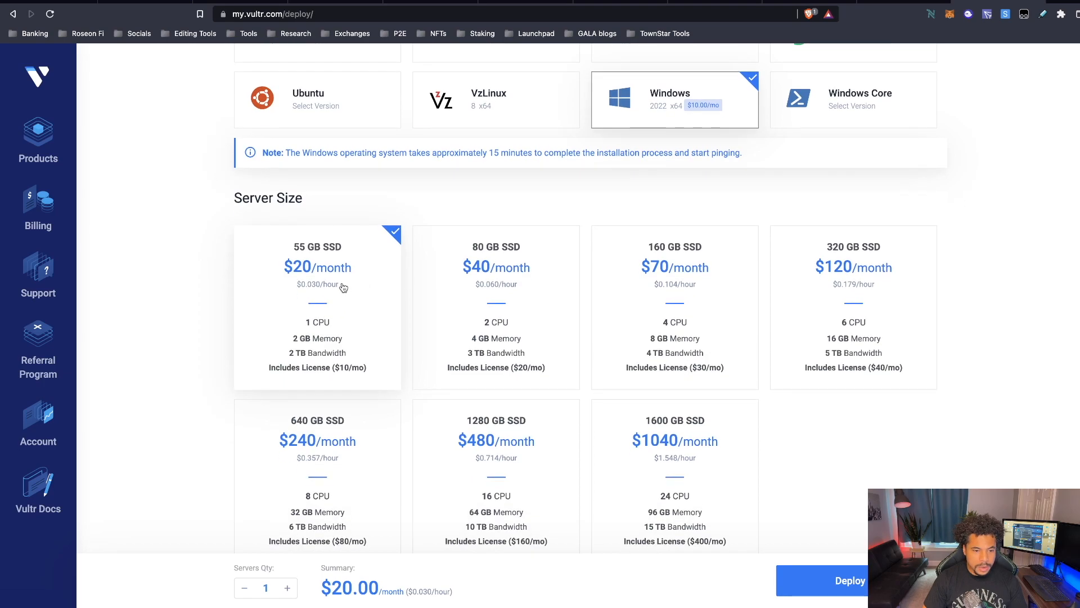
scroll(down, 3)
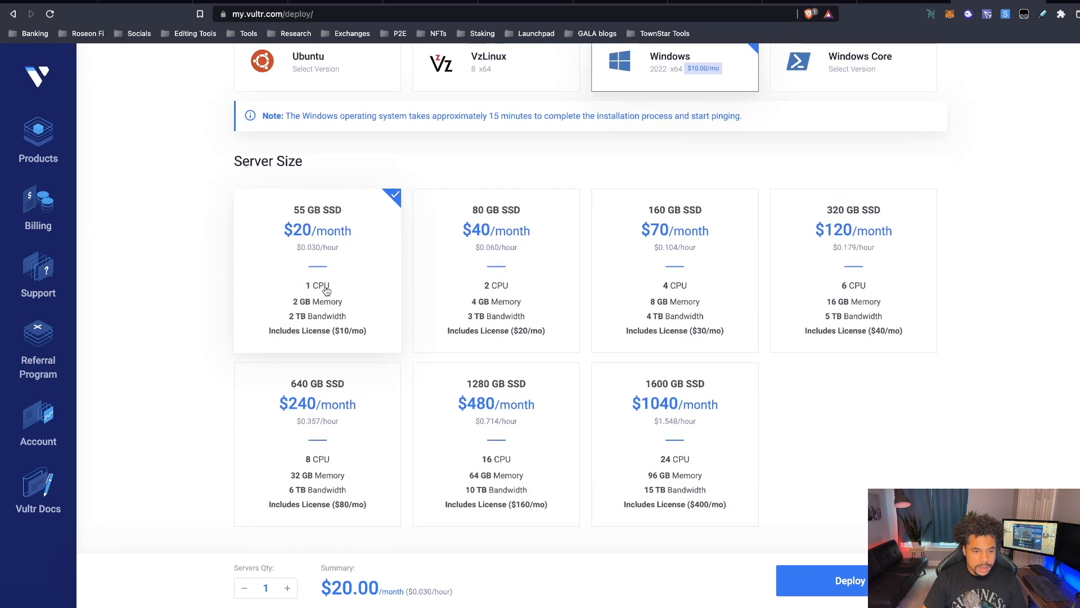
mouse_move(303, 274)
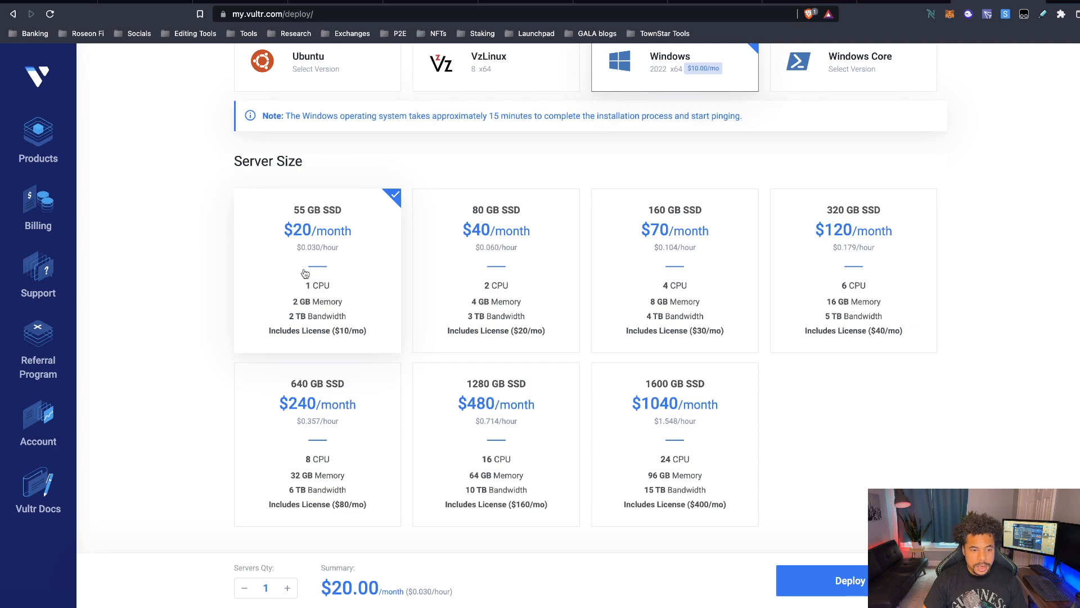
mouse_move(339, 269)
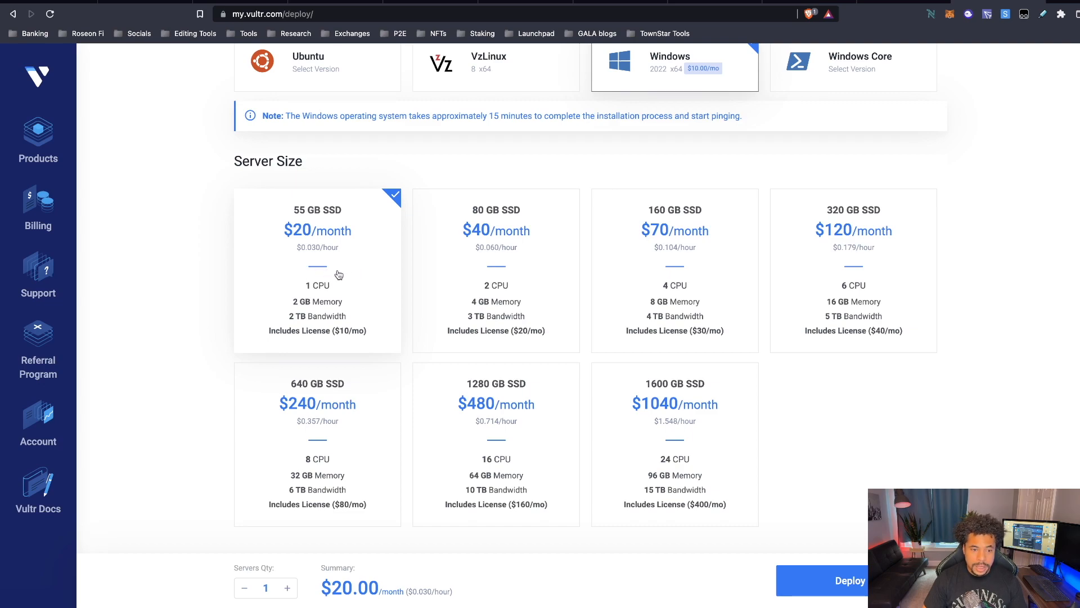
mouse_move(330, 260)
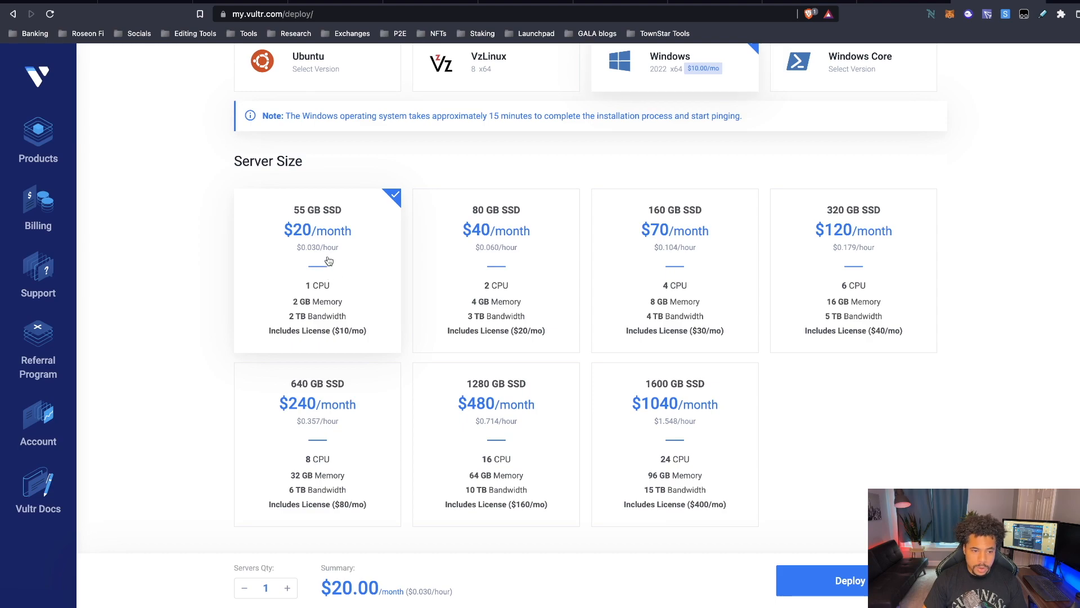
mouse_move(305, 263)
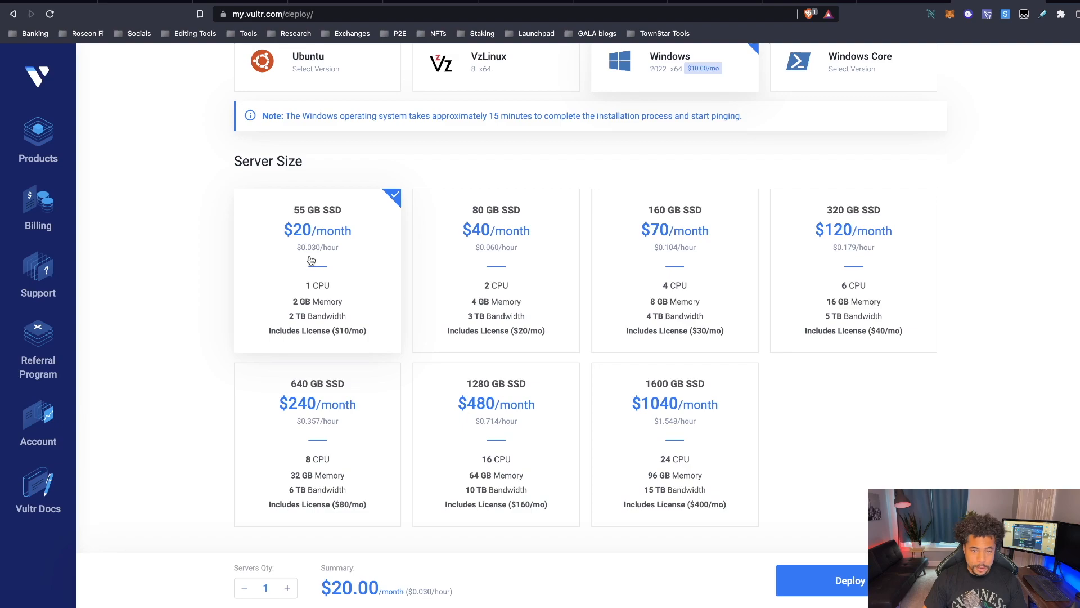
Step: Set the server hostname (and auto-filled label) to UC_Switch1
scroll(down, 3)
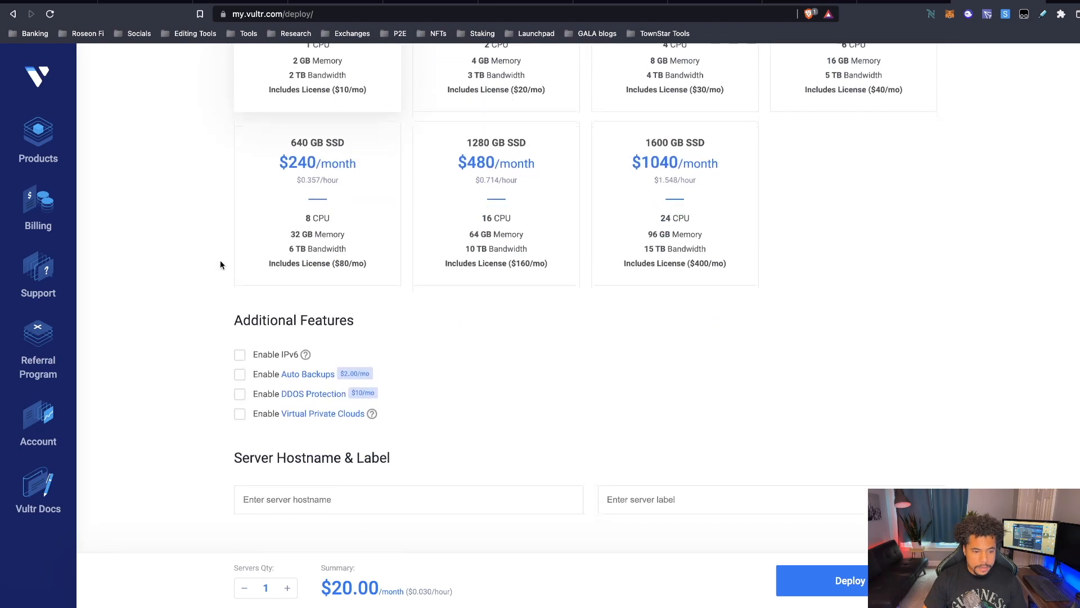
scroll(down, 3)
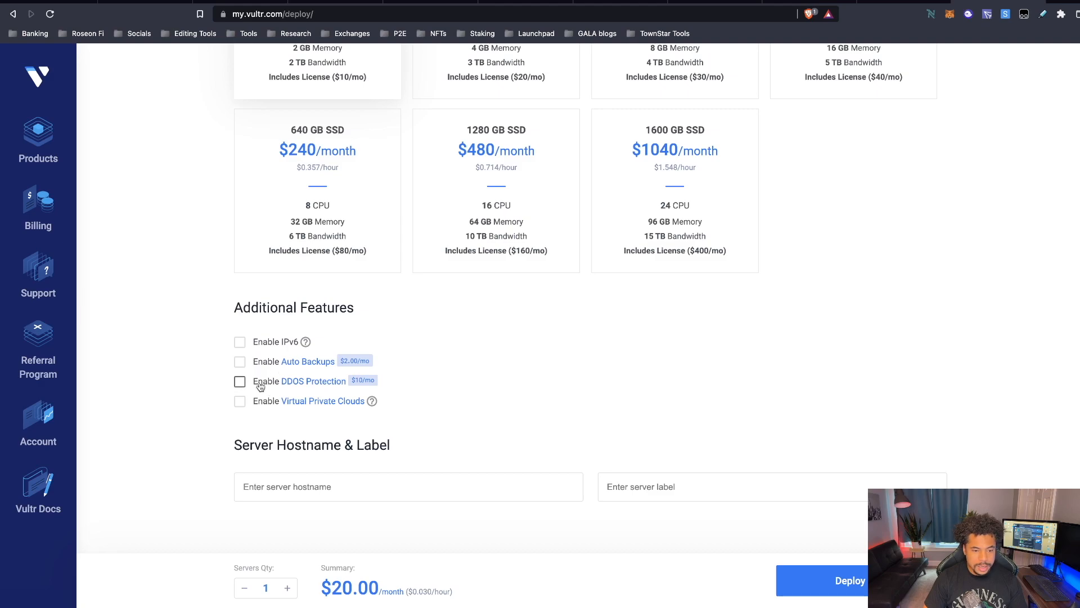
scroll(down, 3)
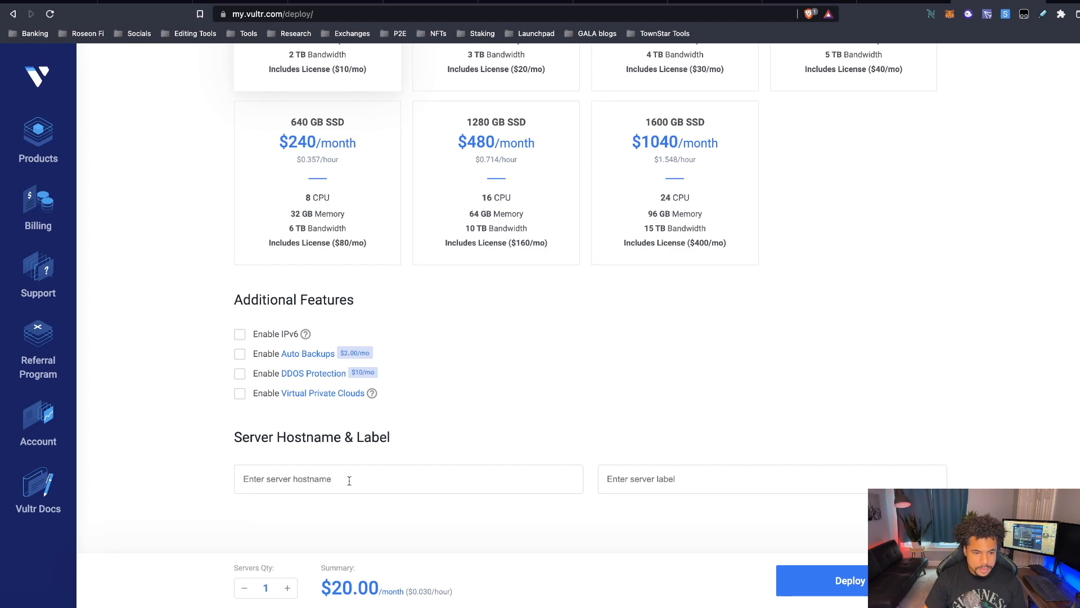
text(Switch)
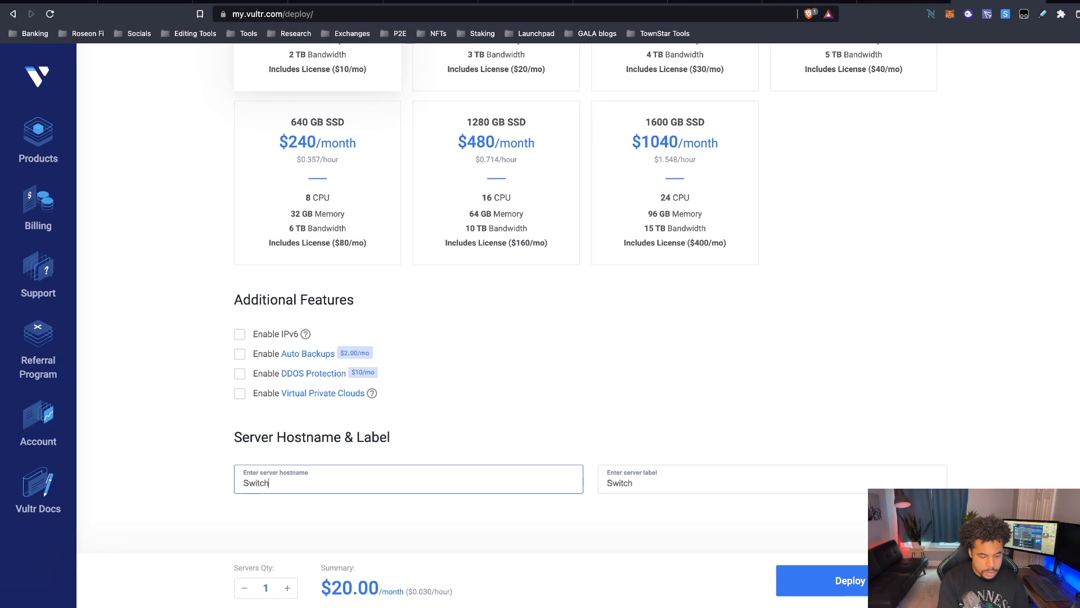
text(1)
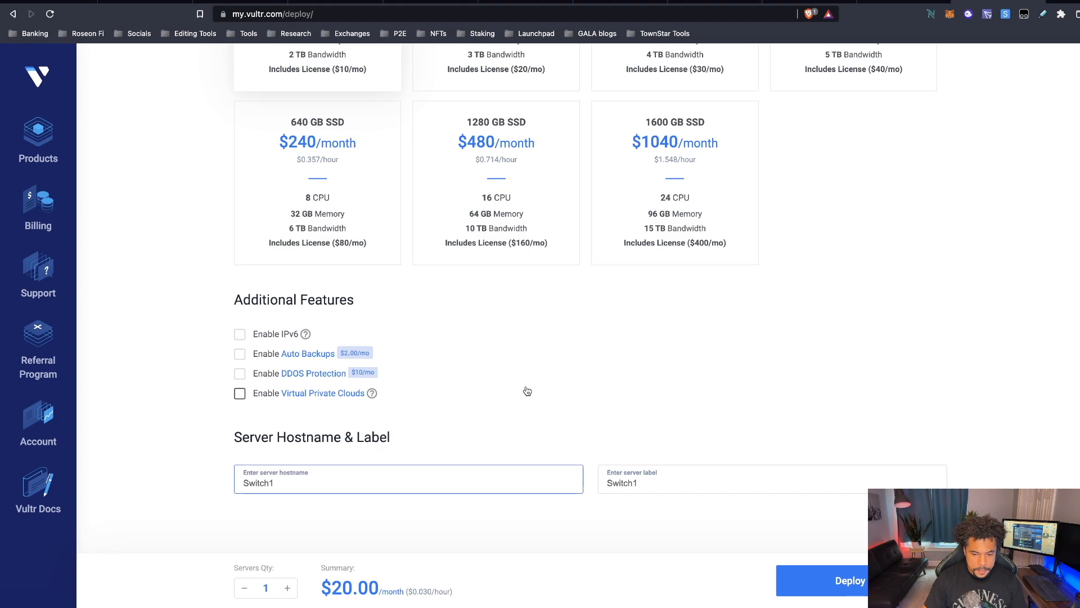
click(407, 482)
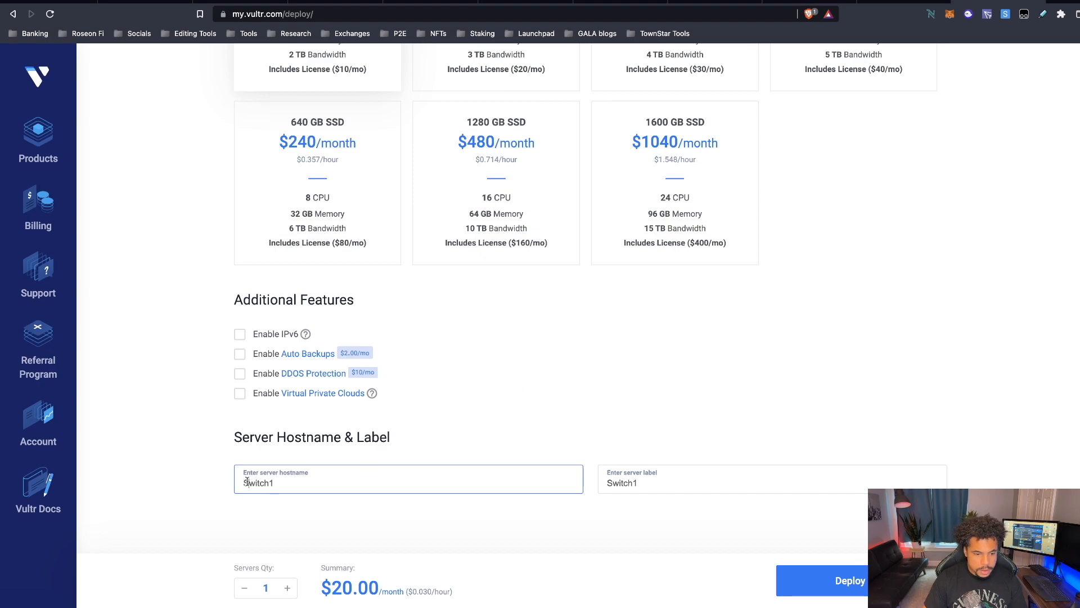
text(UC_)
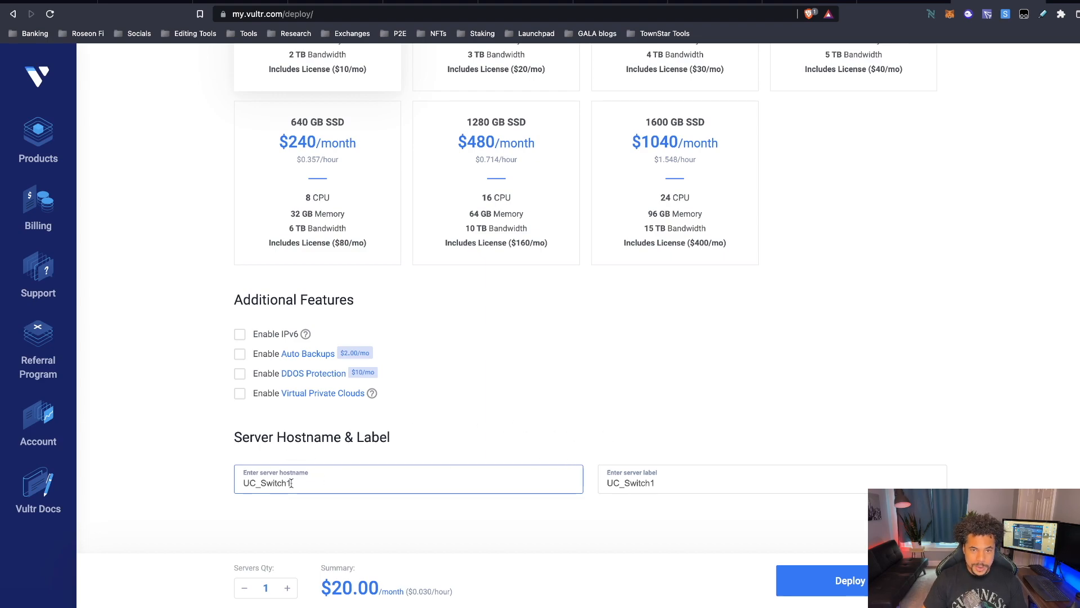
Step: Deploy the configured server with Deploy Now
click(850, 580)
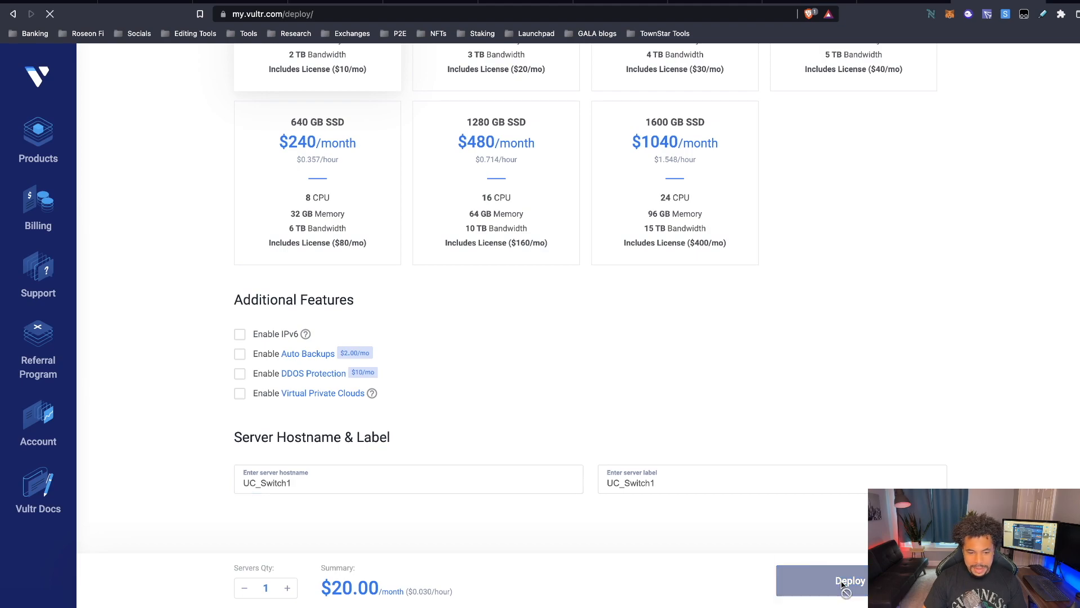
click(851, 580)
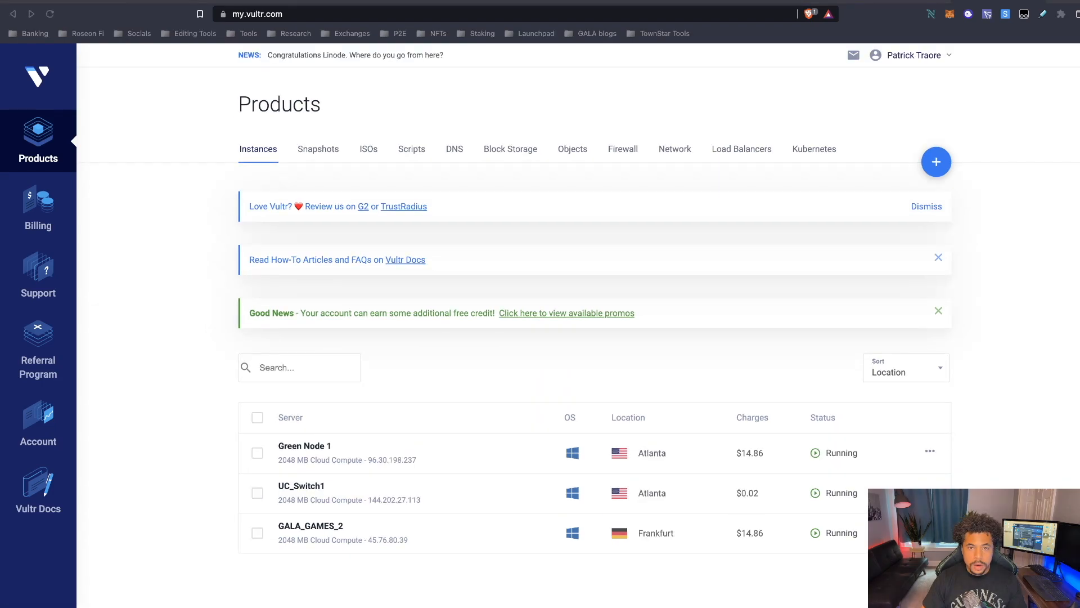
mouse_move(355, 435)
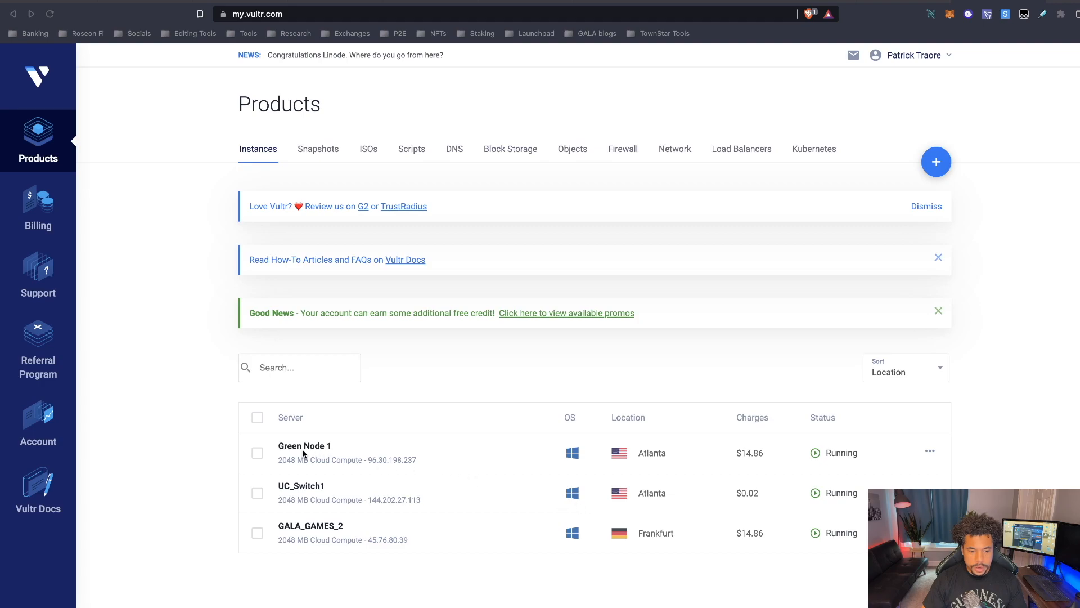
mouse_move(498, 500)
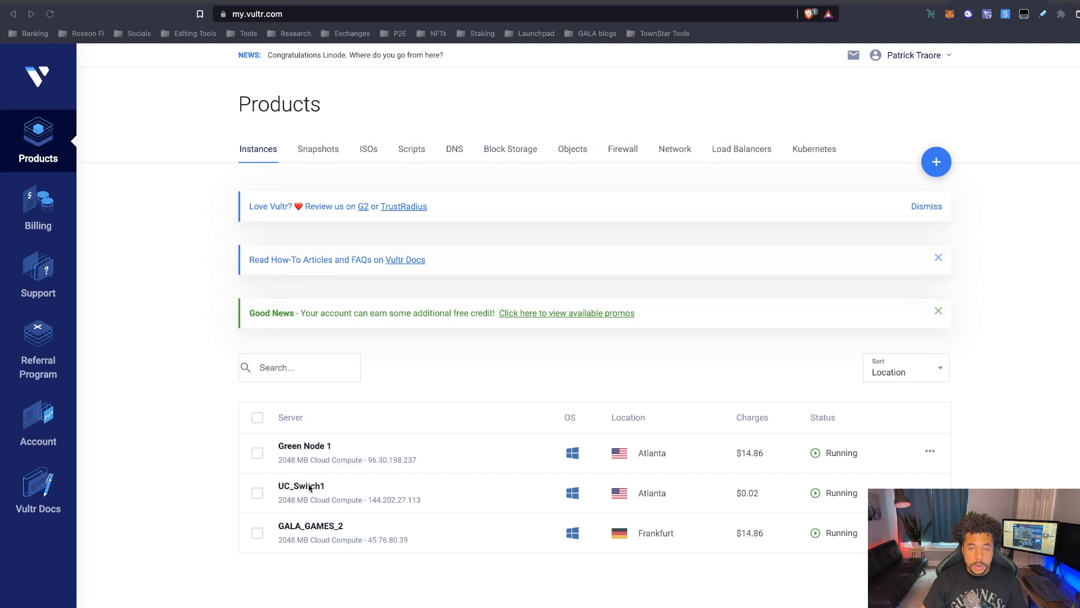
Step: Open the UC_Switch1 server's Overview page from the Instances list
click(301, 486)
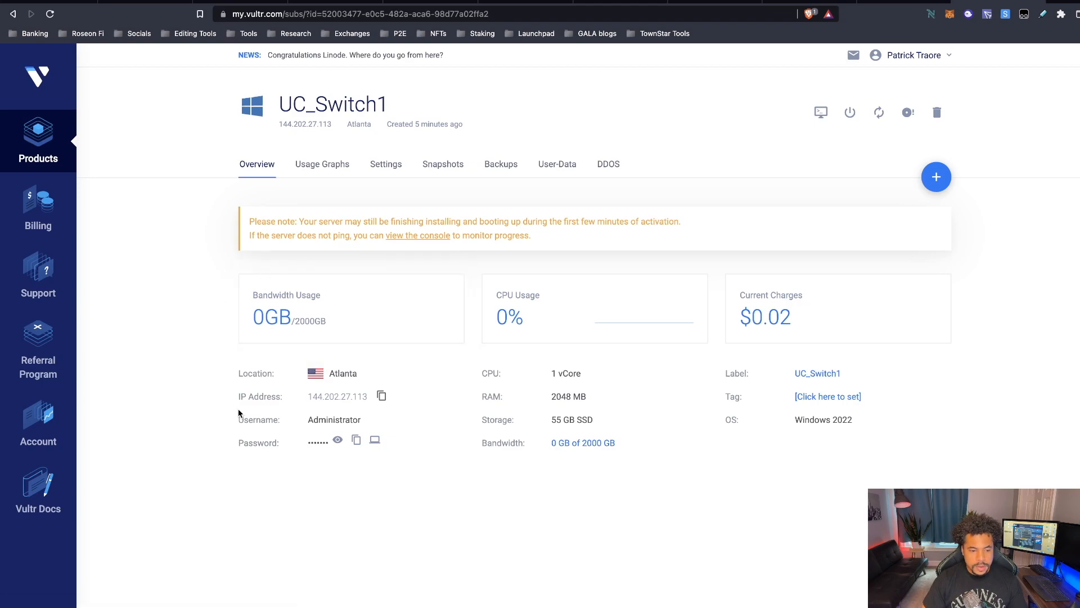
mouse_move(337, 440)
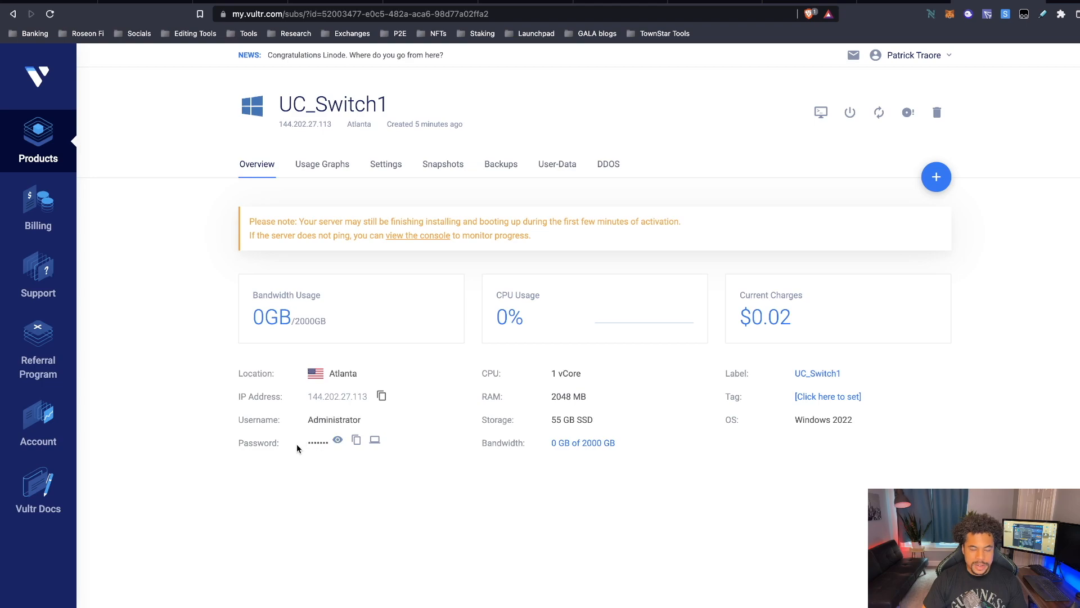
mouse_move(336, 441)
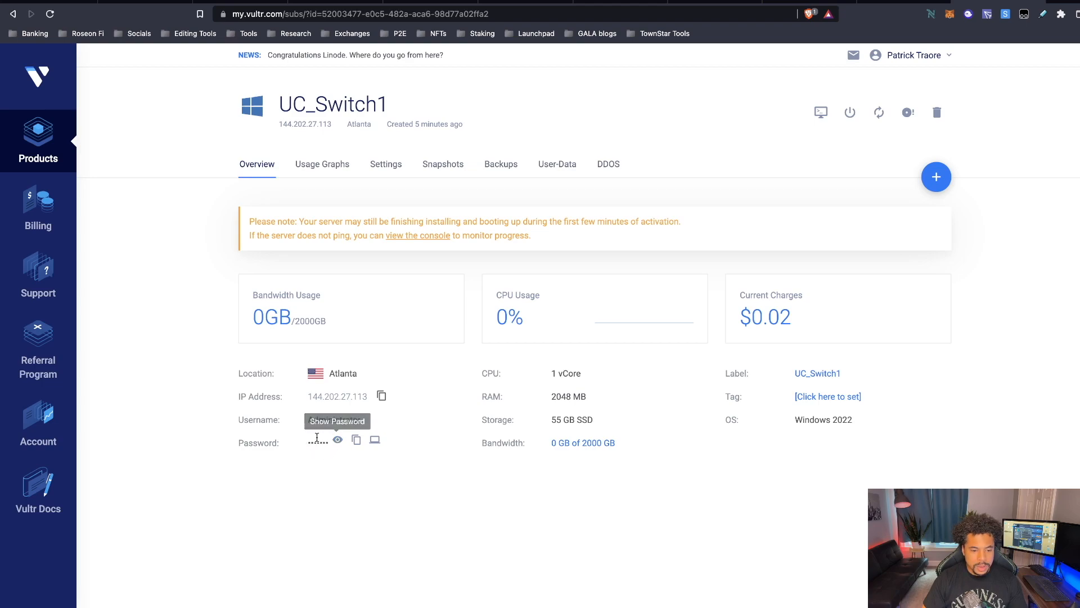
Step: Reveal the admin password, relabel the server CU_Switch1, and launch its web console
click(337, 440)
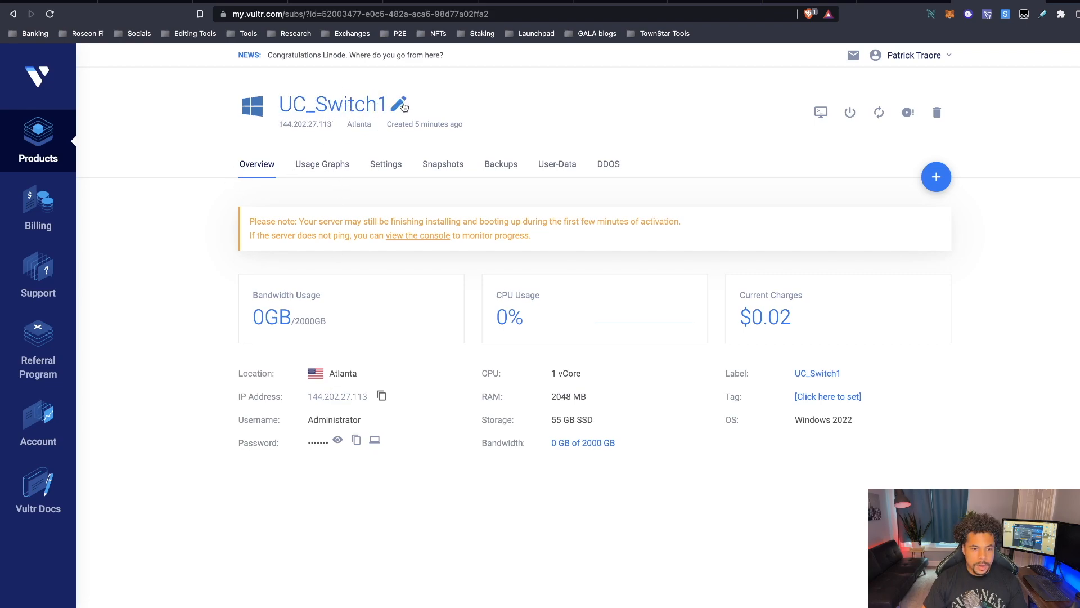
click(402, 105)
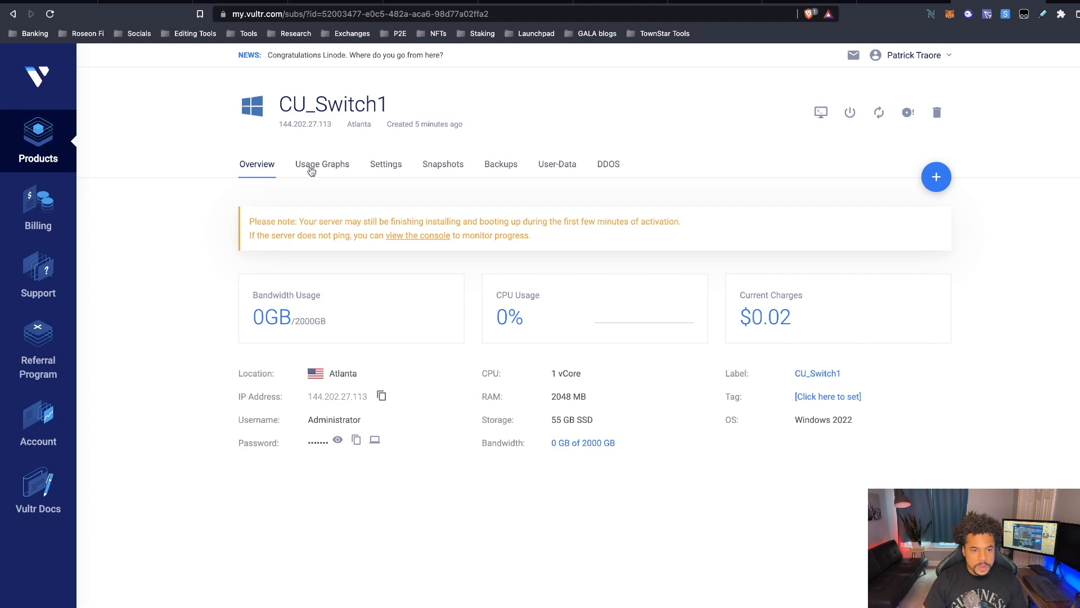
mouse_move(802, 116)
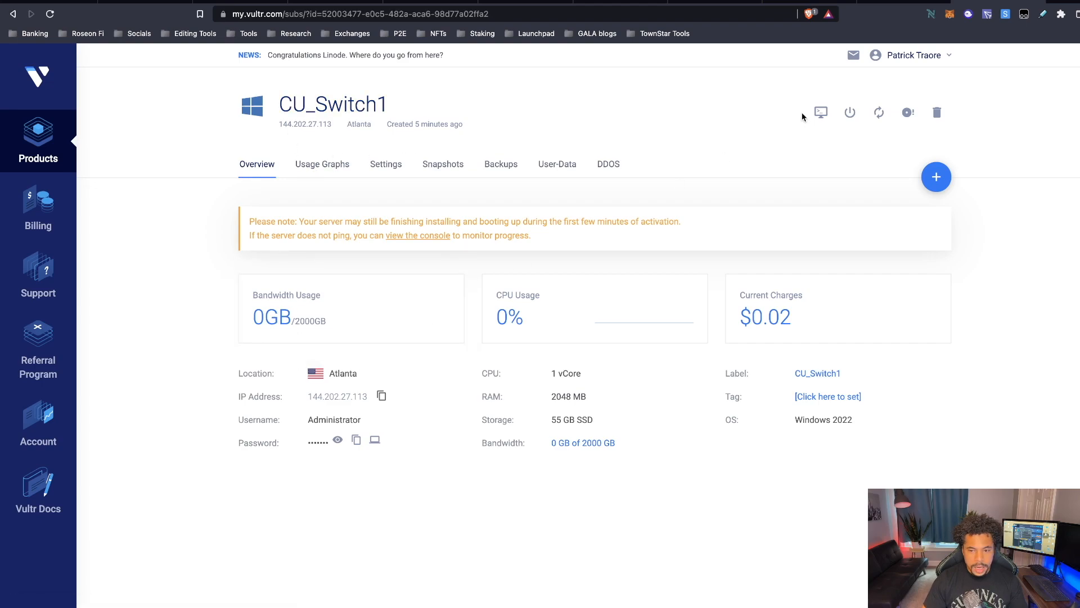
mouse_move(820, 113)
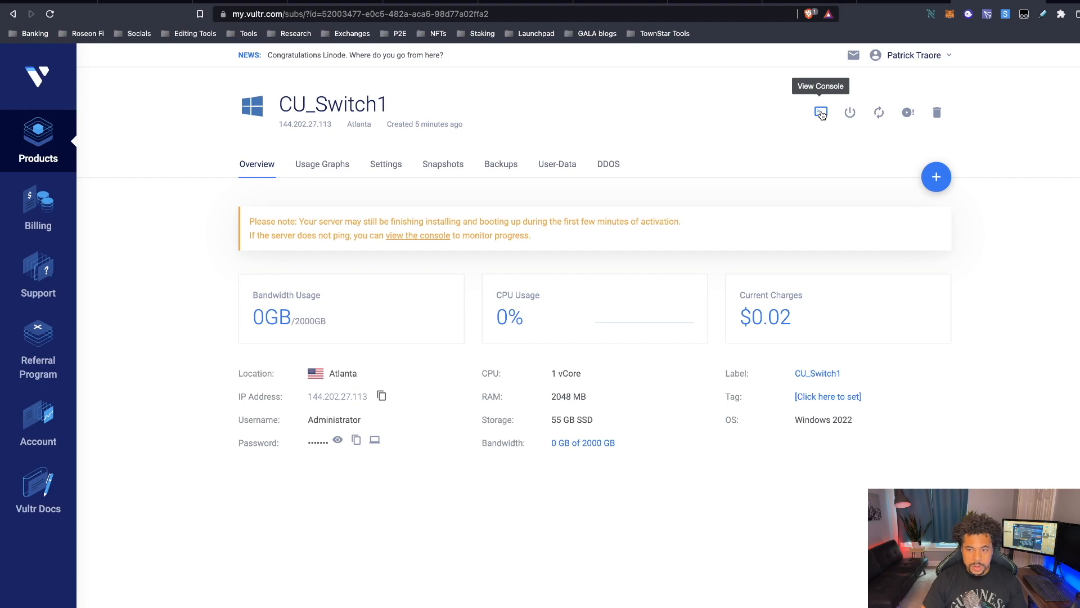
click(819, 113)
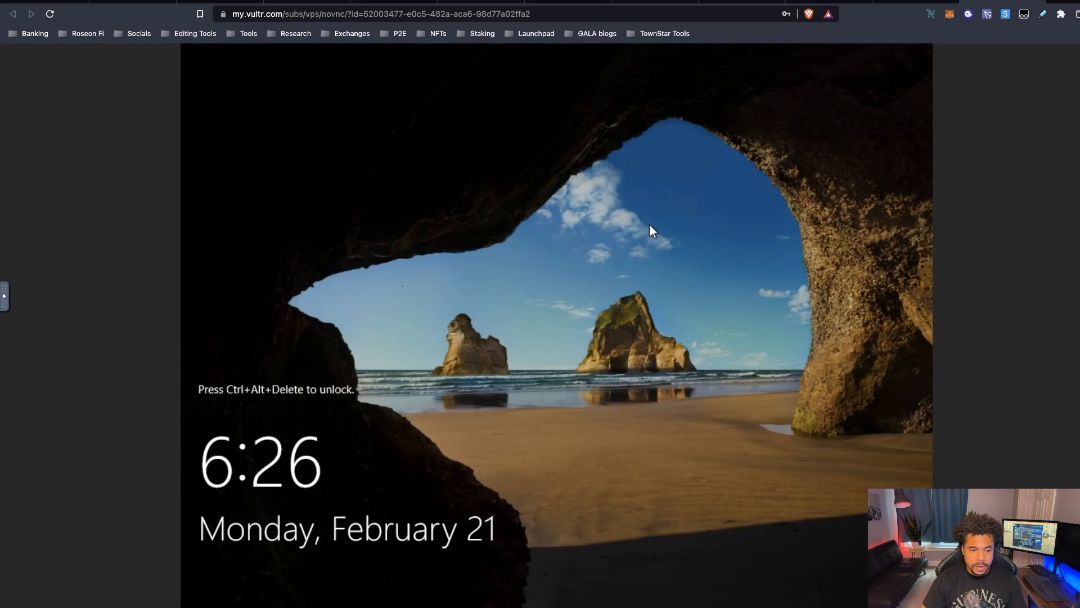
mouse_move(259, 407)
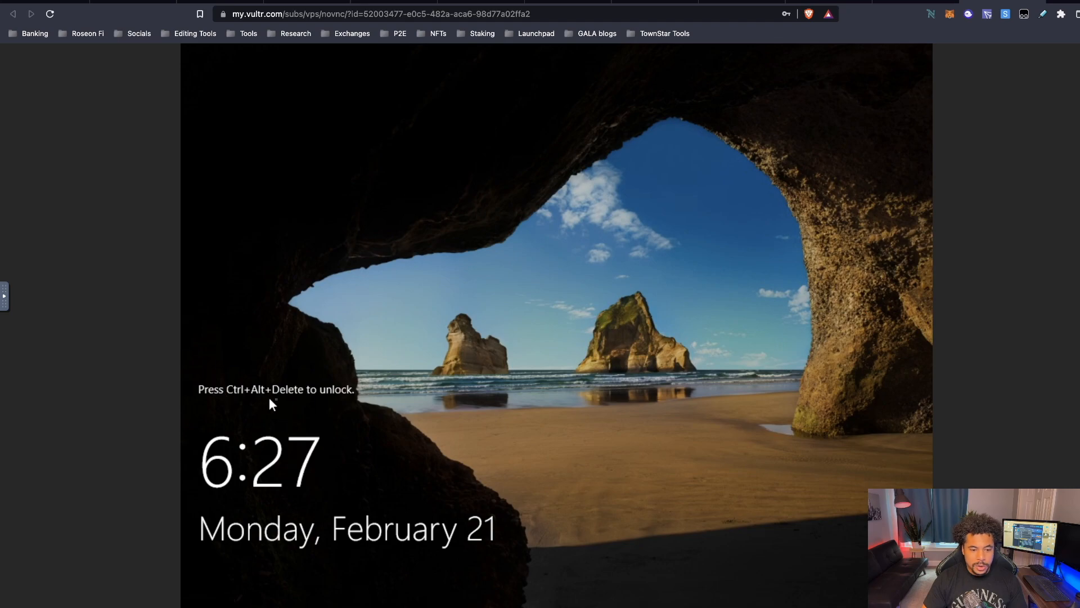
mouse_move(293, 399)
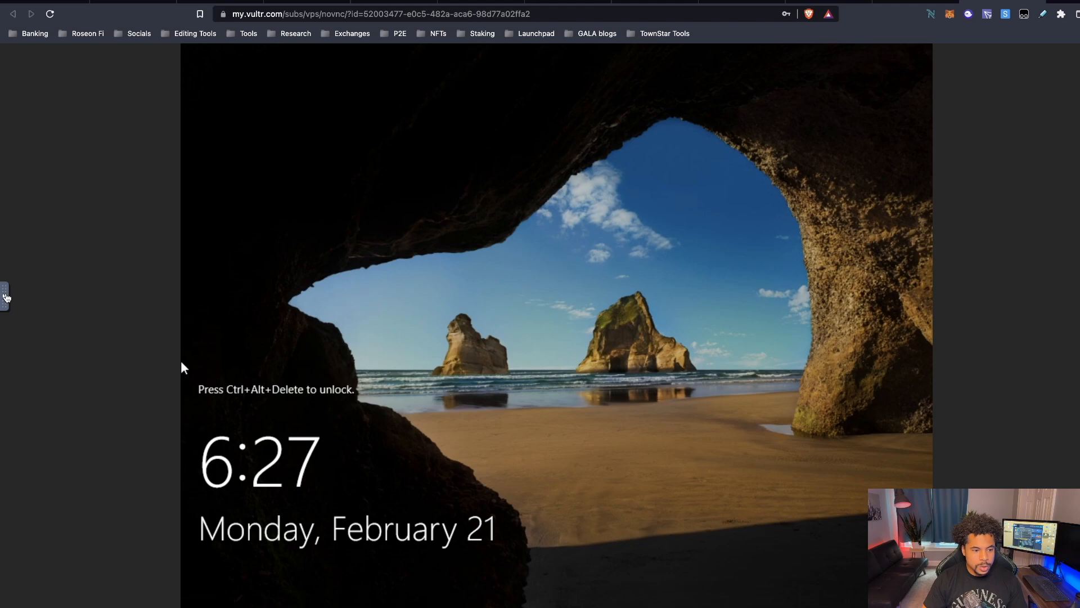
Step: Send Ctrl-Alt-Del via the noVNC extra keys to reach the Administrator password box
click(6, 293)
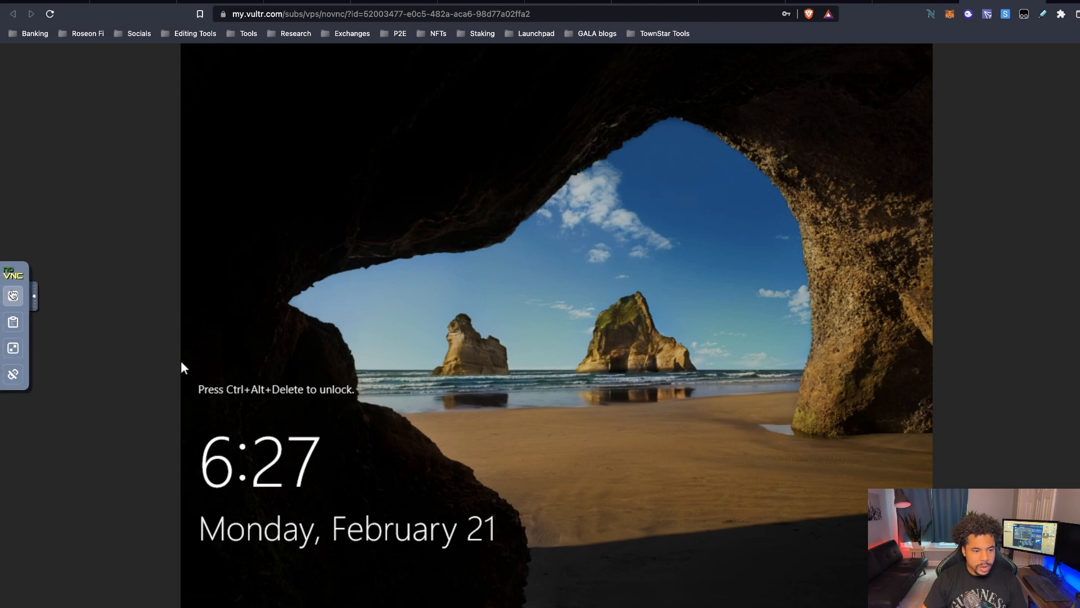
mouse_move(13, 296)
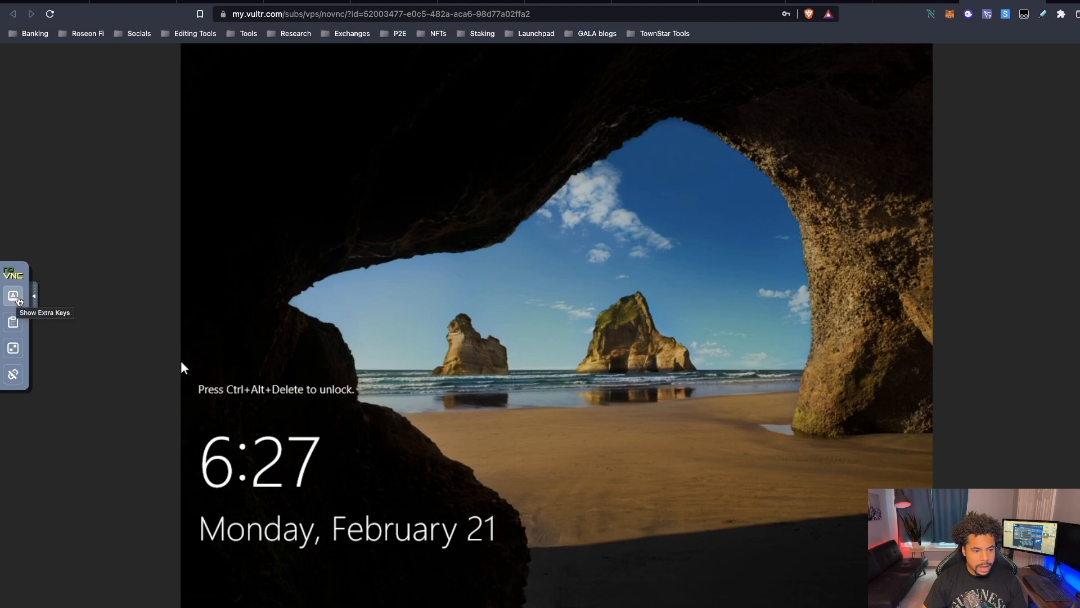
click(13, 296)
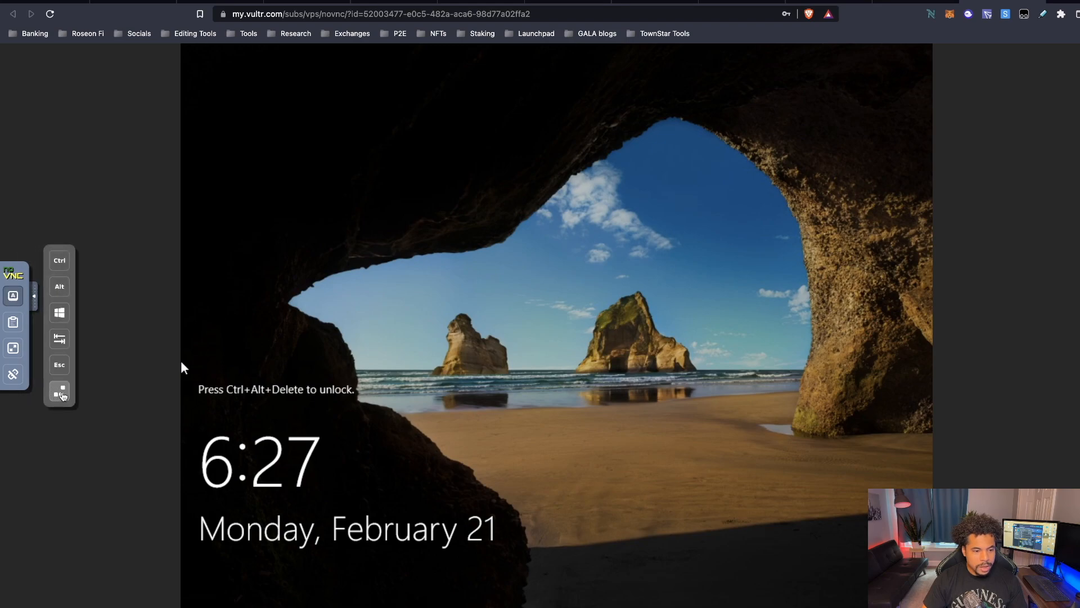
mouse_move(60, 392)
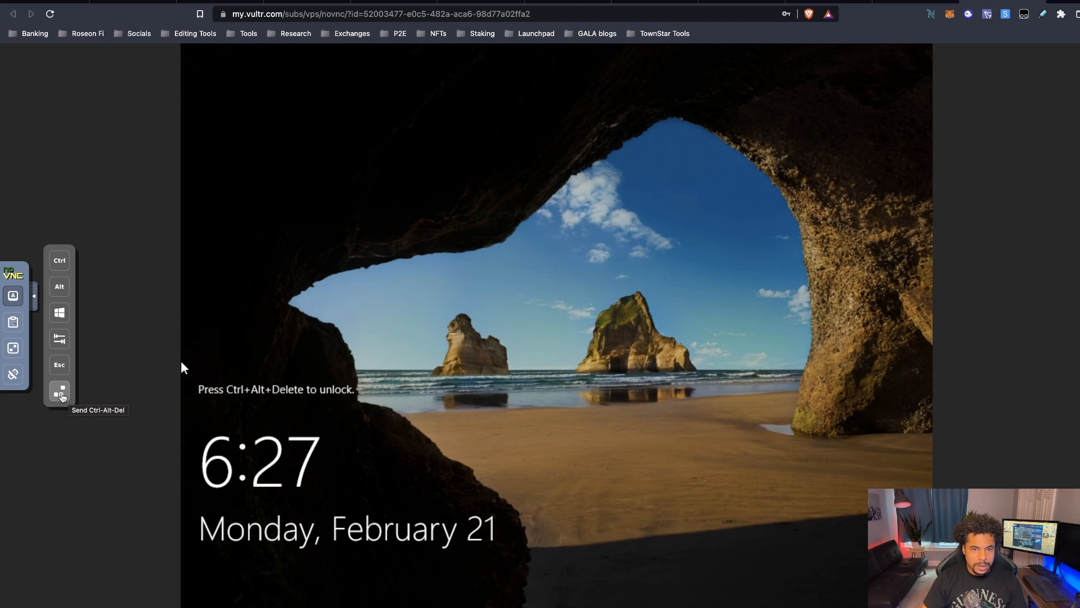
click(58, 392)
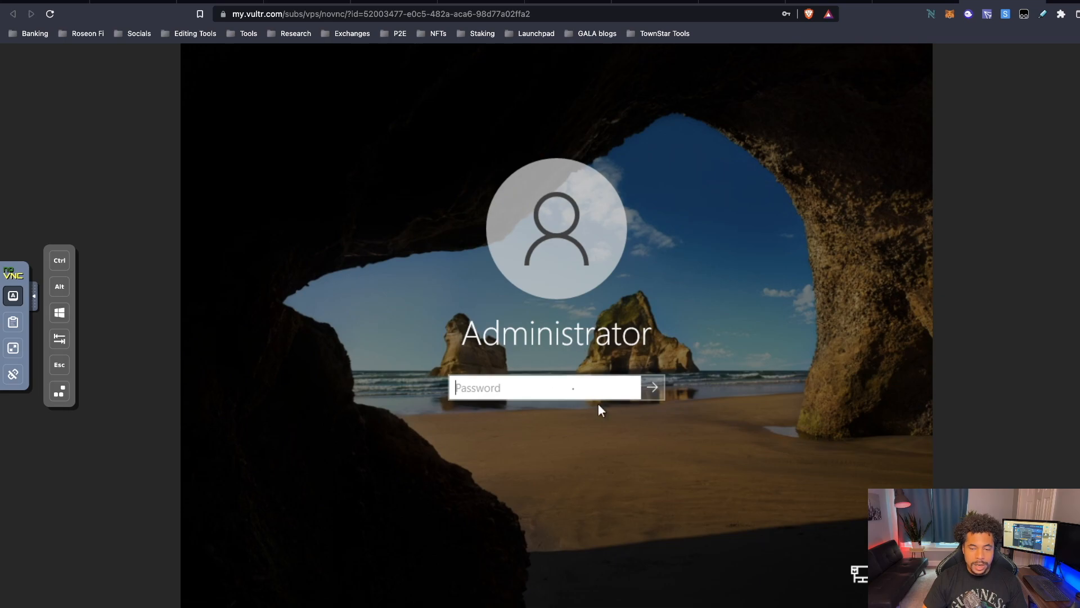
click(544, 386)
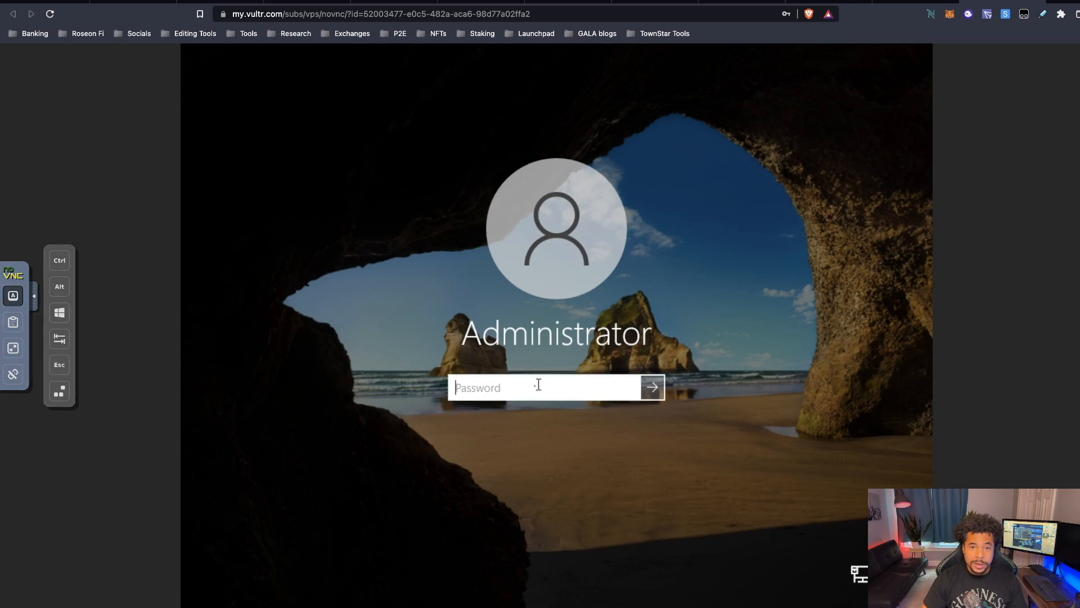
mouse_move(624, 383)
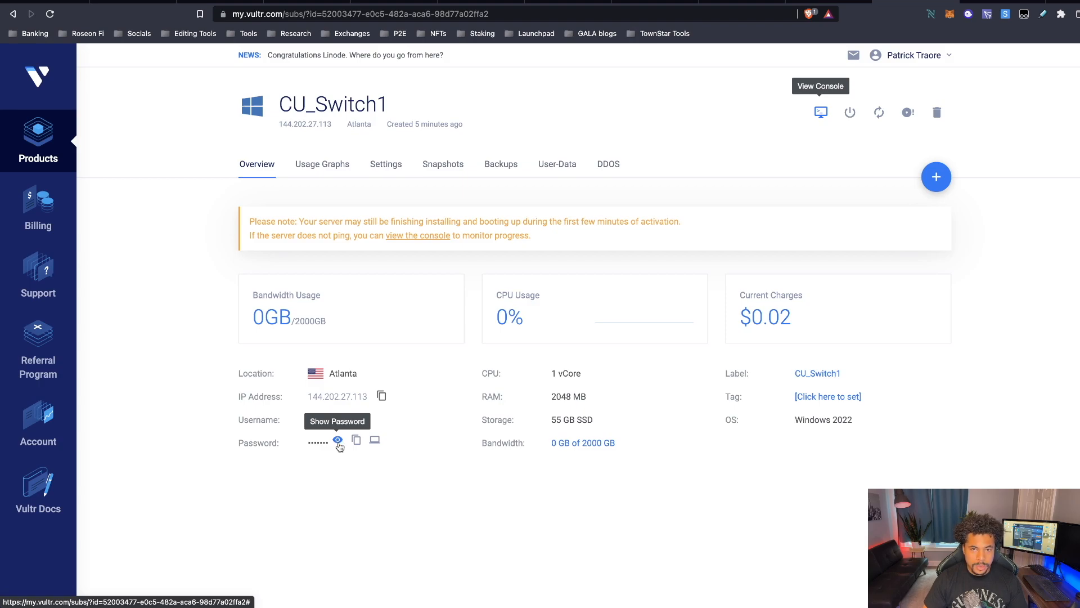
Step: Back on the CU_Switch1 overview, reveal the administrator password
click(337, 440)
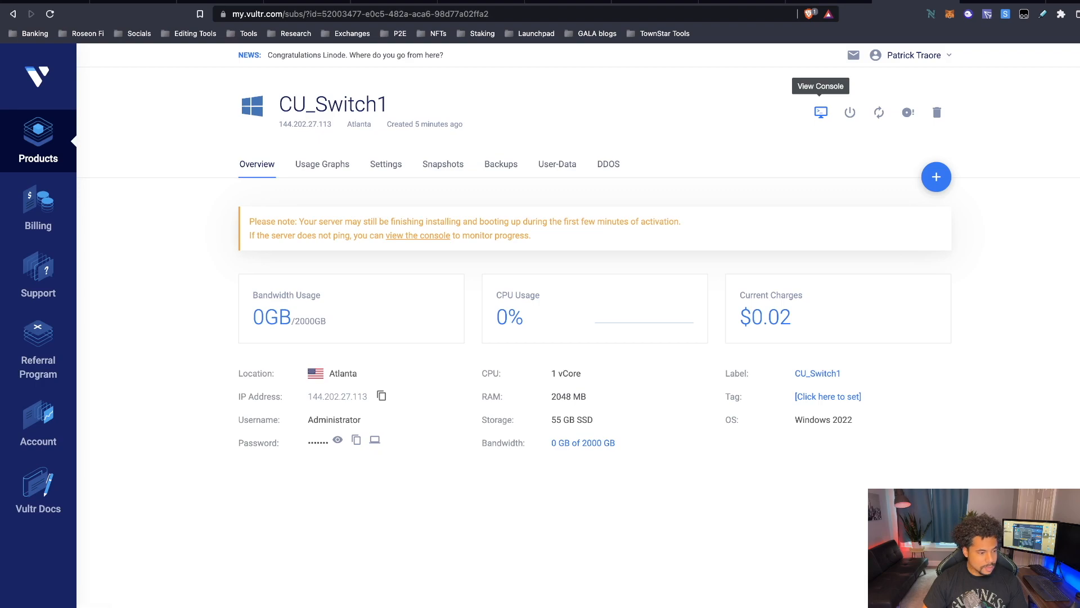
Step: Return to the signed-in console and close Server Manager to show the desktop
click(821, 111)
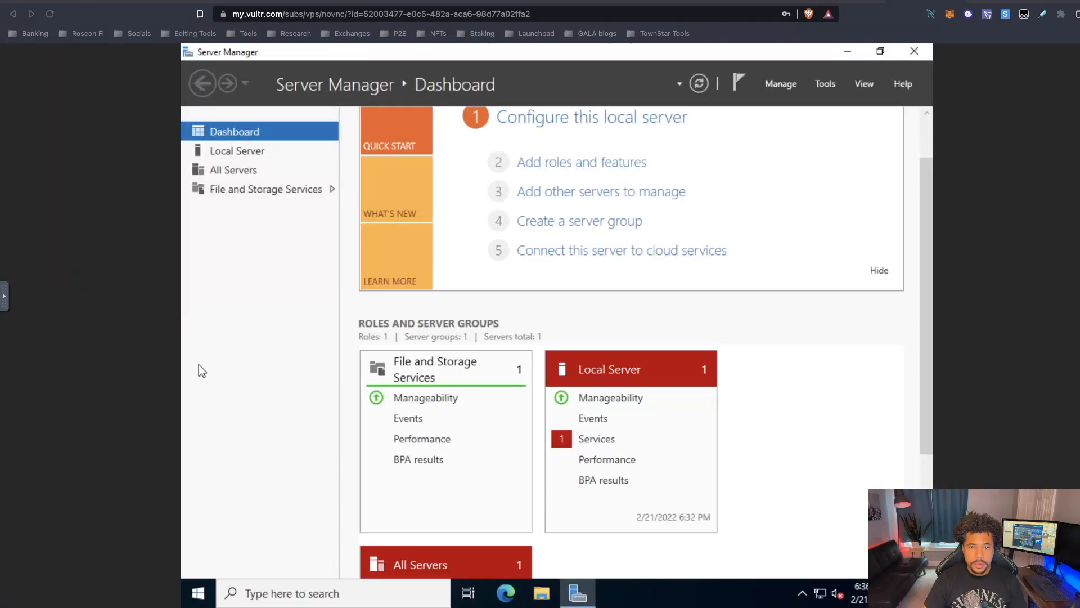
mouse_move(146, 233)
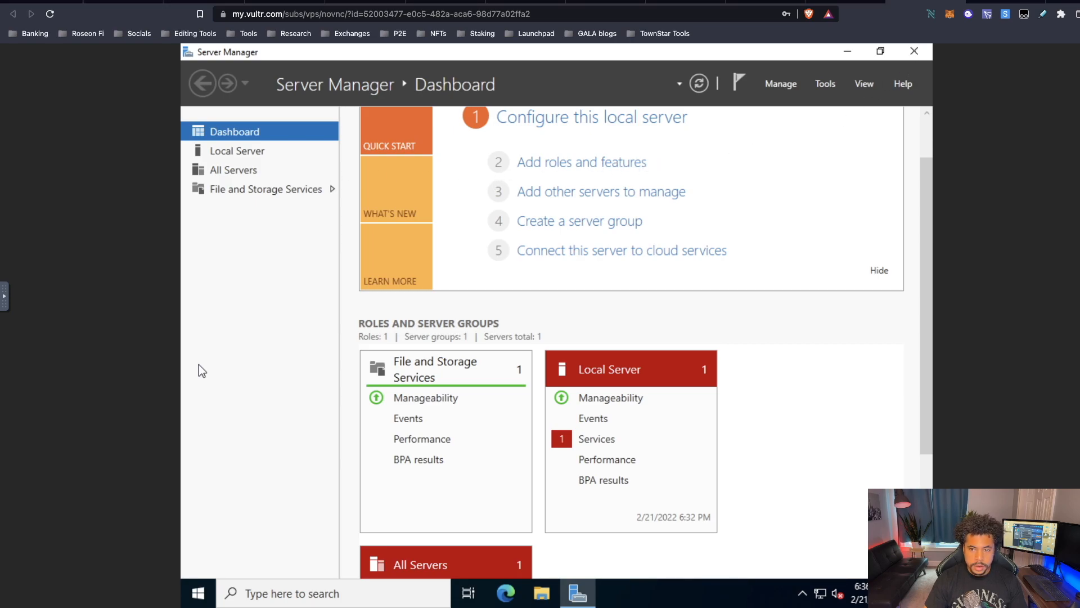
mouse_move(914, 50)
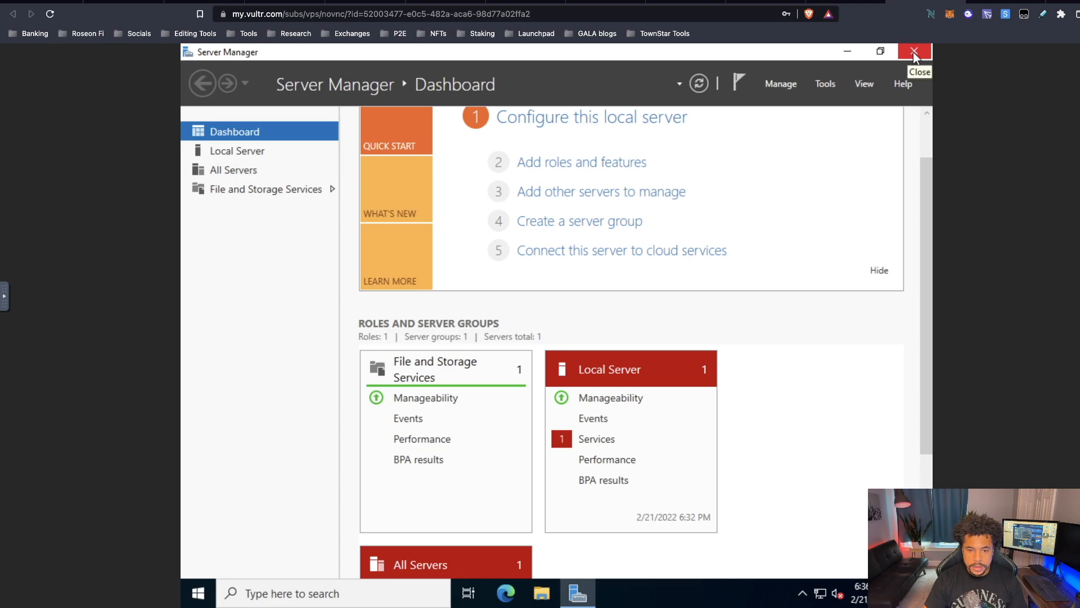
click(914, 51)
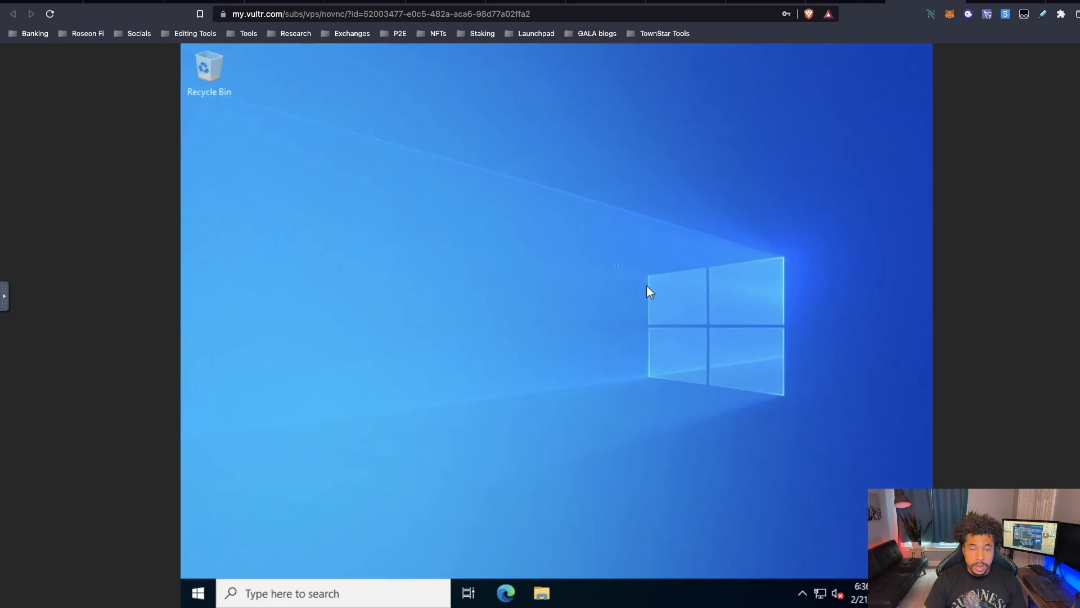
mouse_move(563, 312)
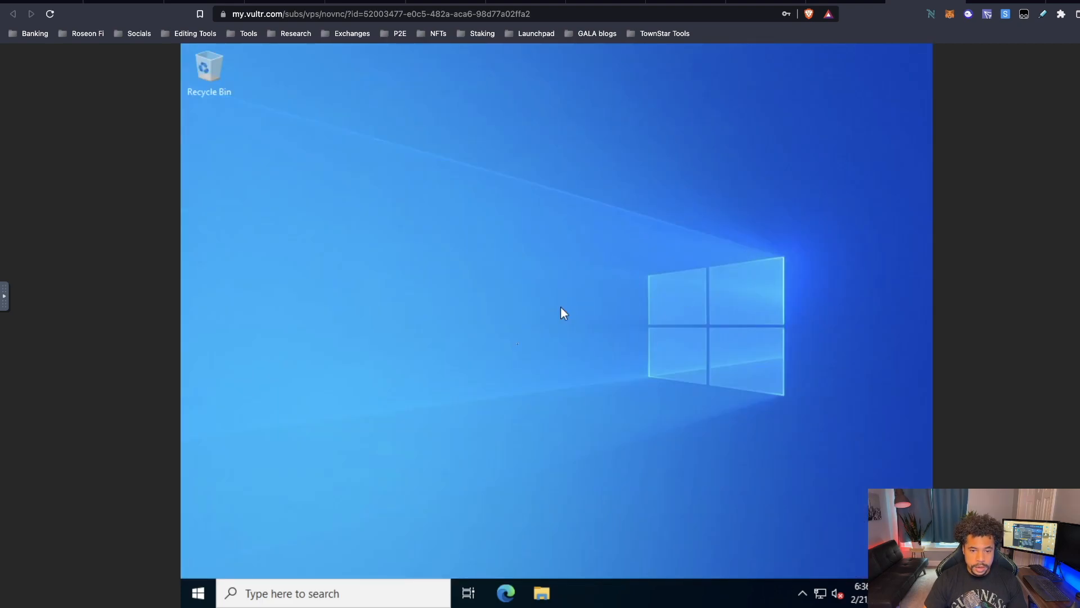
mouse_move(642, 460)
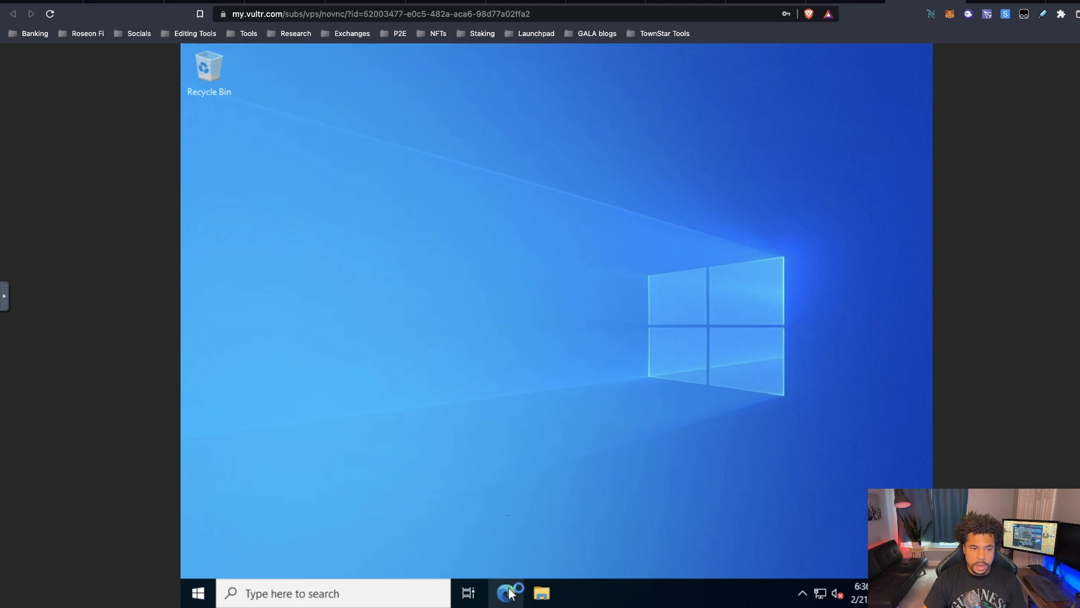
Step: Launch Edge, finish first-run setup without syncing, and close the extra welcome tab
click(507, 593)
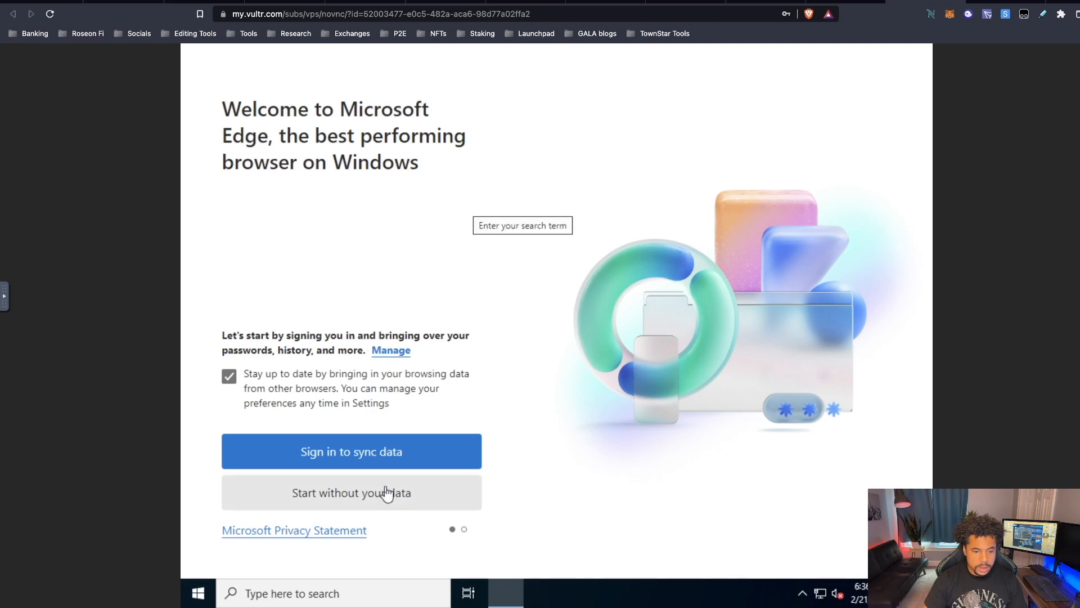
click(351, 492)
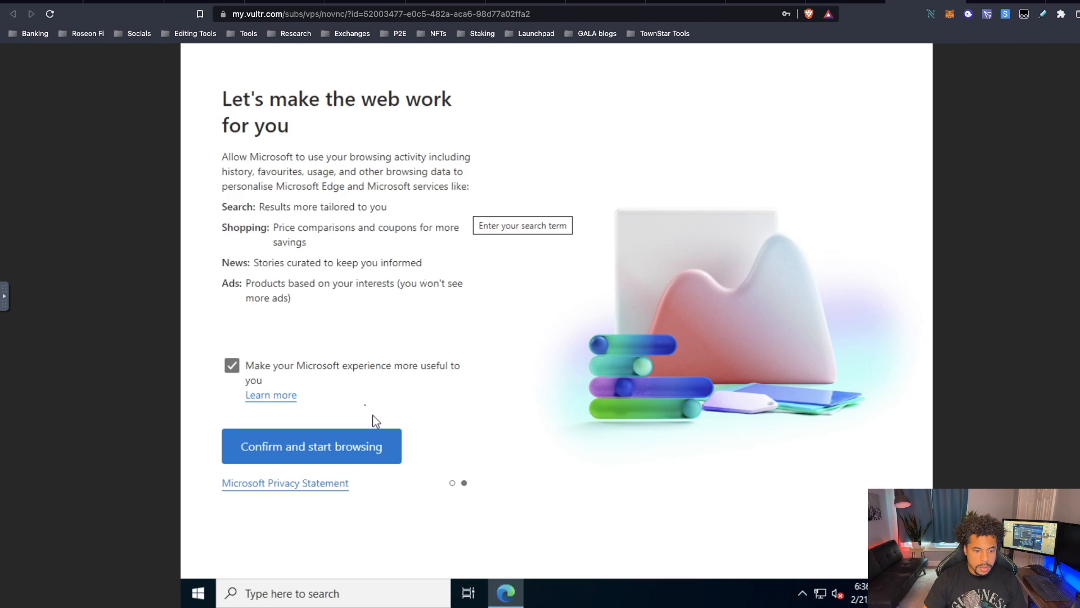
click(310, 445)
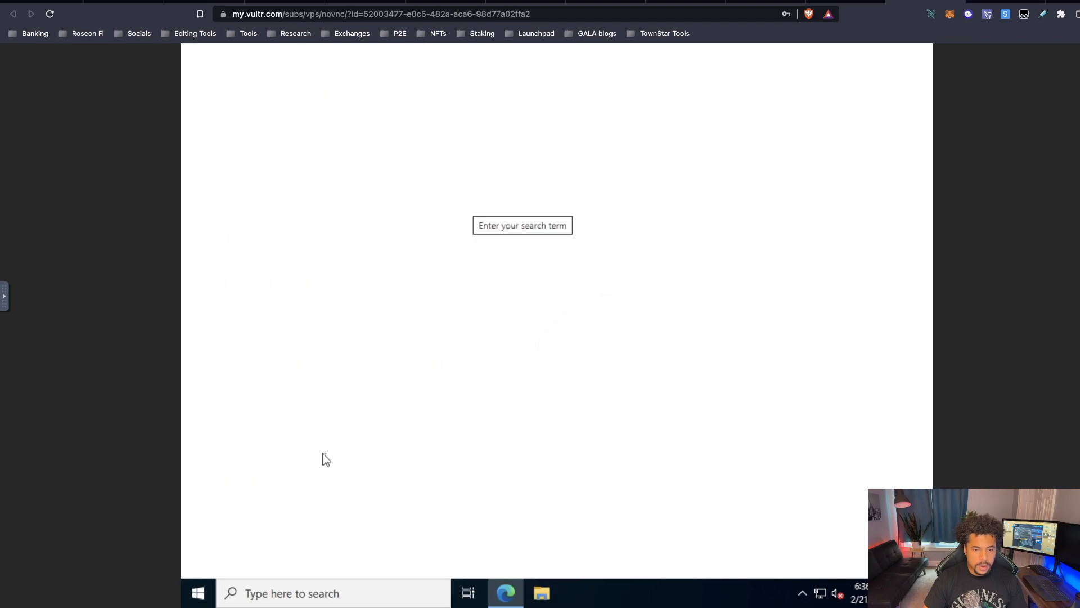
click(505, 593)
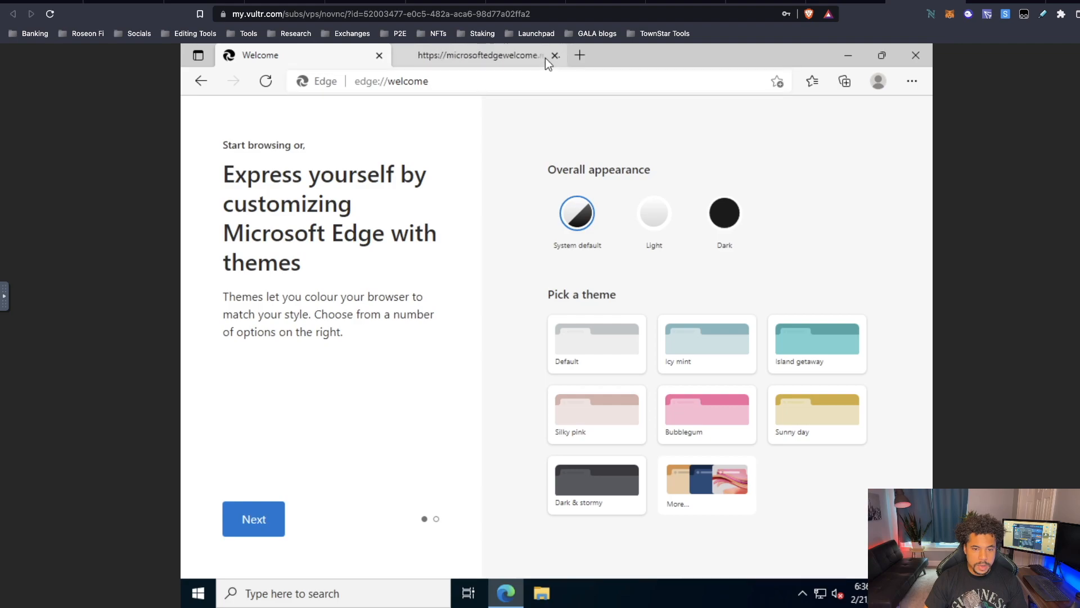
click(555, 55)
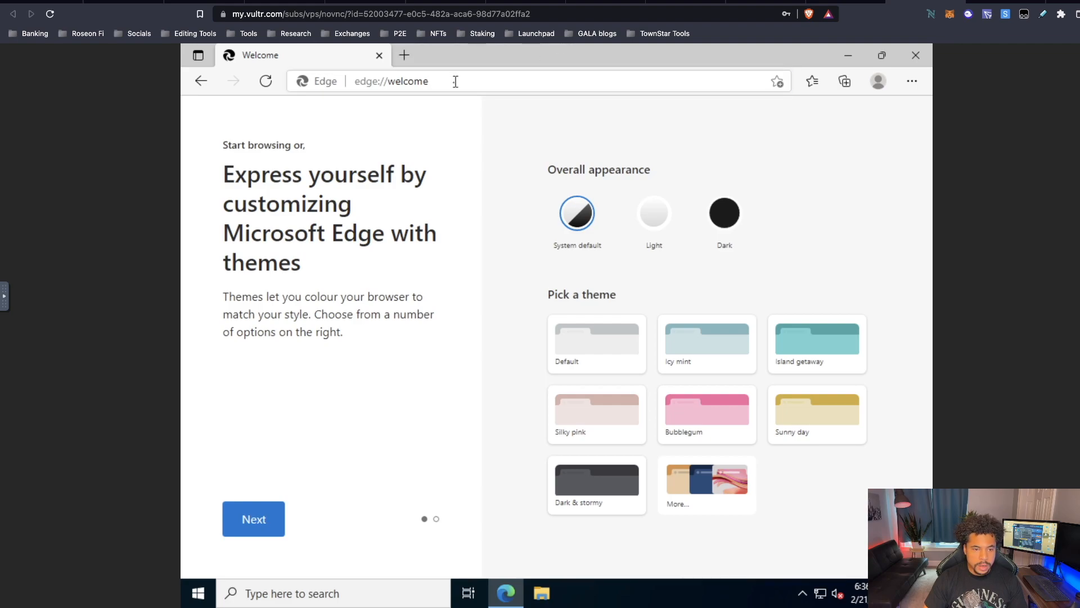
Step: Go to connectunited.com and log in to reach the Connect To Friends feed
text(connectunited.)
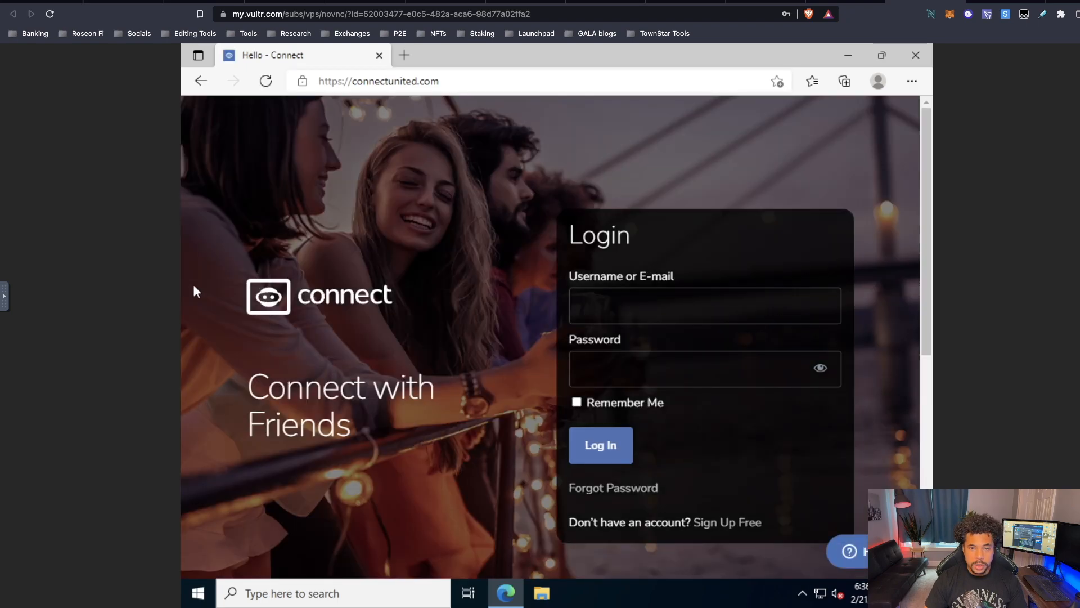
click(600, 445)
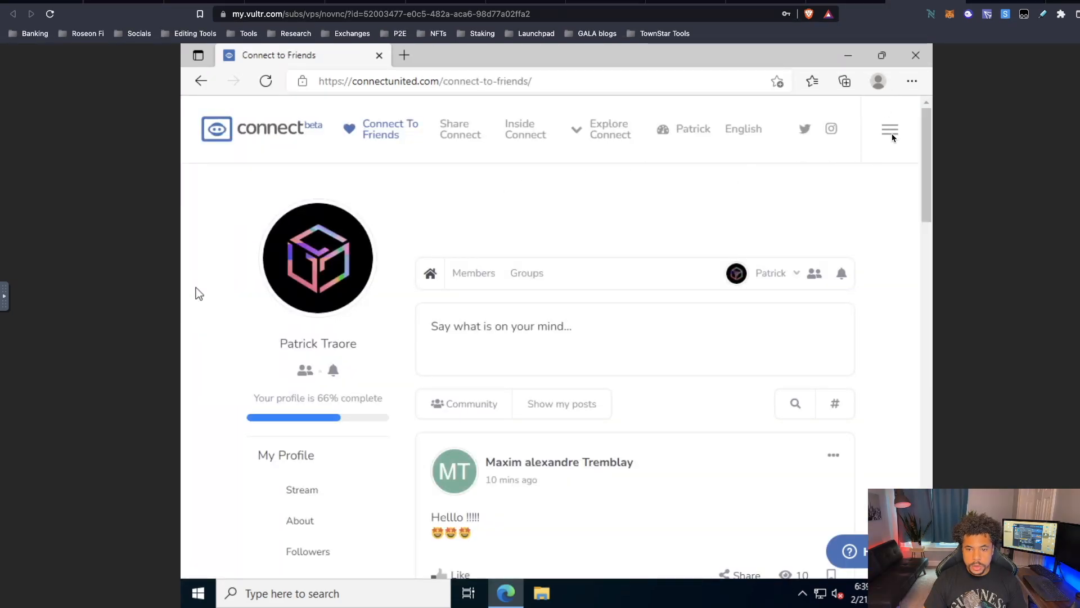
Step: From My Connect Dashboard, start getting the node software for Windows
click(889, 130)
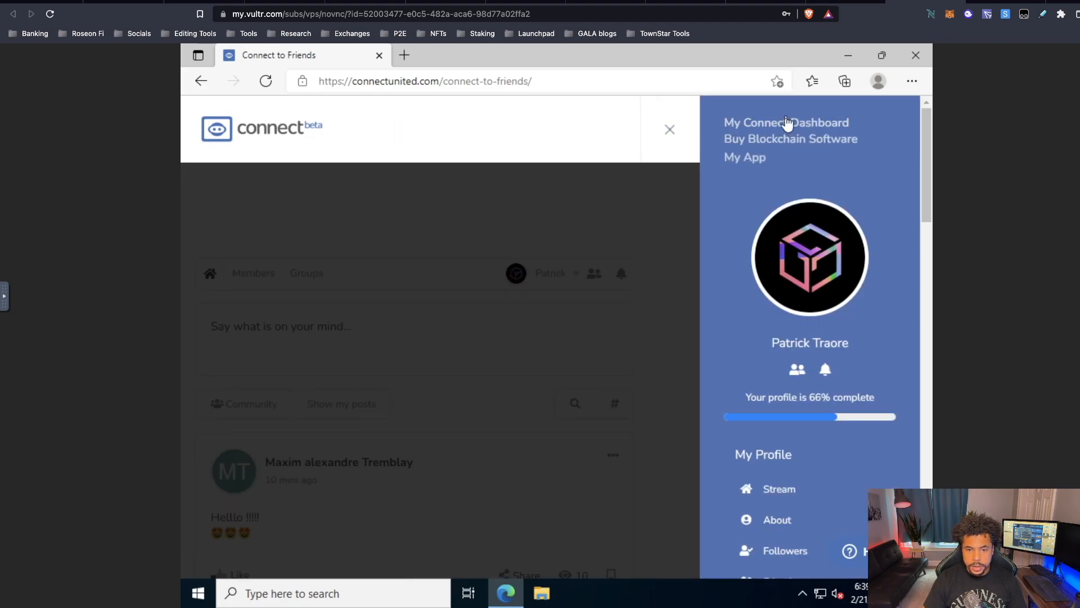
click(786, 122)
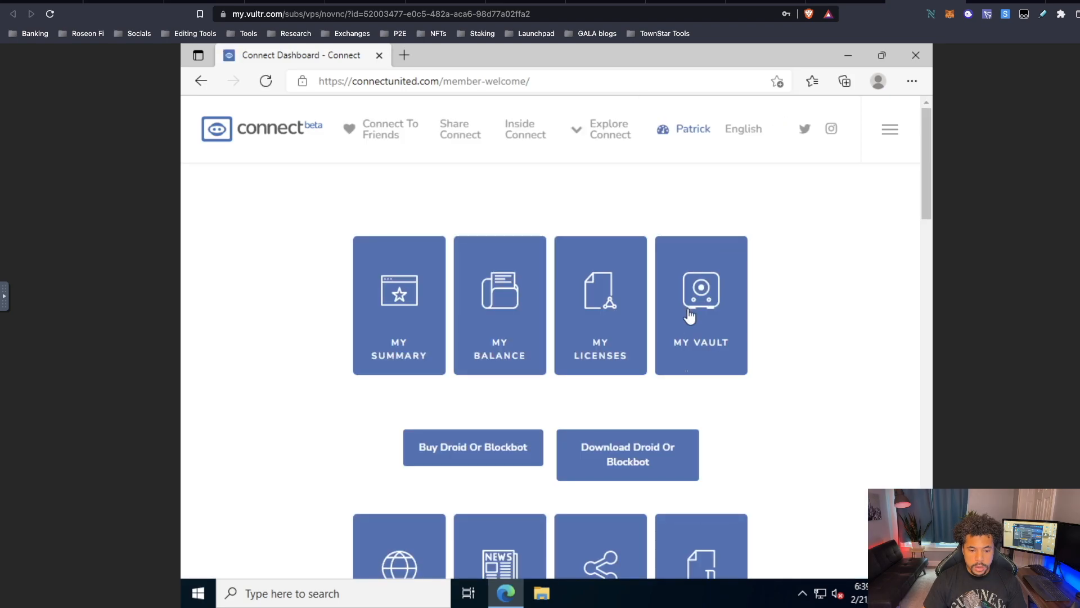
click(627, 454)
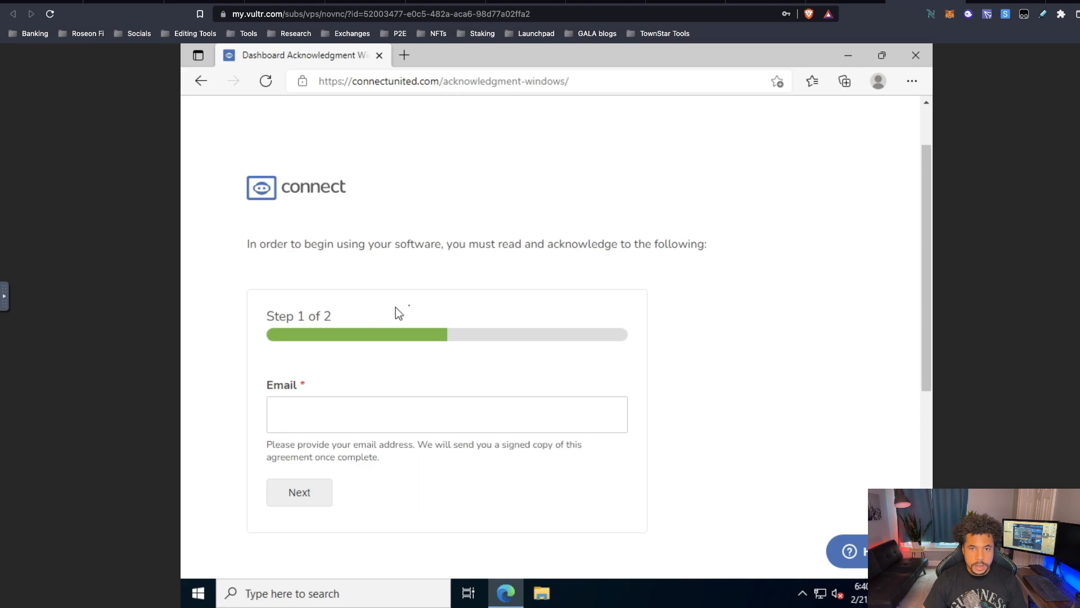
mouse_move(355, 315)
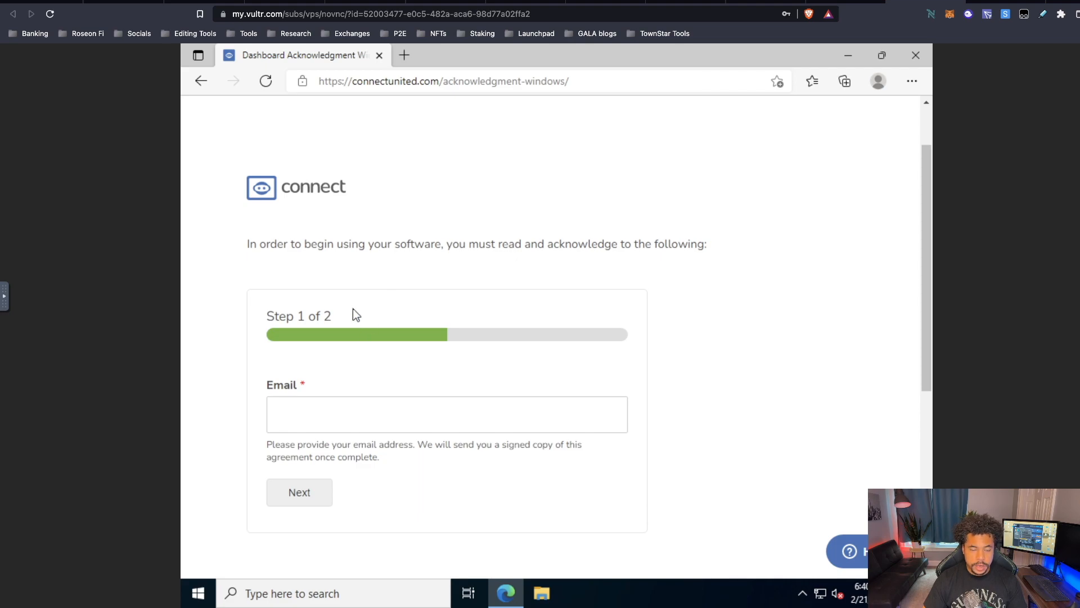
mouse_move(312, 377)
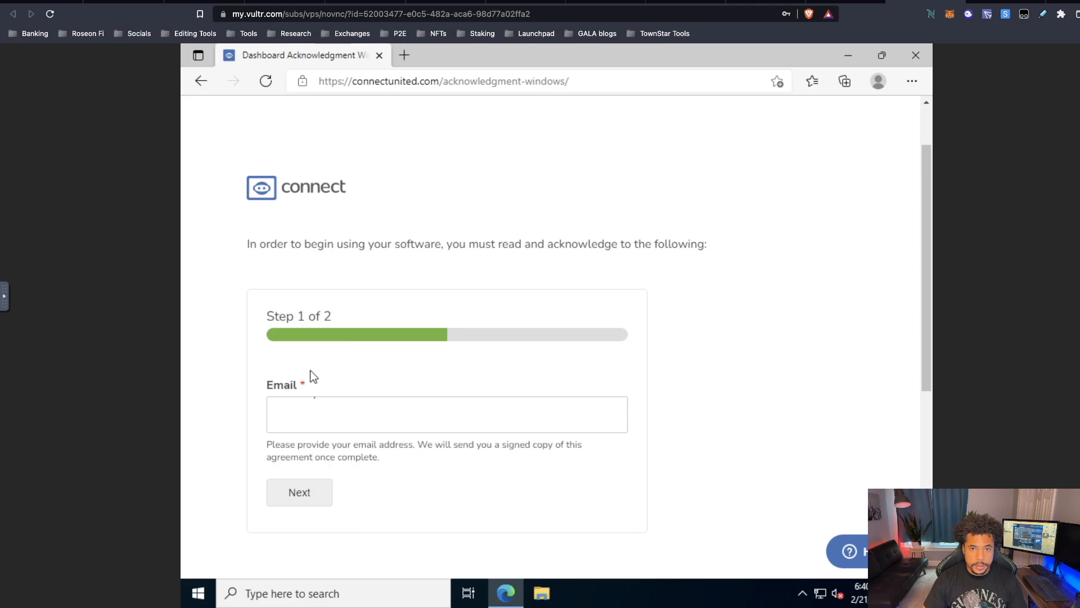
Step: Complete both acknowledgment steps to reach the Windows software download page
click(299, 491)
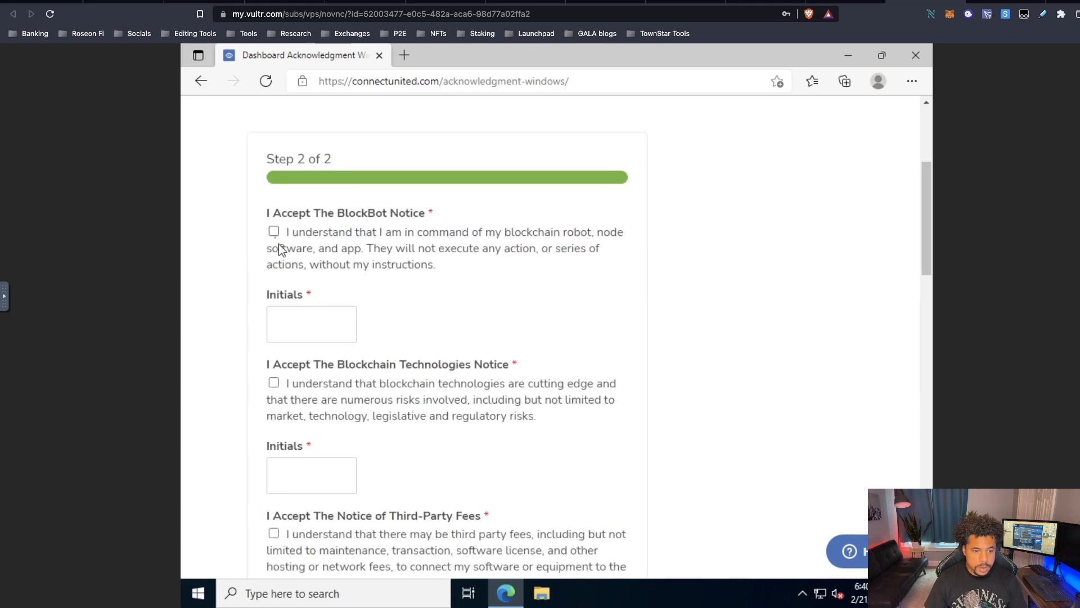
click(274, 230)
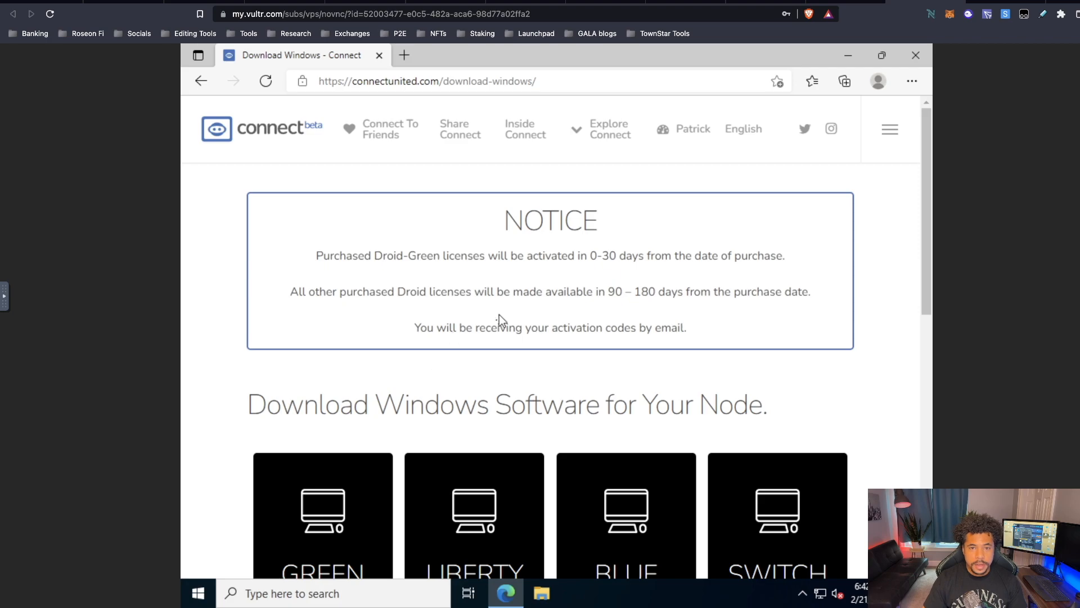
mouse_move(564, 292)
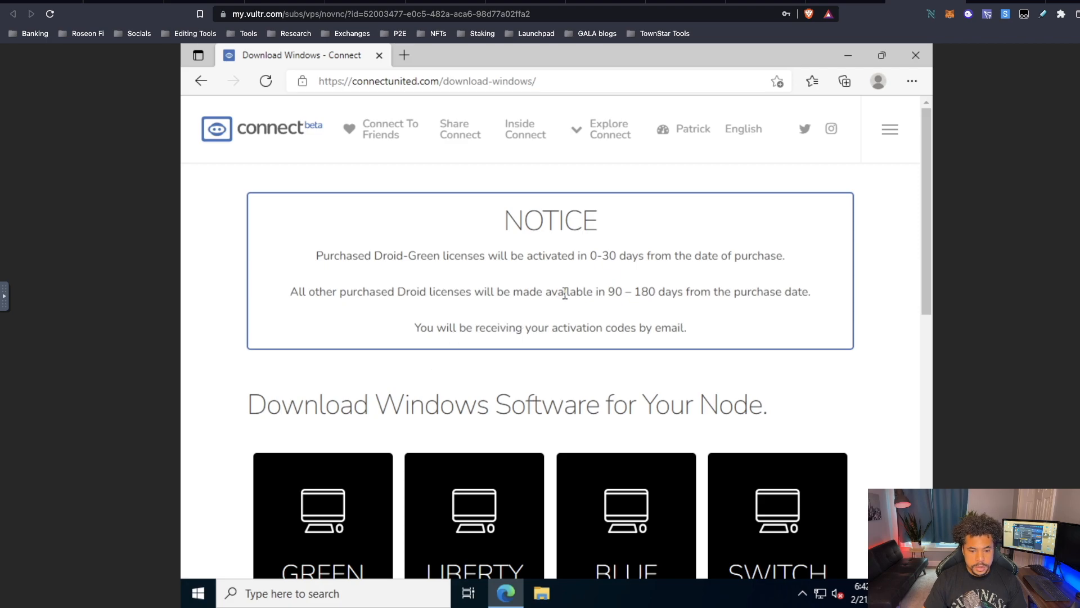
Step: Download the SWITCH Windows node installer, switch_win.exe
scroll(down, 3)
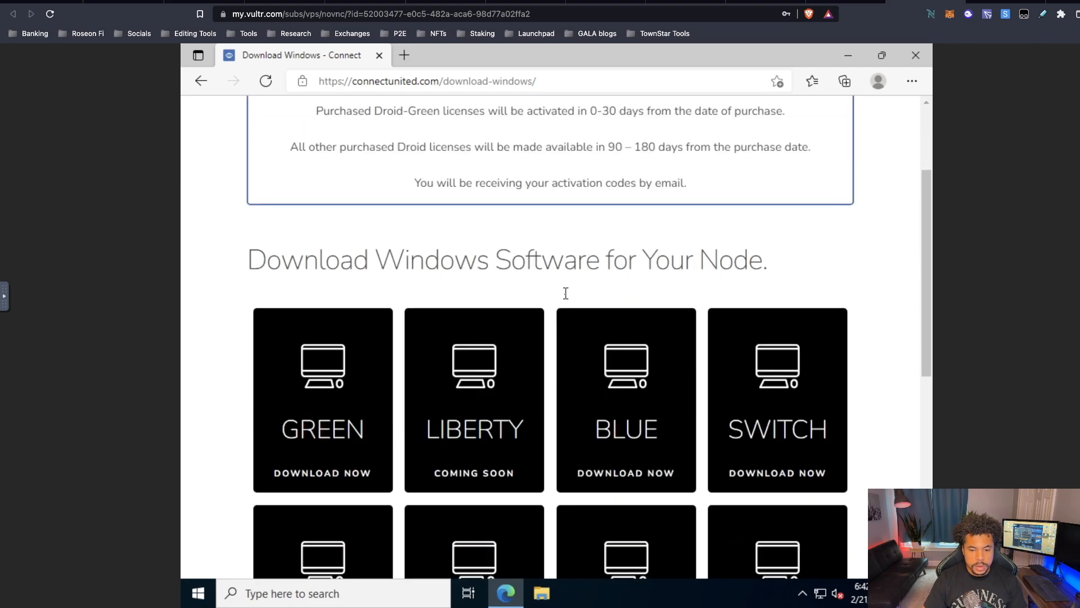
scroll(down, 3)
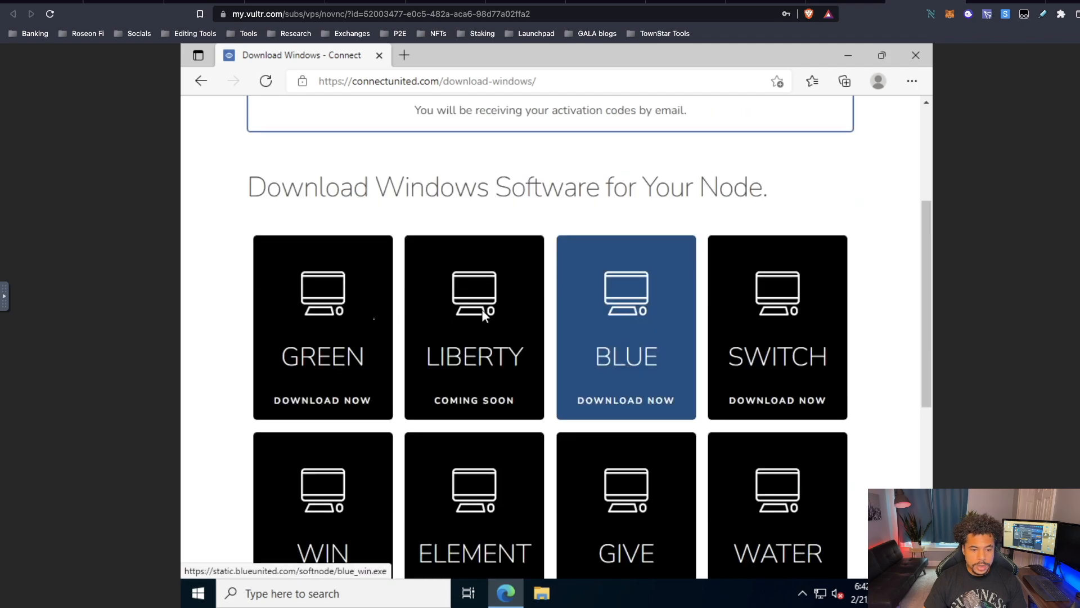
mouse_move(338, 335)
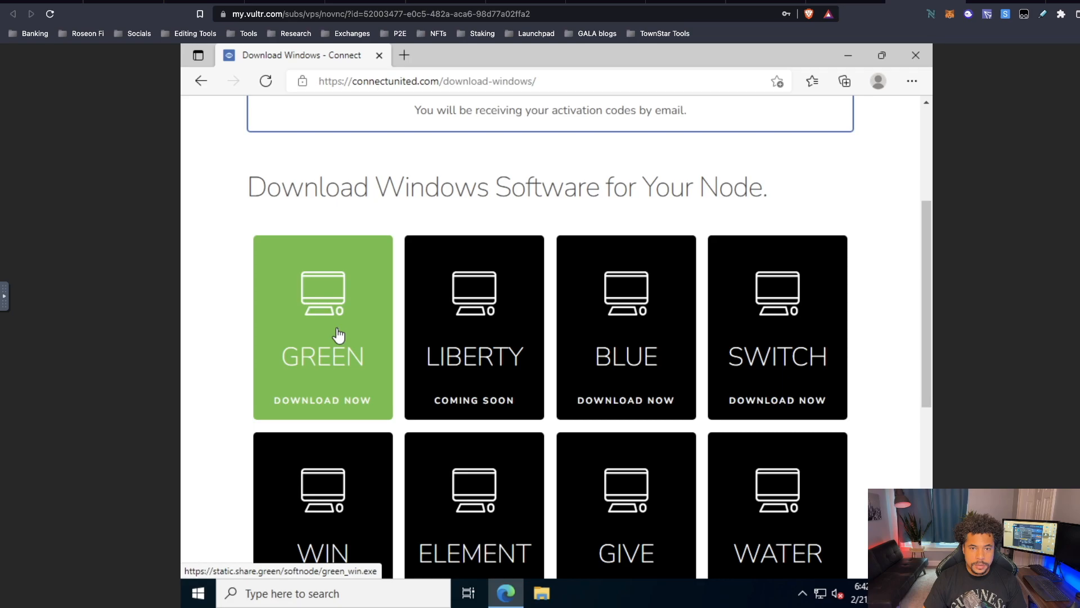
mouse_move(691, 281)
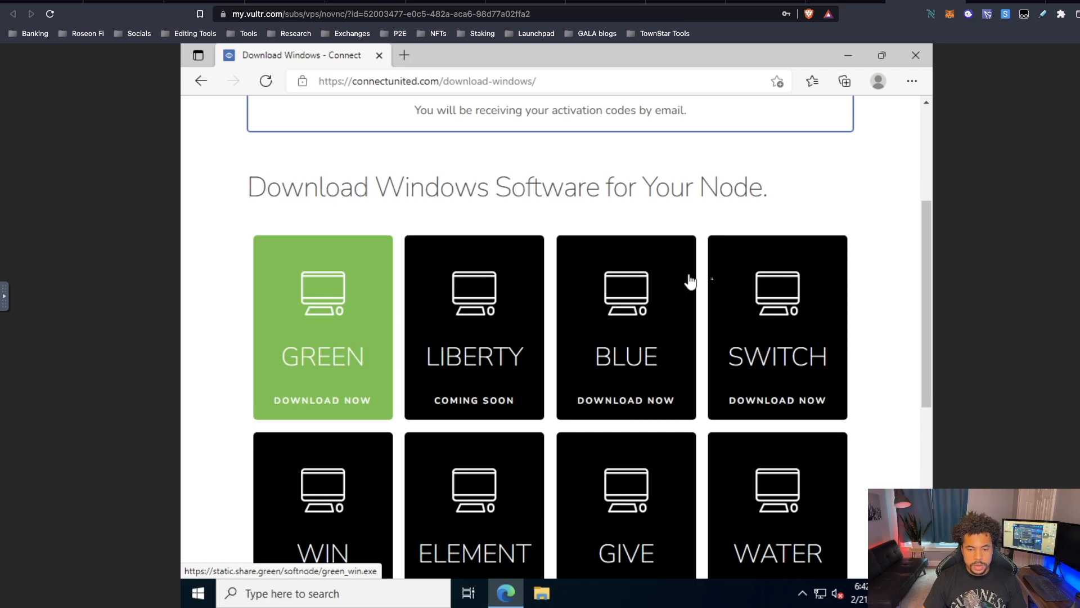
mouse_move(777, 326)
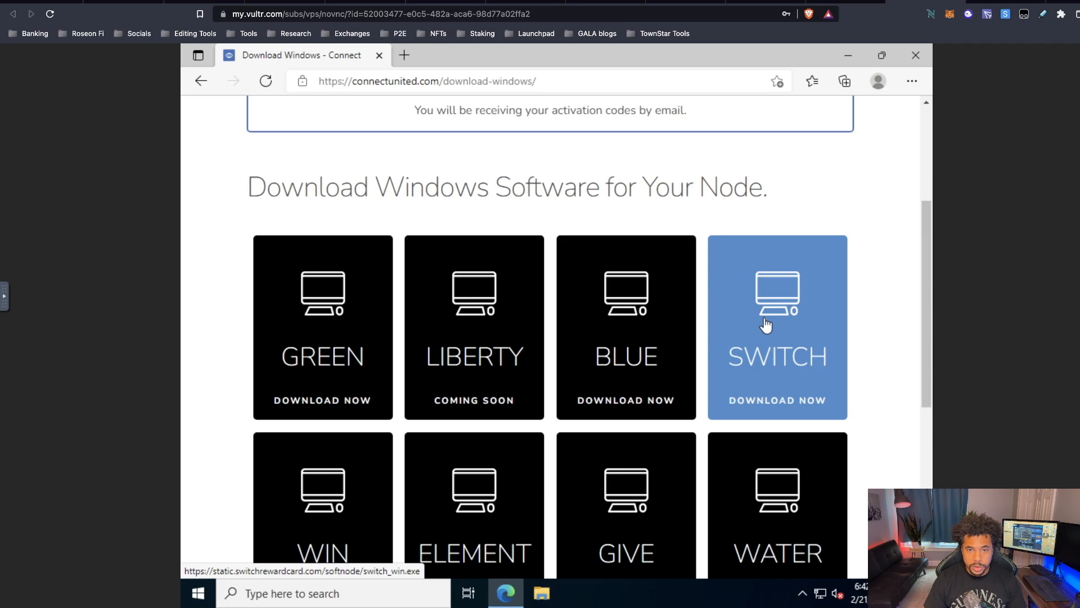
click(778, 401)
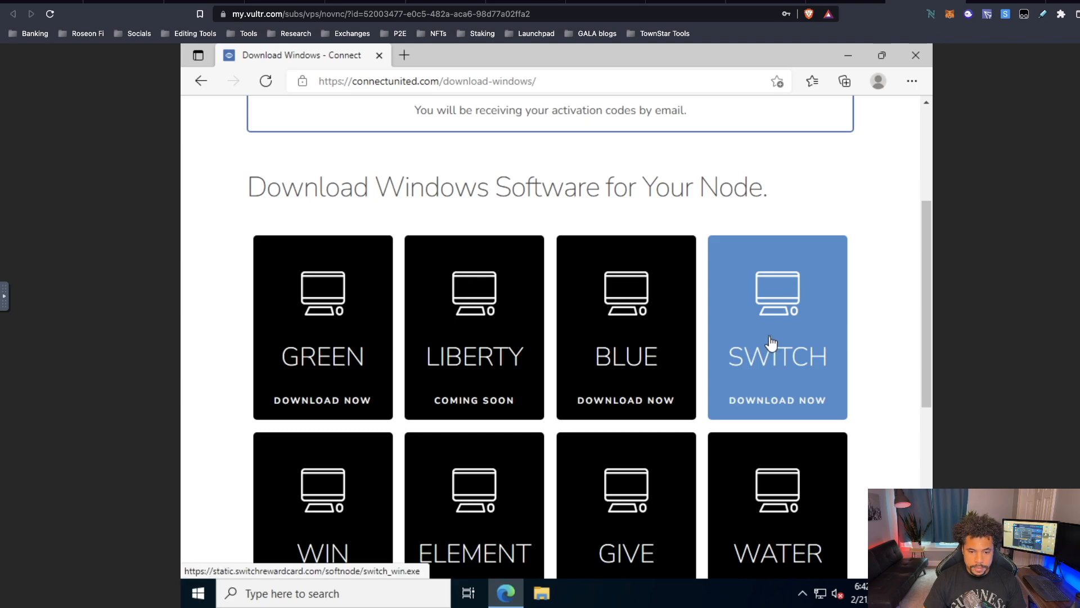
click(777, 401)
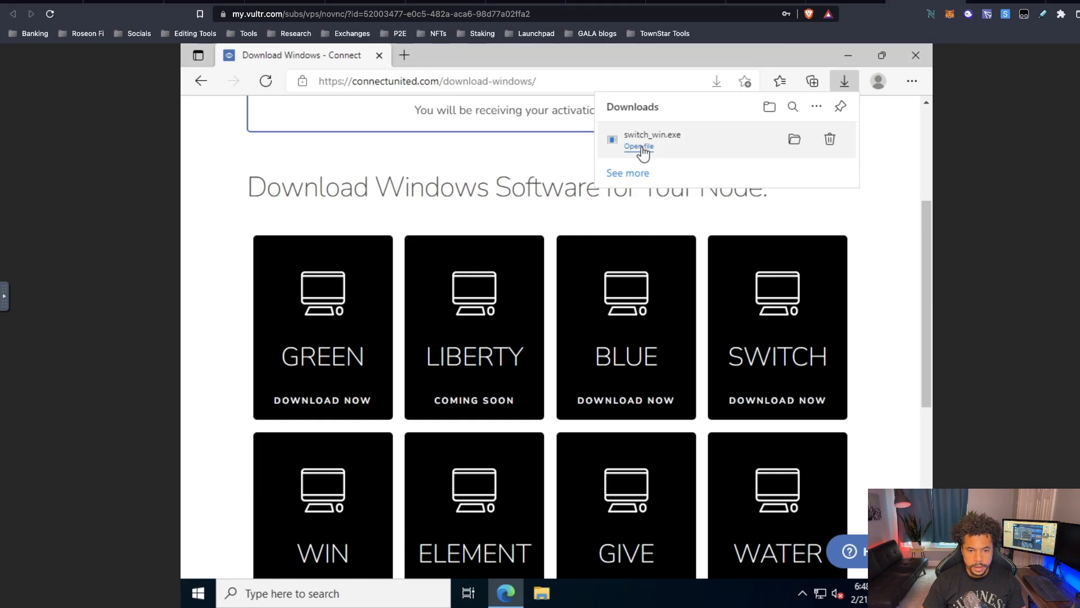
Step: Run switch_win.exe from Downloads so the Switch node login screen appears
click(638, 146)
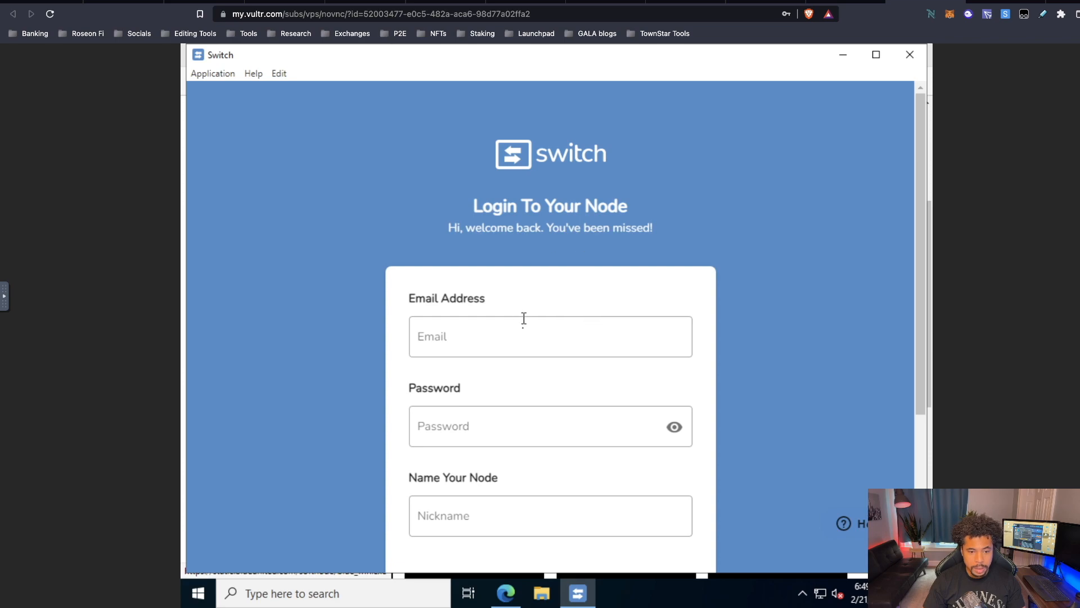
click(551, 337)
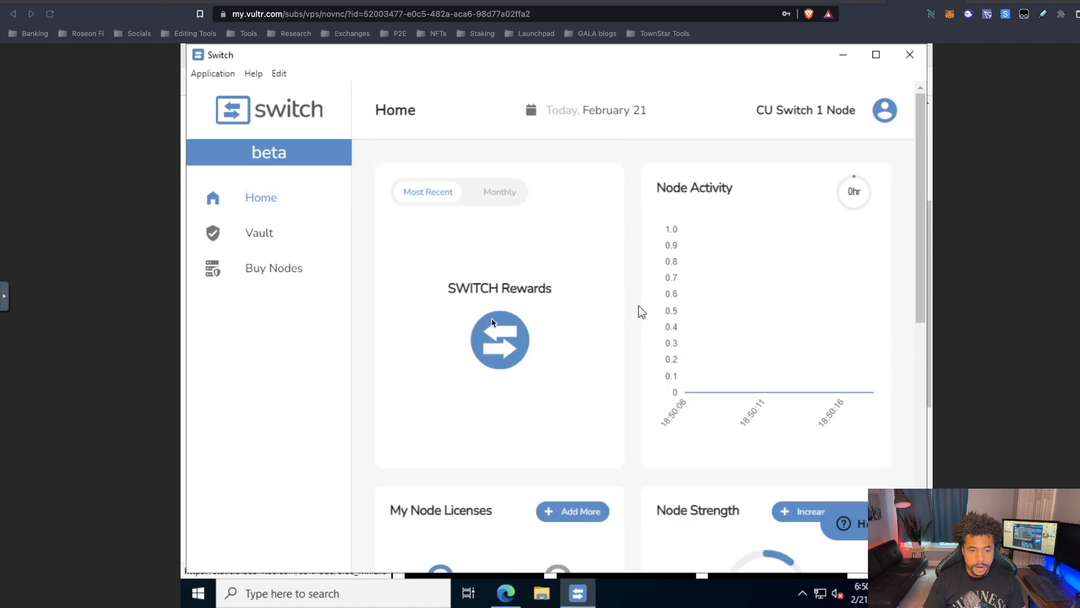
mouse_move(488, 232)
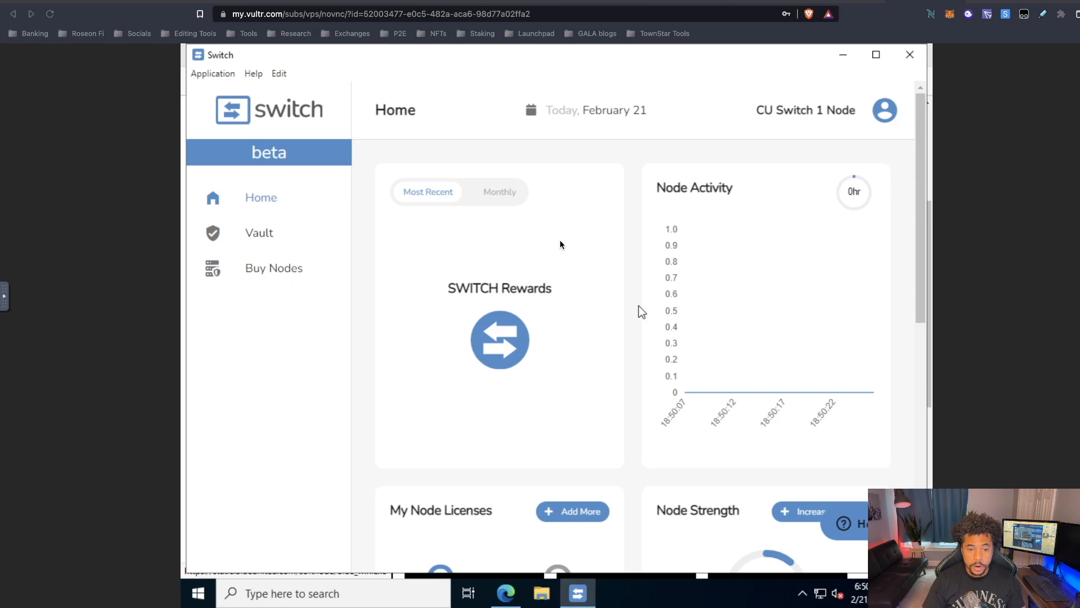
mouse_move(523, 273)
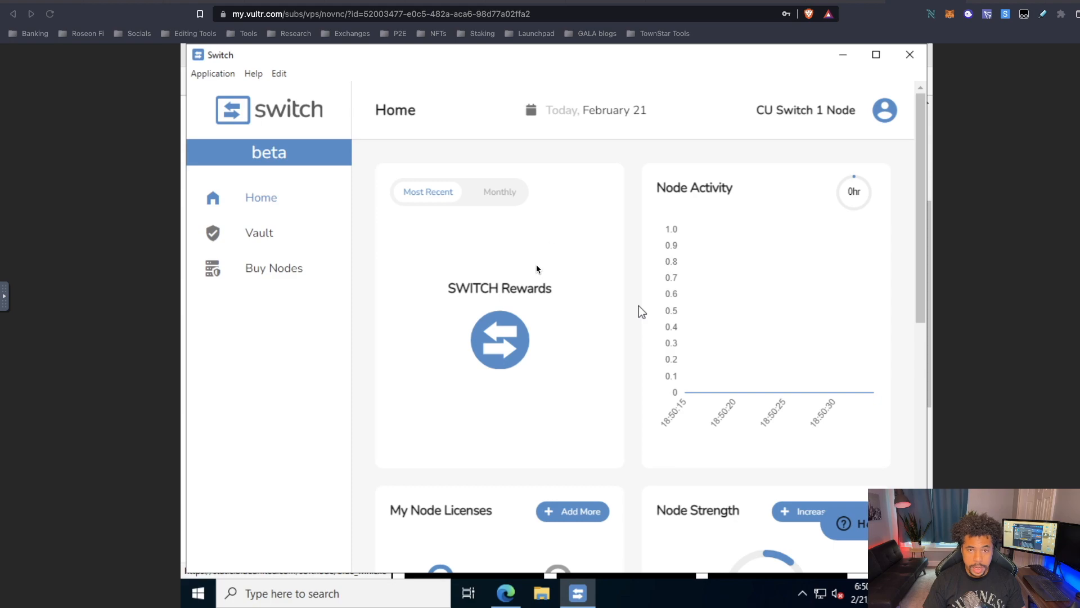
mouse_move(575, 267)
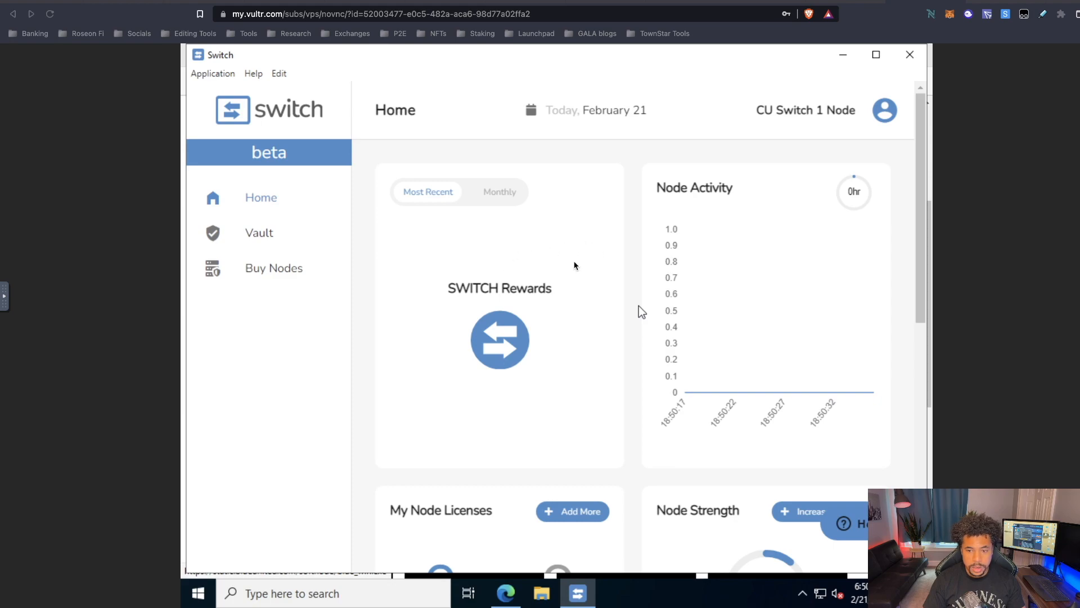
mouse_move(581, 257)
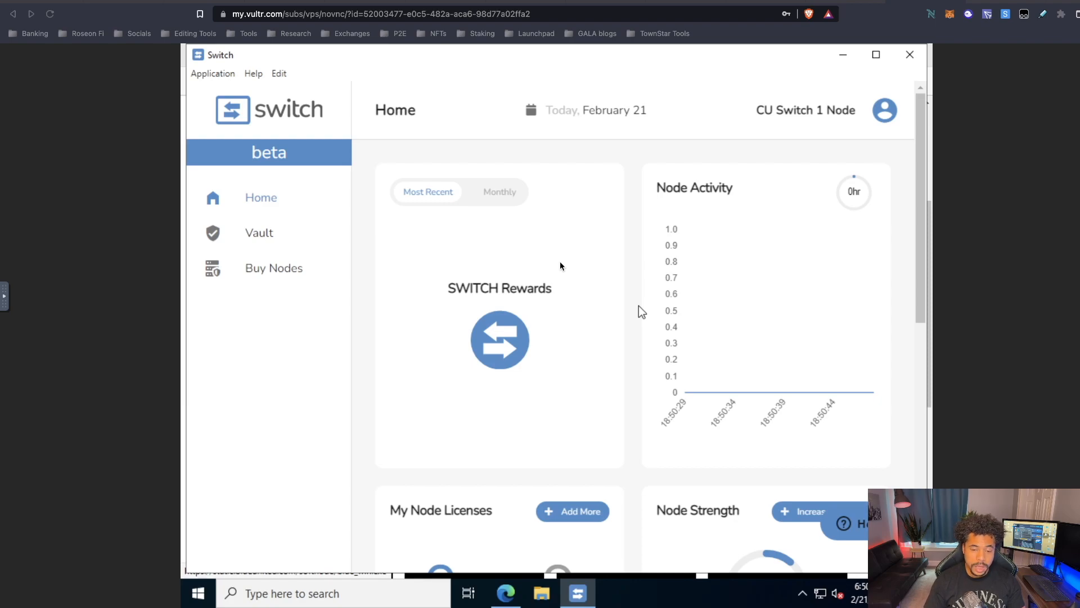
scroll(down, 3)
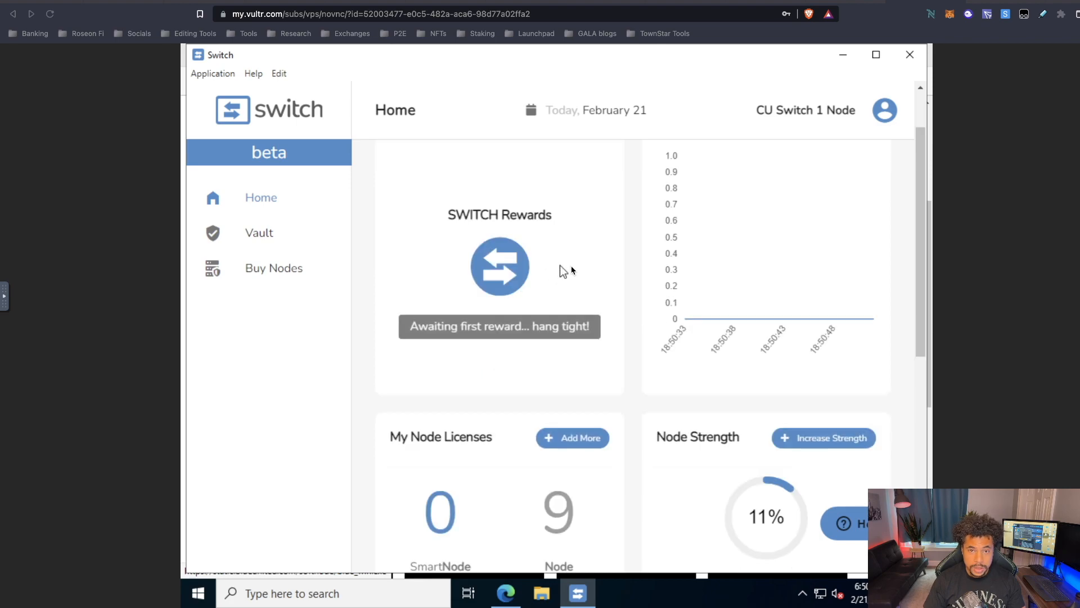
scroll(down, 3)
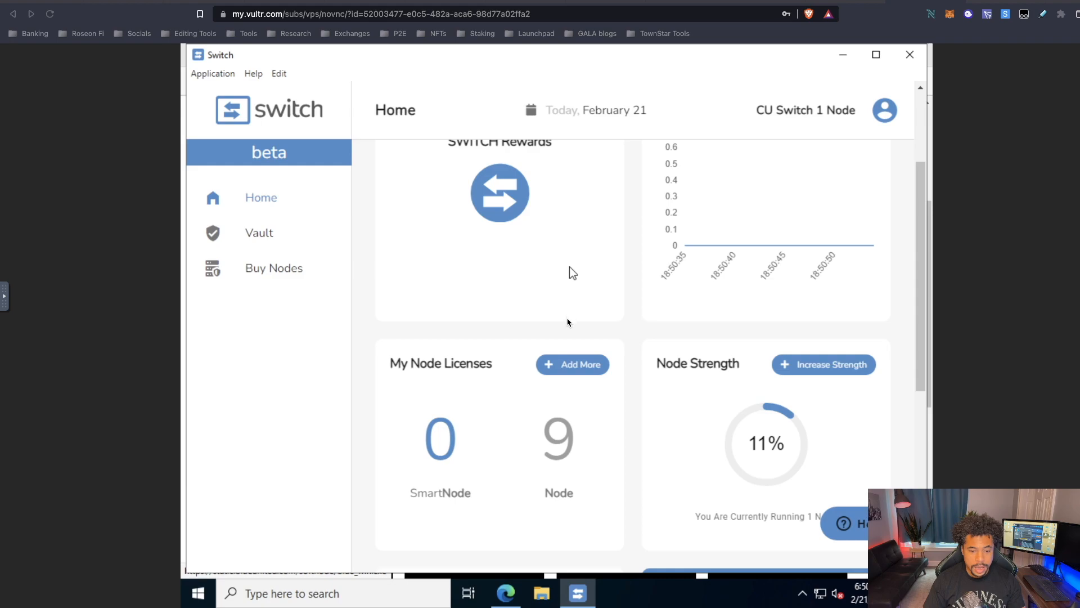
mouse_move(538, 487)
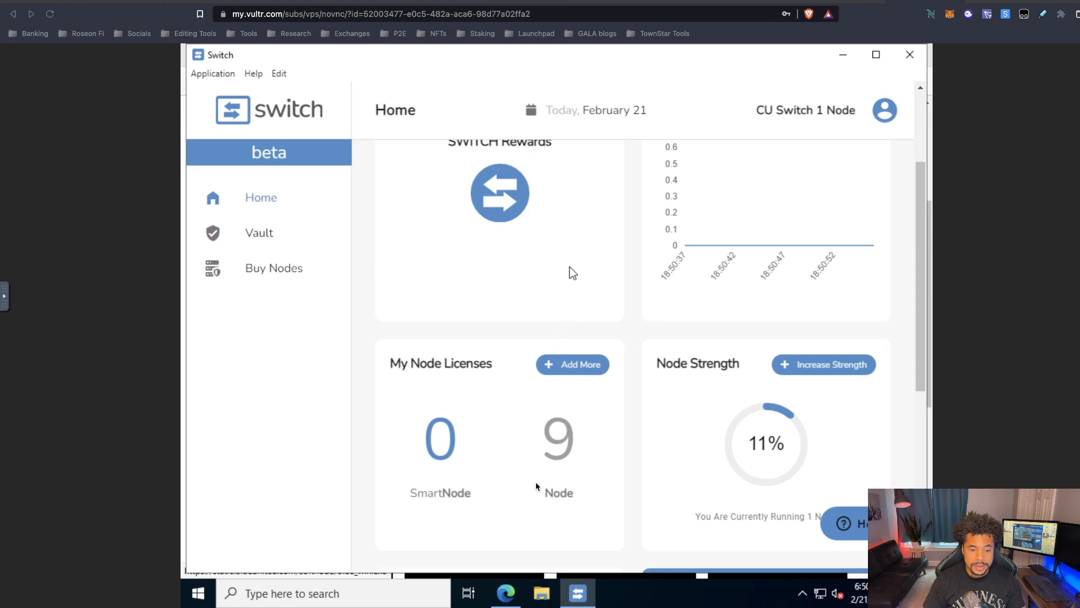